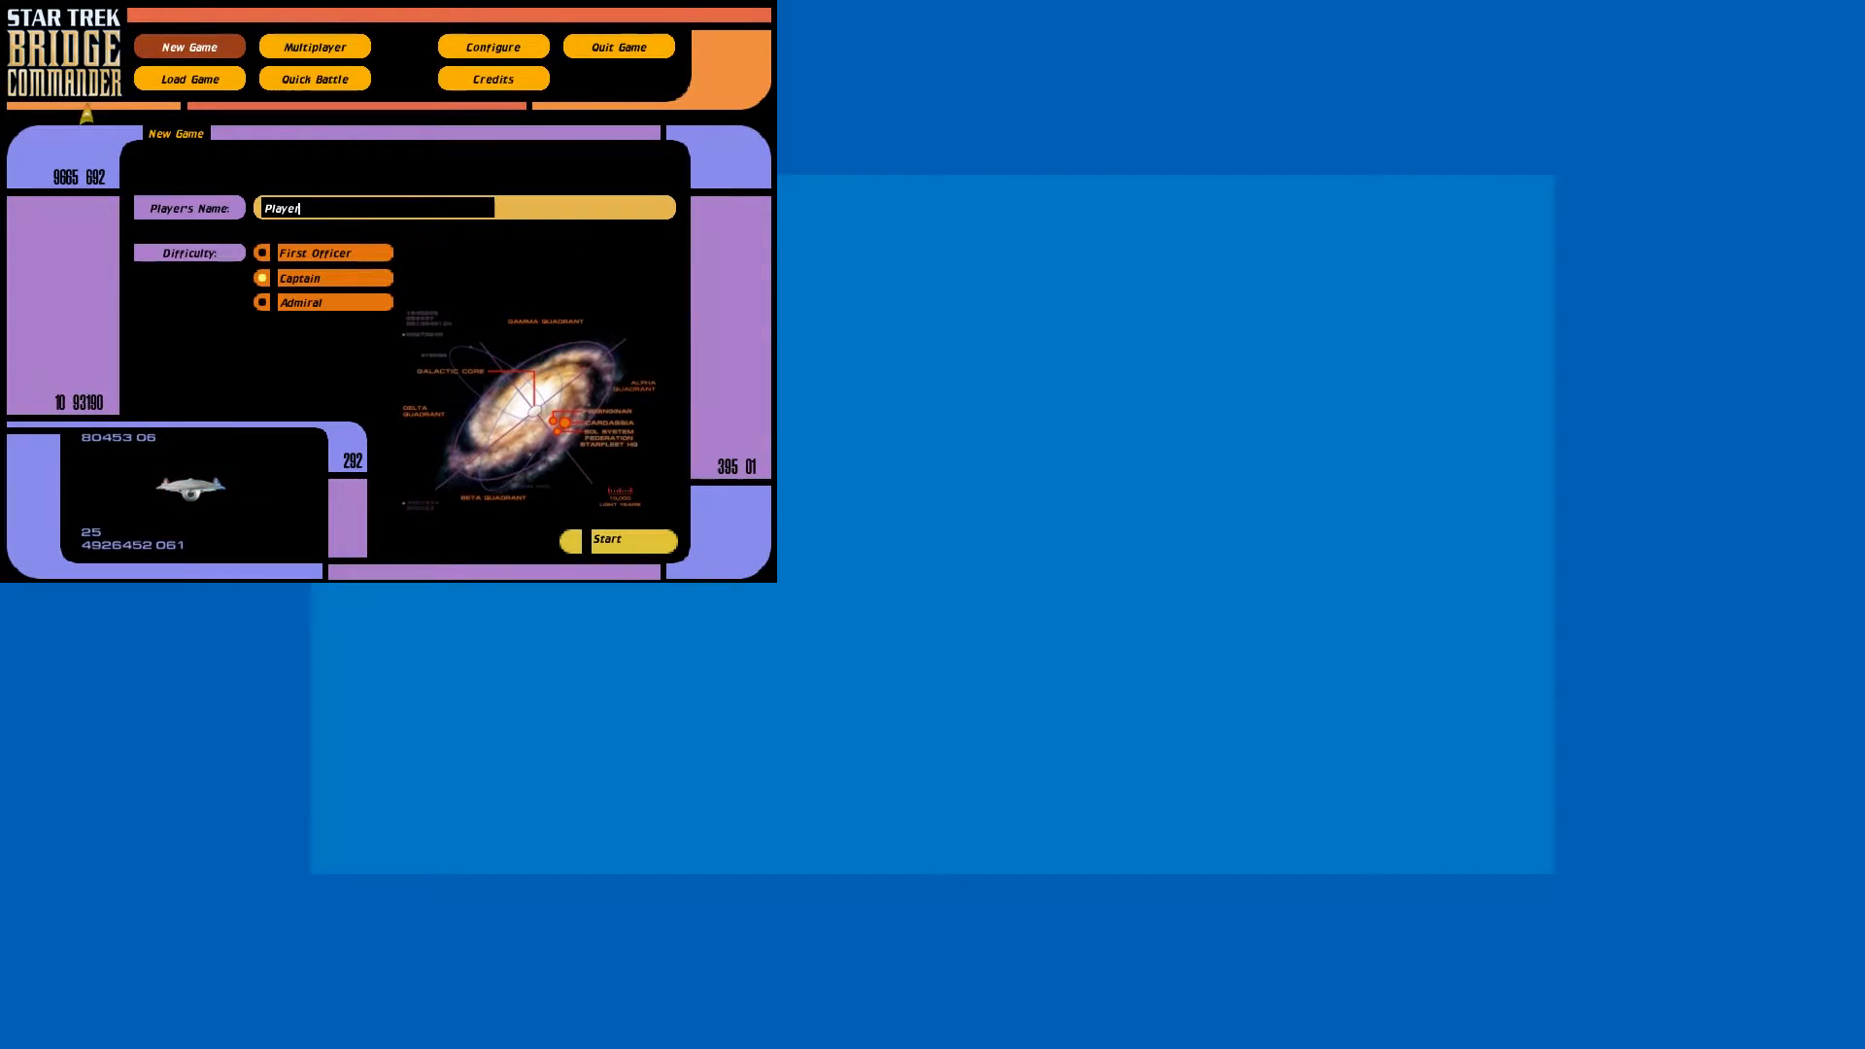
# Set the game's graphics resolution to 1024 x 768 and confirm the resolution warning
pyautogui.click(494, 47)
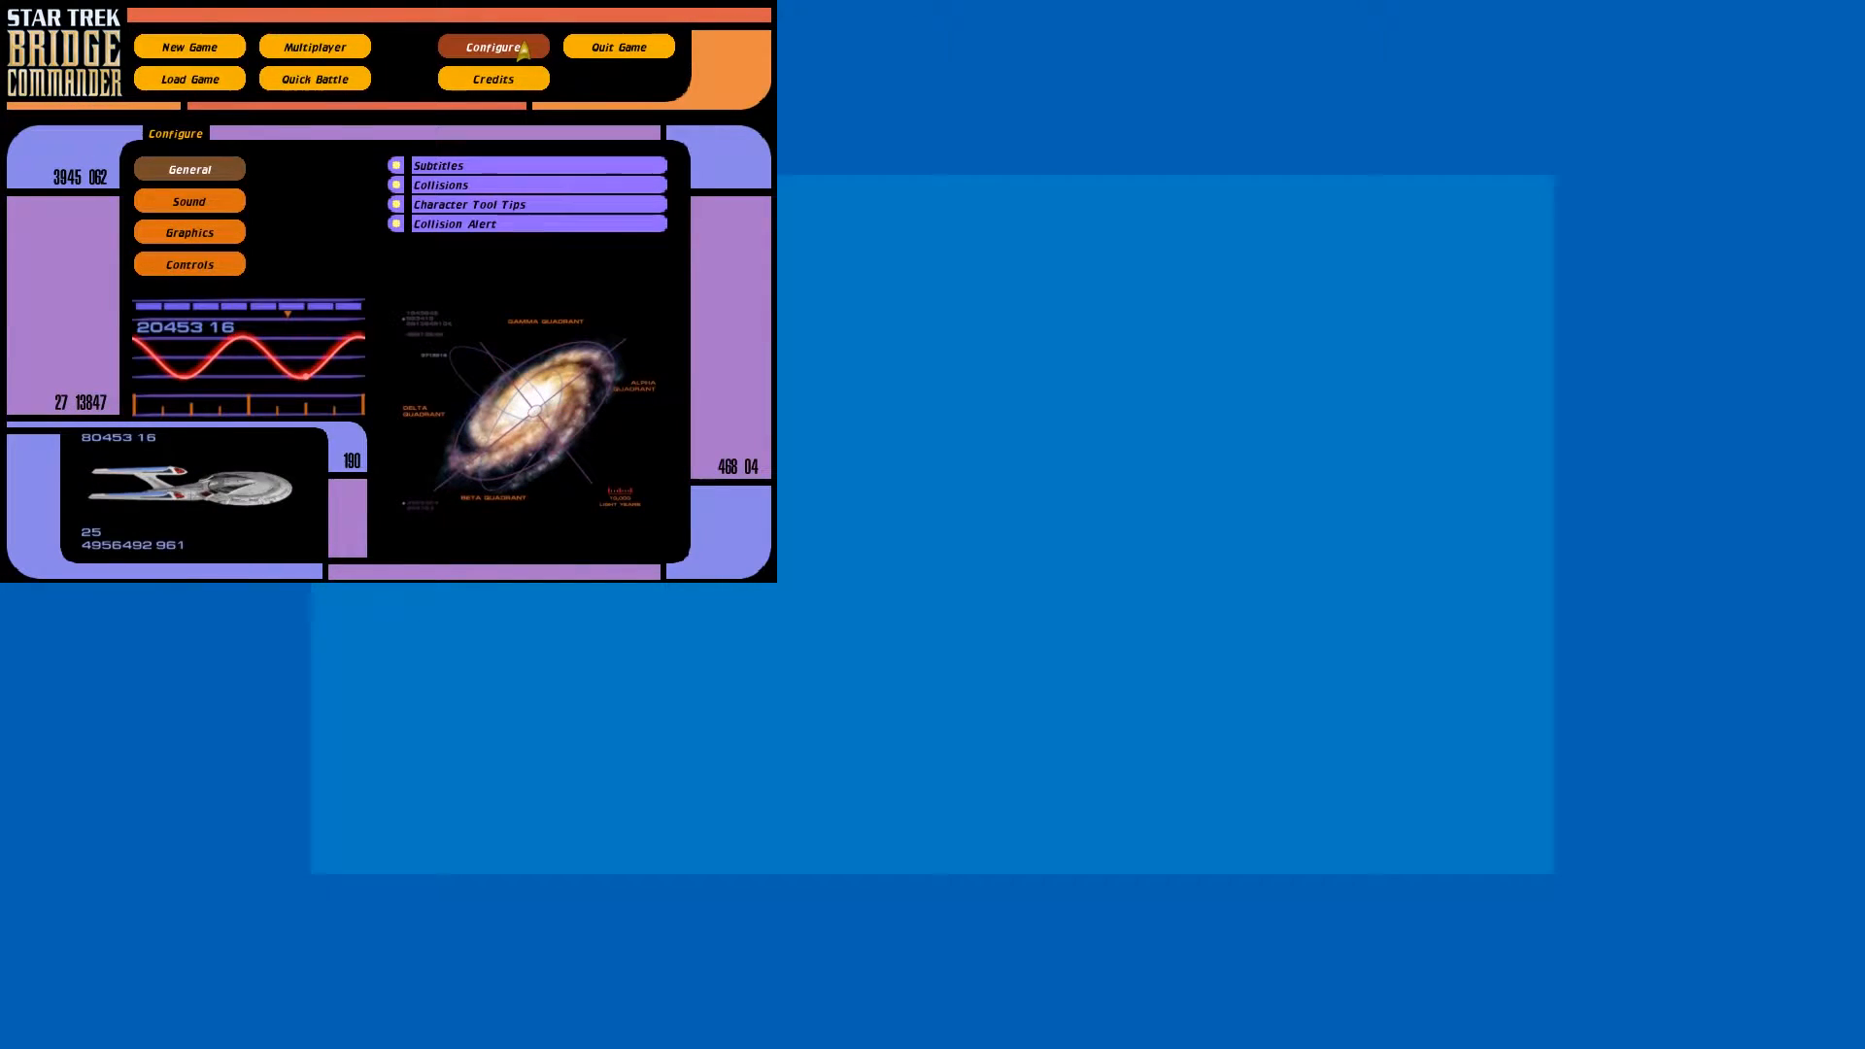
pyautogui.click(188, 233)
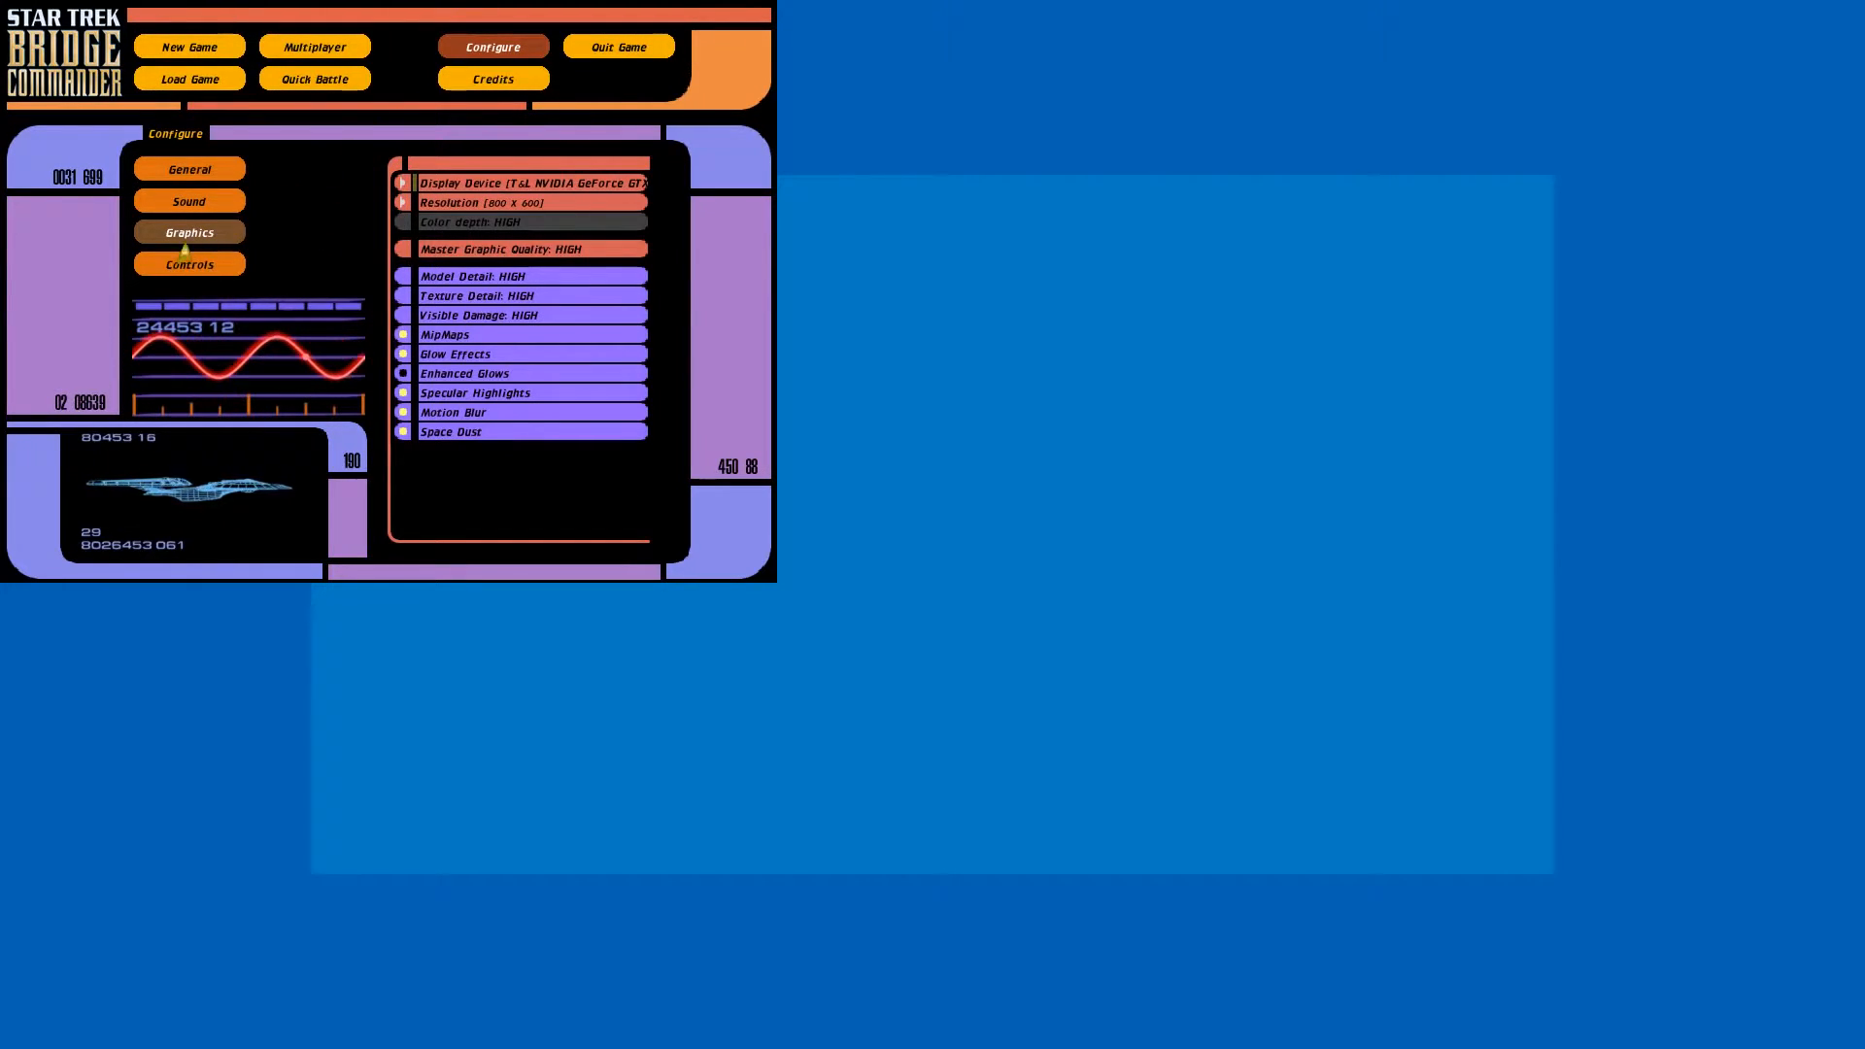
pyautogui.click(518, 202)
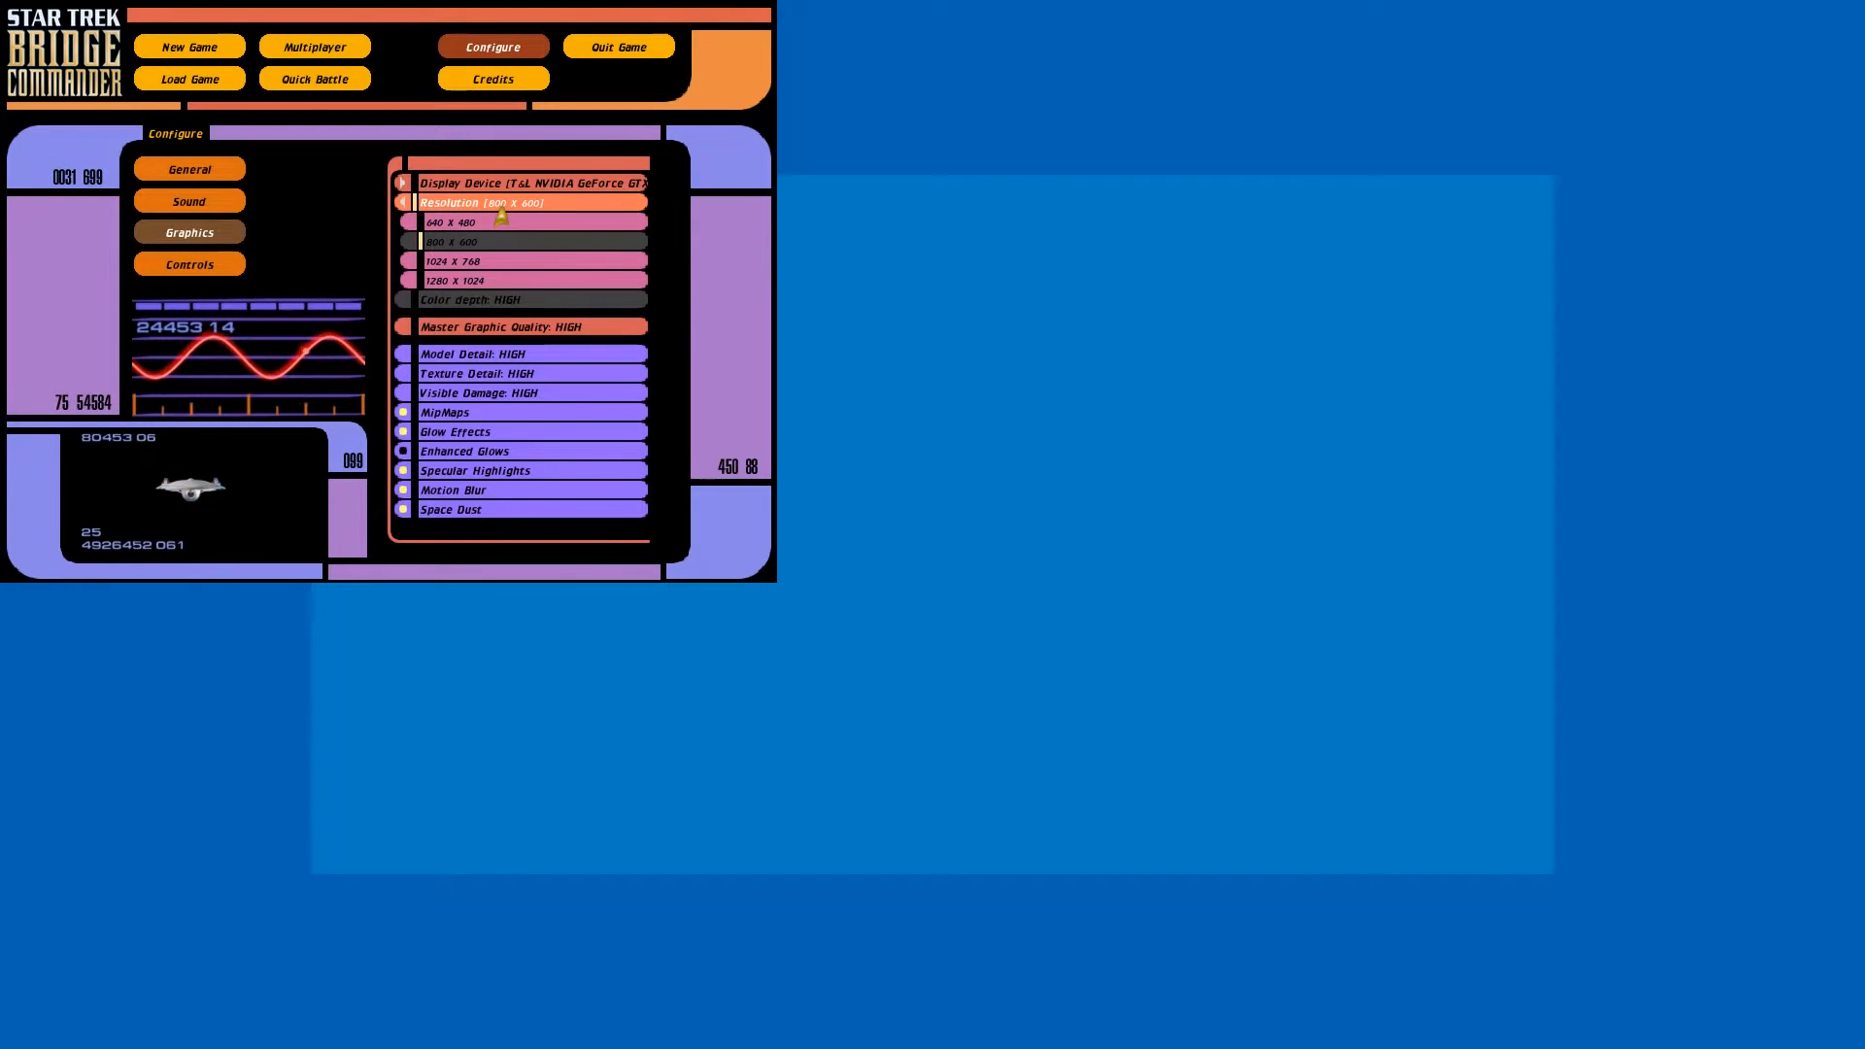
pyautogui.click(482, 222)
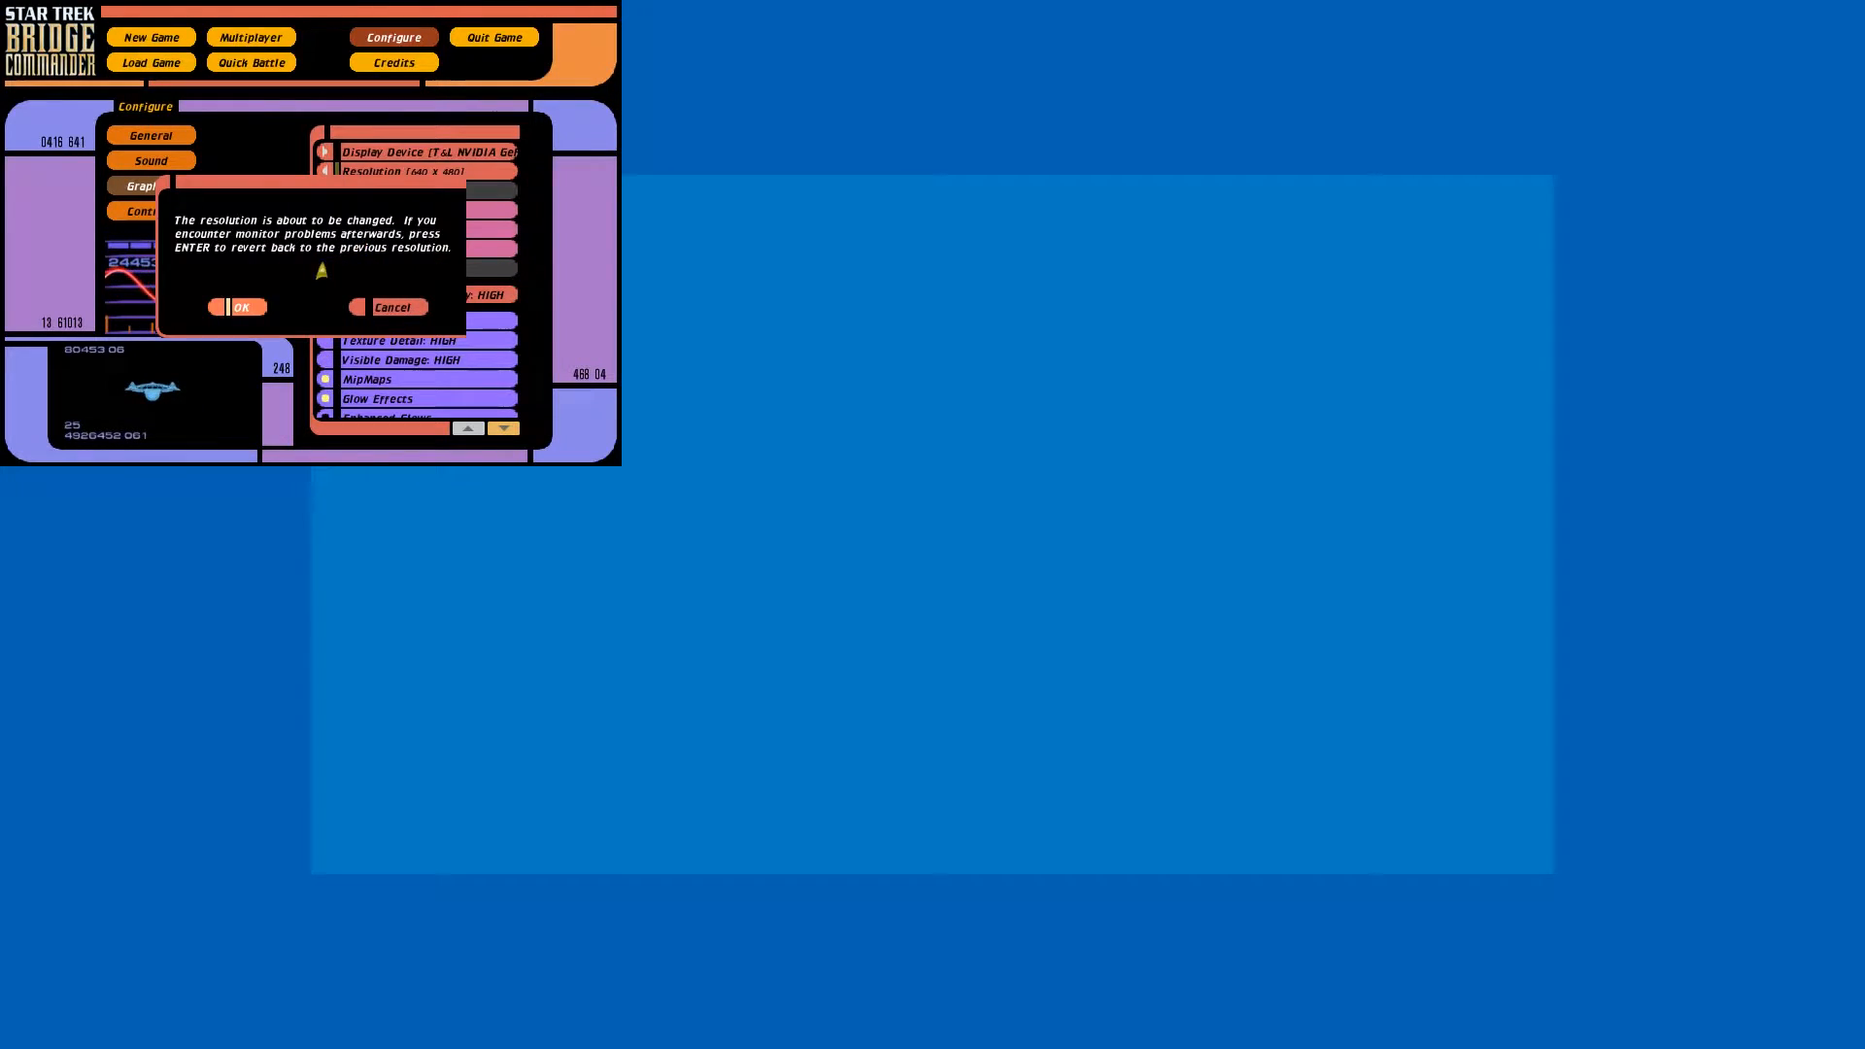
pyautogui.click(240, 307)
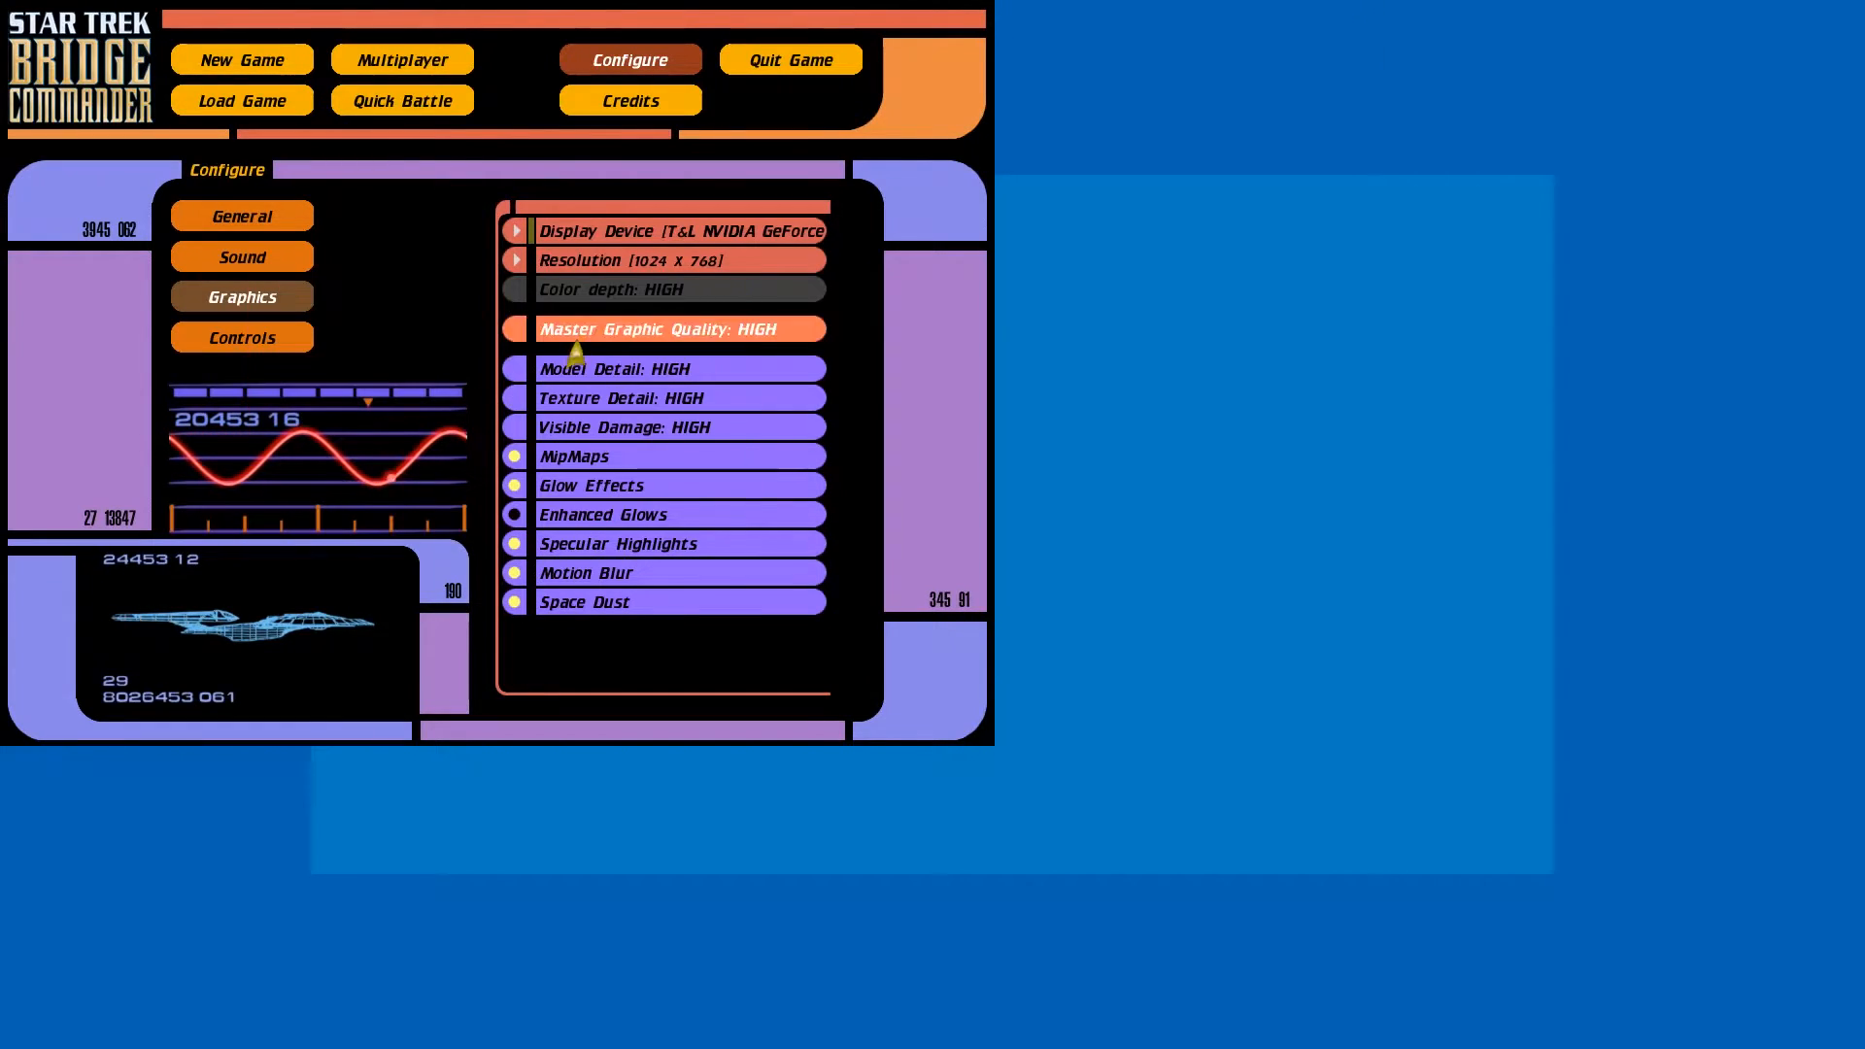
pyautogui.click(514, 261)
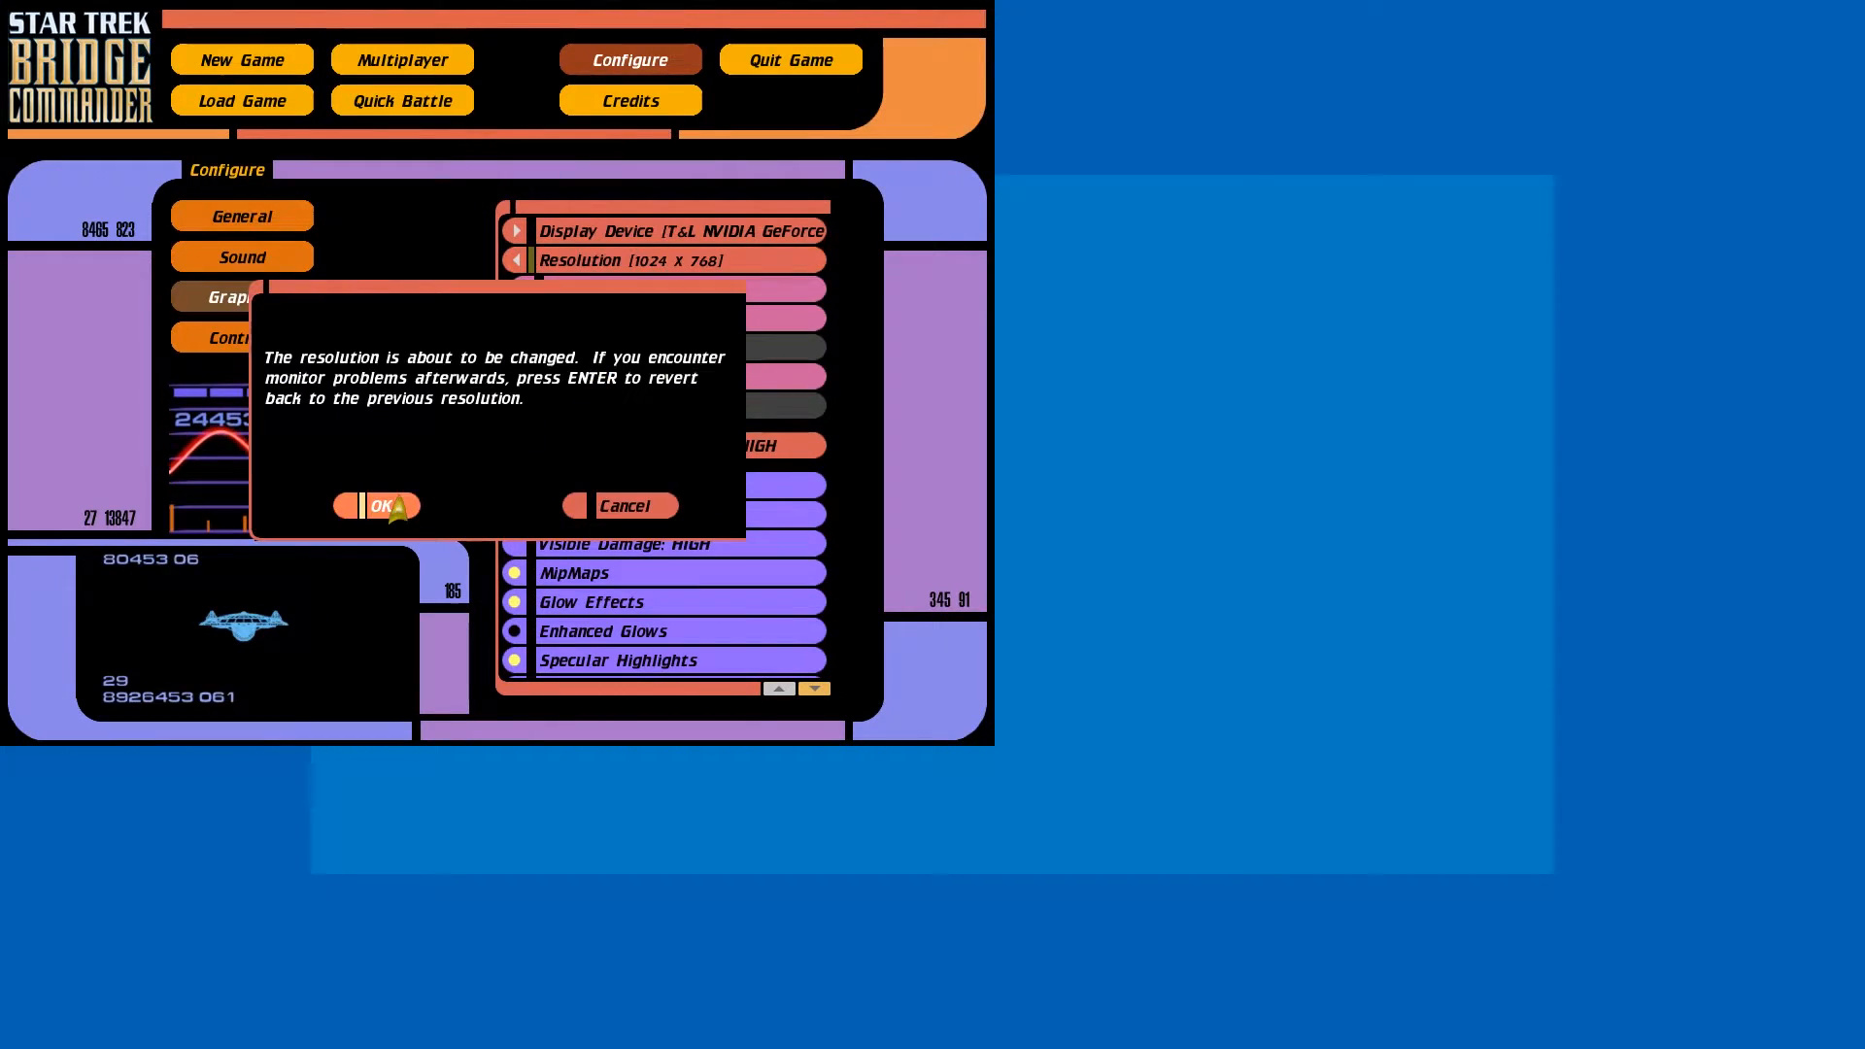
pyautogui.click(377, 505)
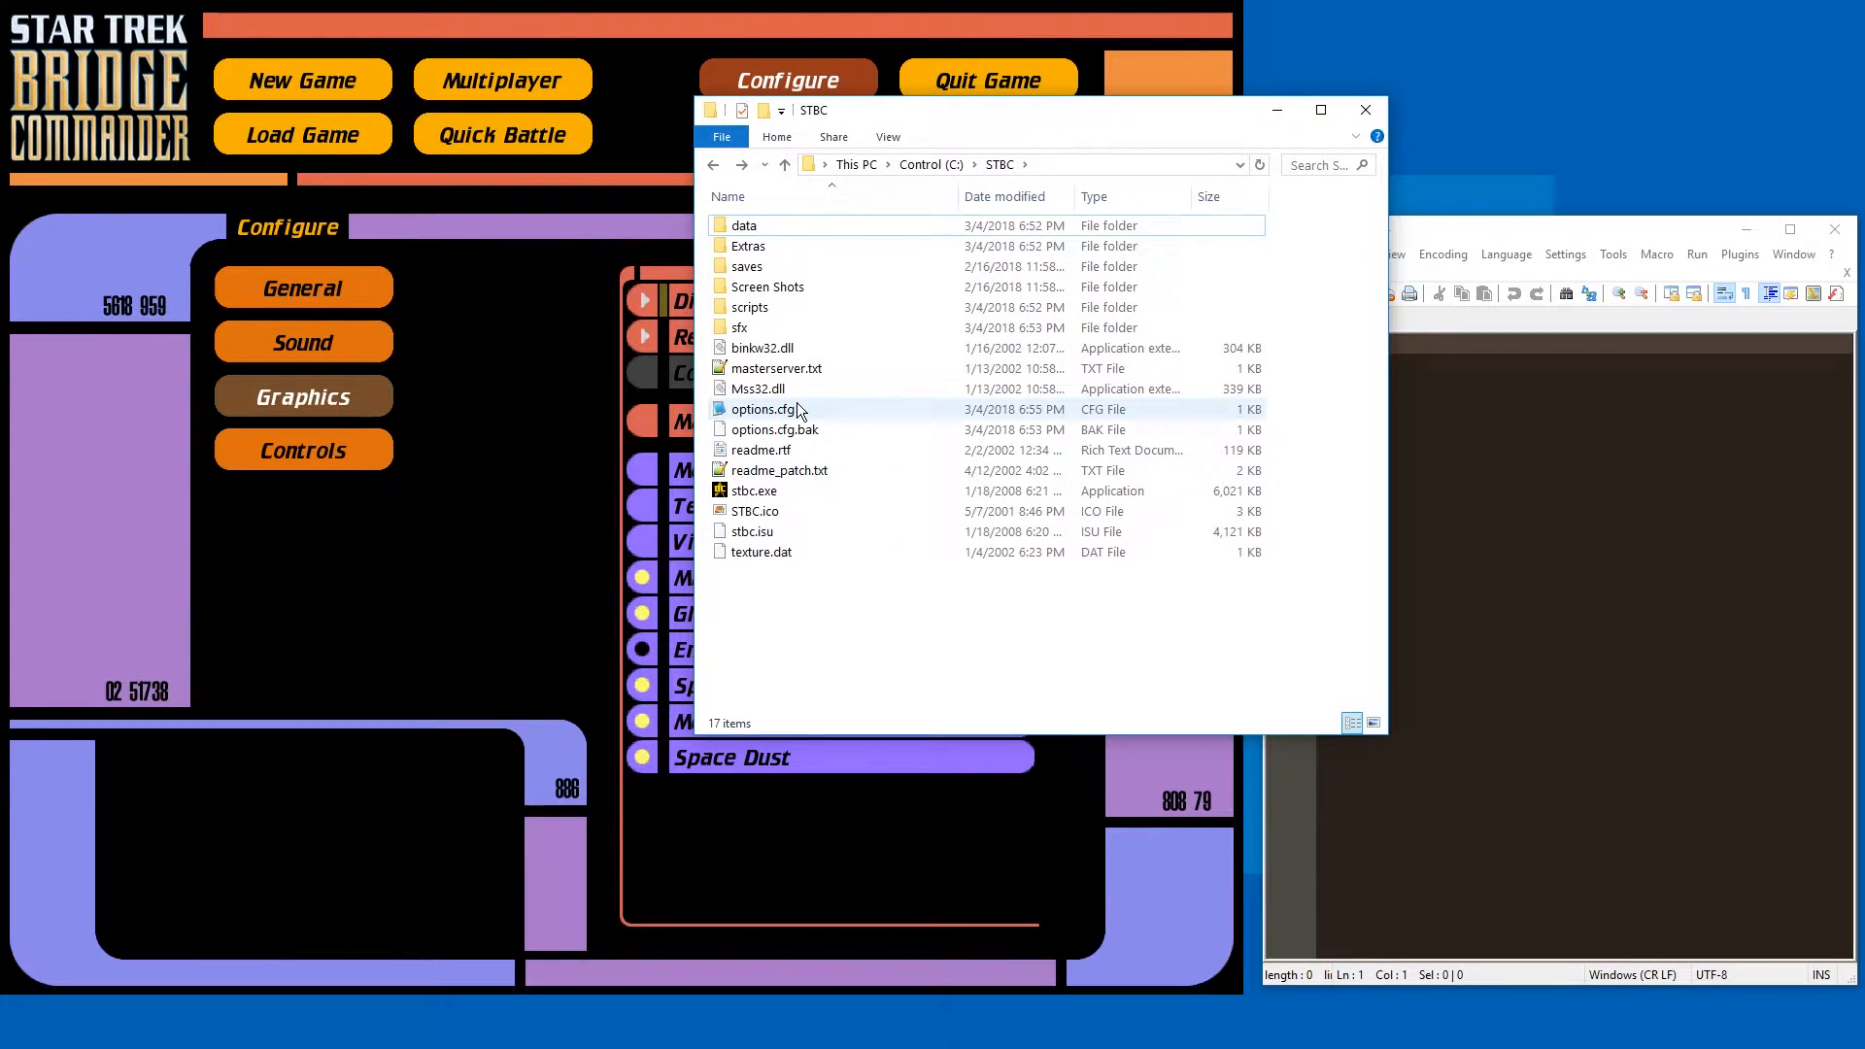
# Load options.cfg in Notepad++, edit the Display Width toward 1280 and reload the externally changed file
pyautogui.click(762, 408)
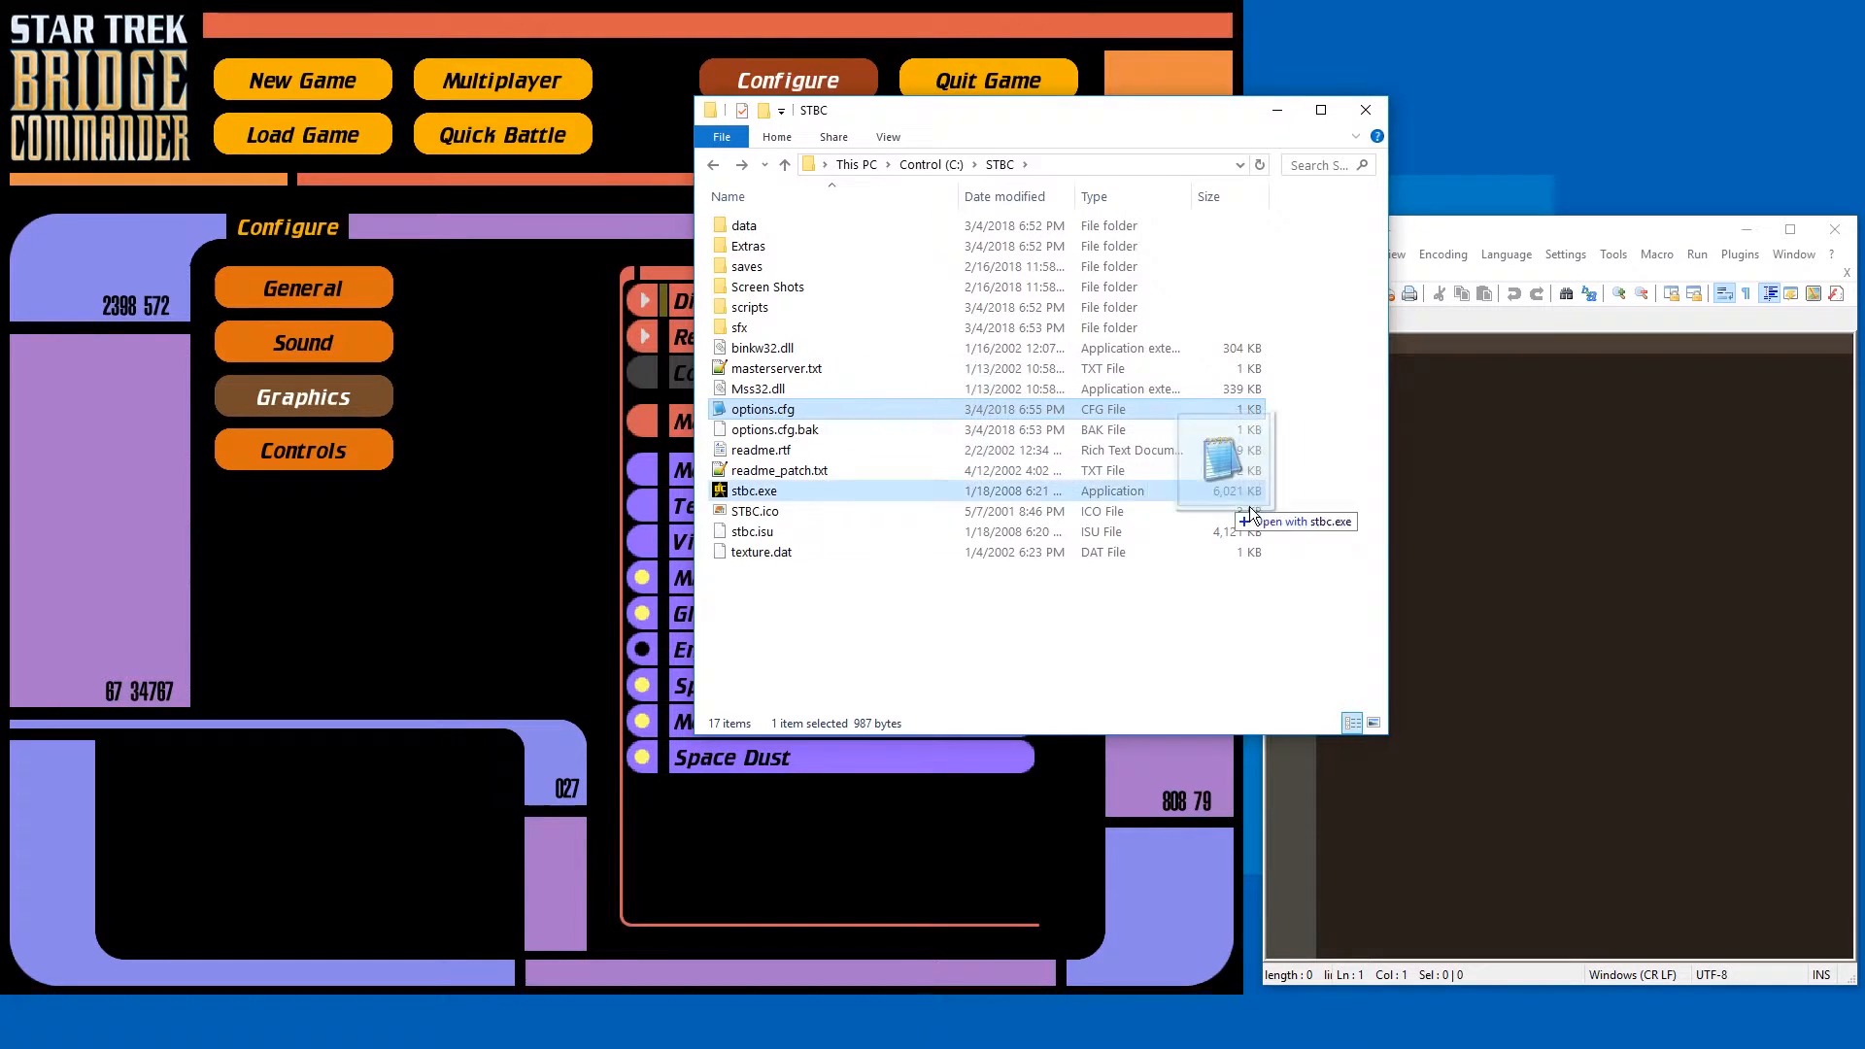
pyautogui.doubleClick(761, 408)
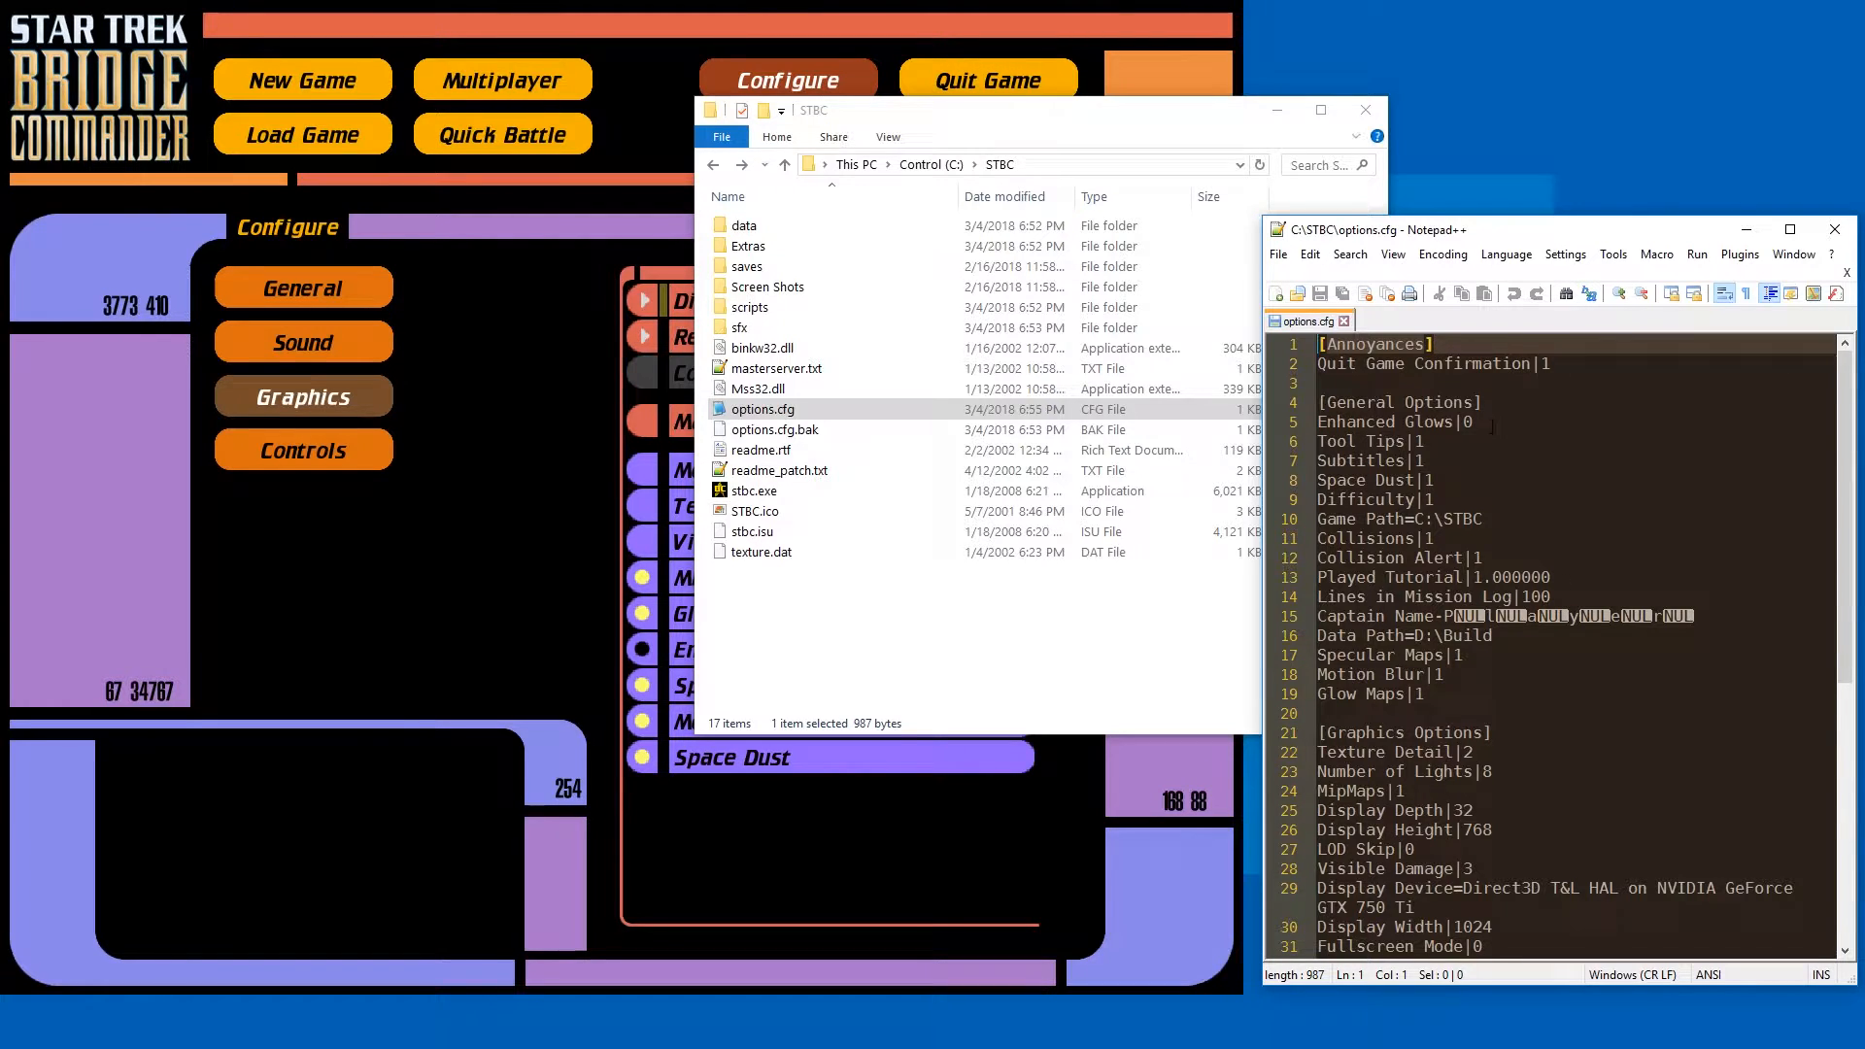
pyautogui.scroll(-3)
pyautogui.write('2')
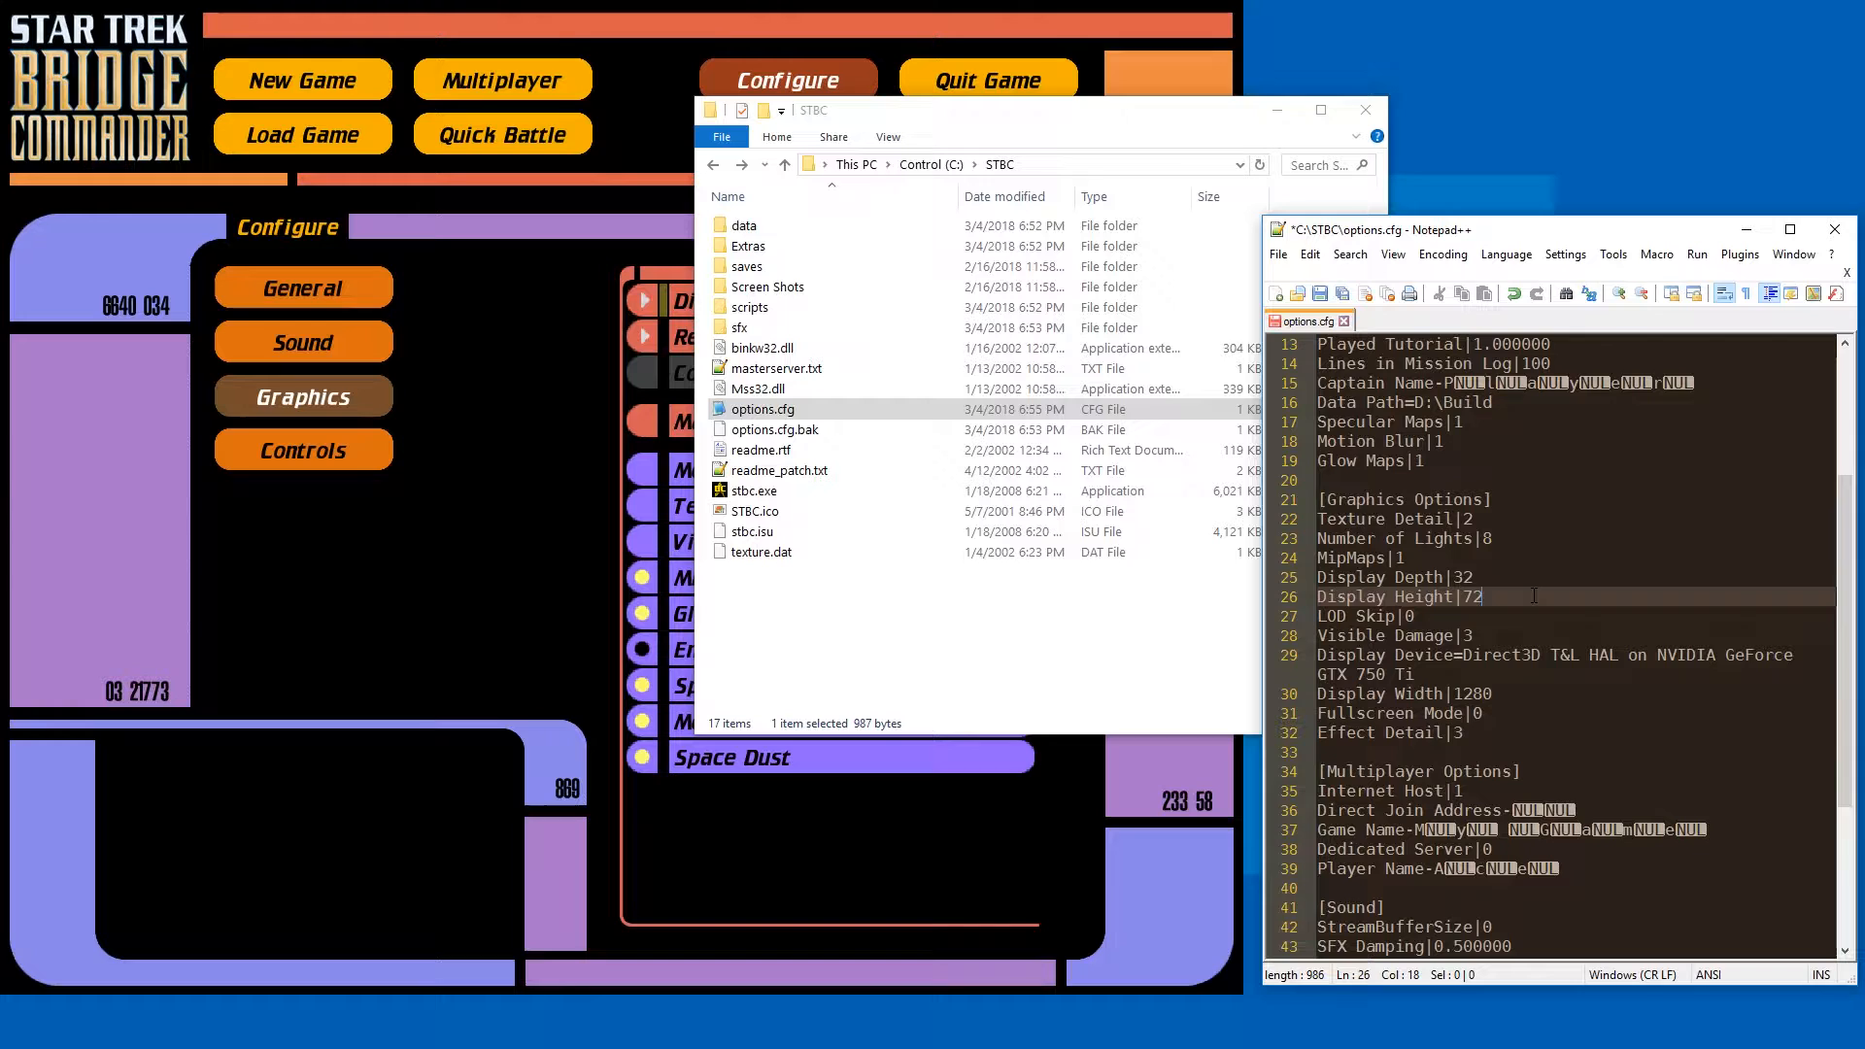
pyautogui.write('0')
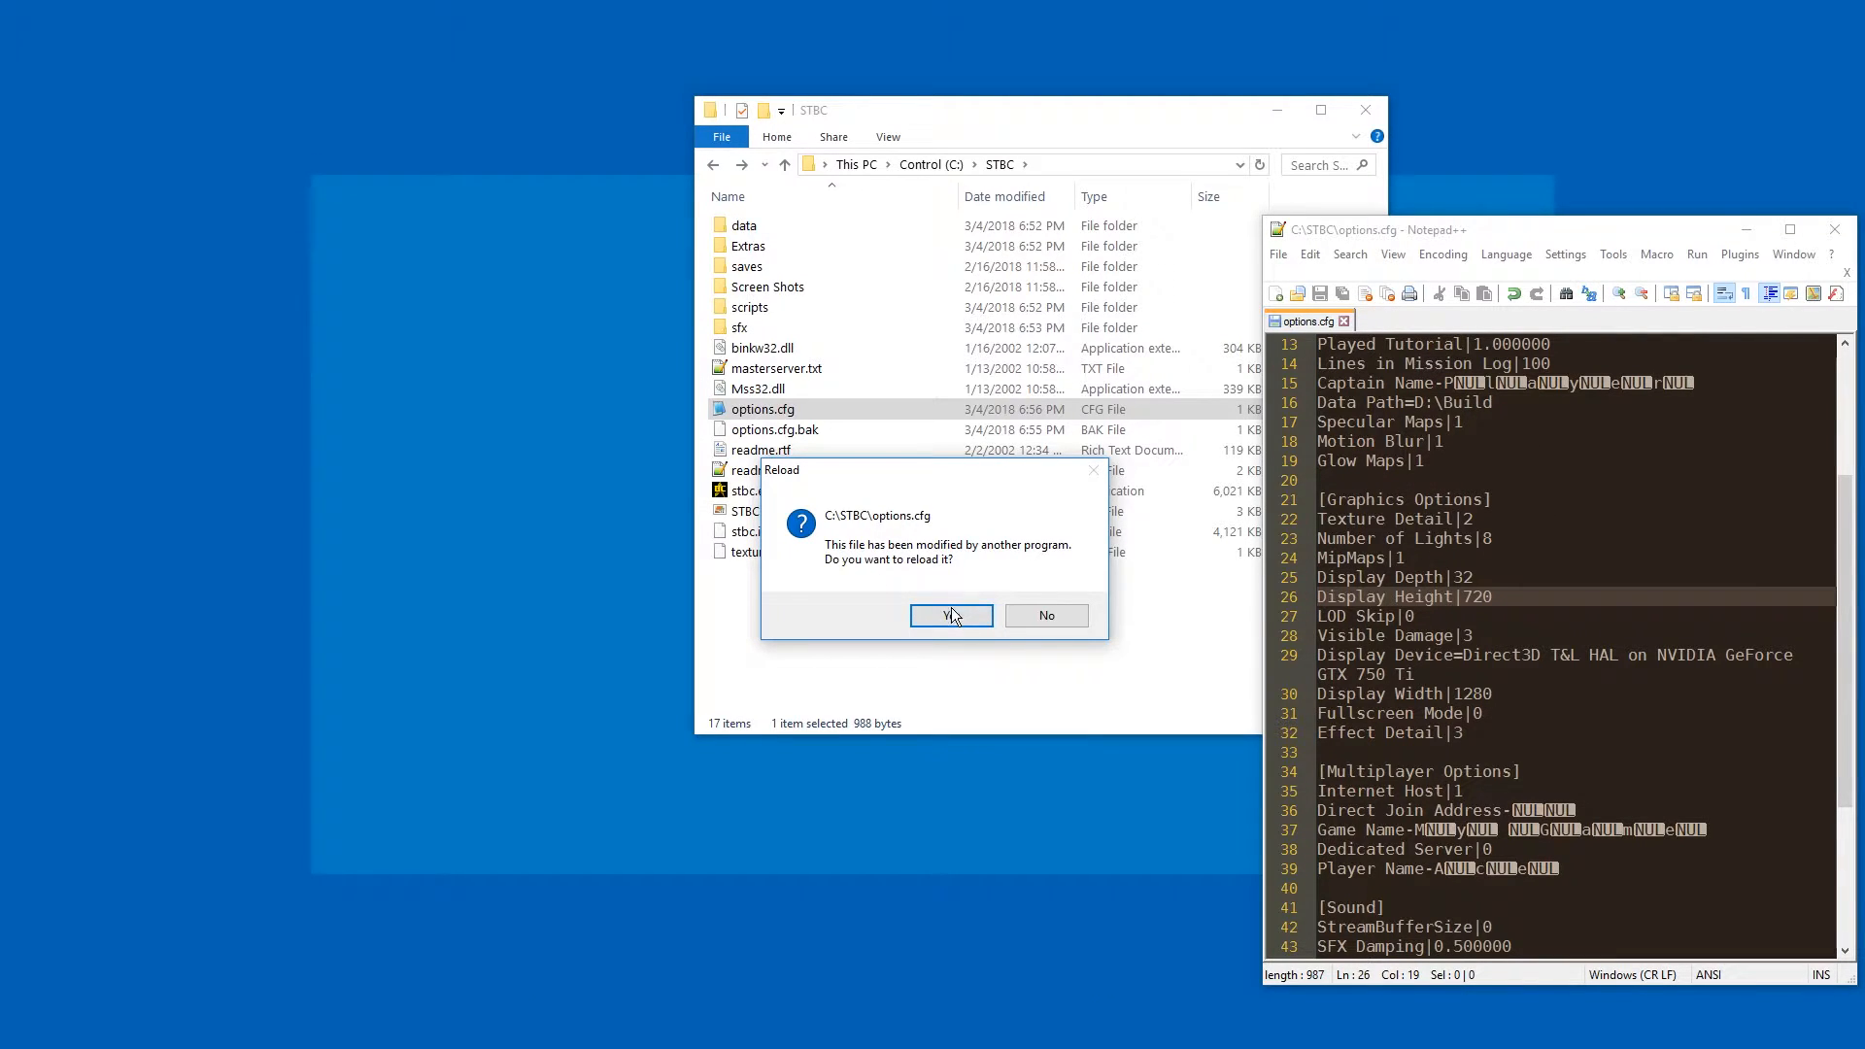
pyautogui.click(952, 614)
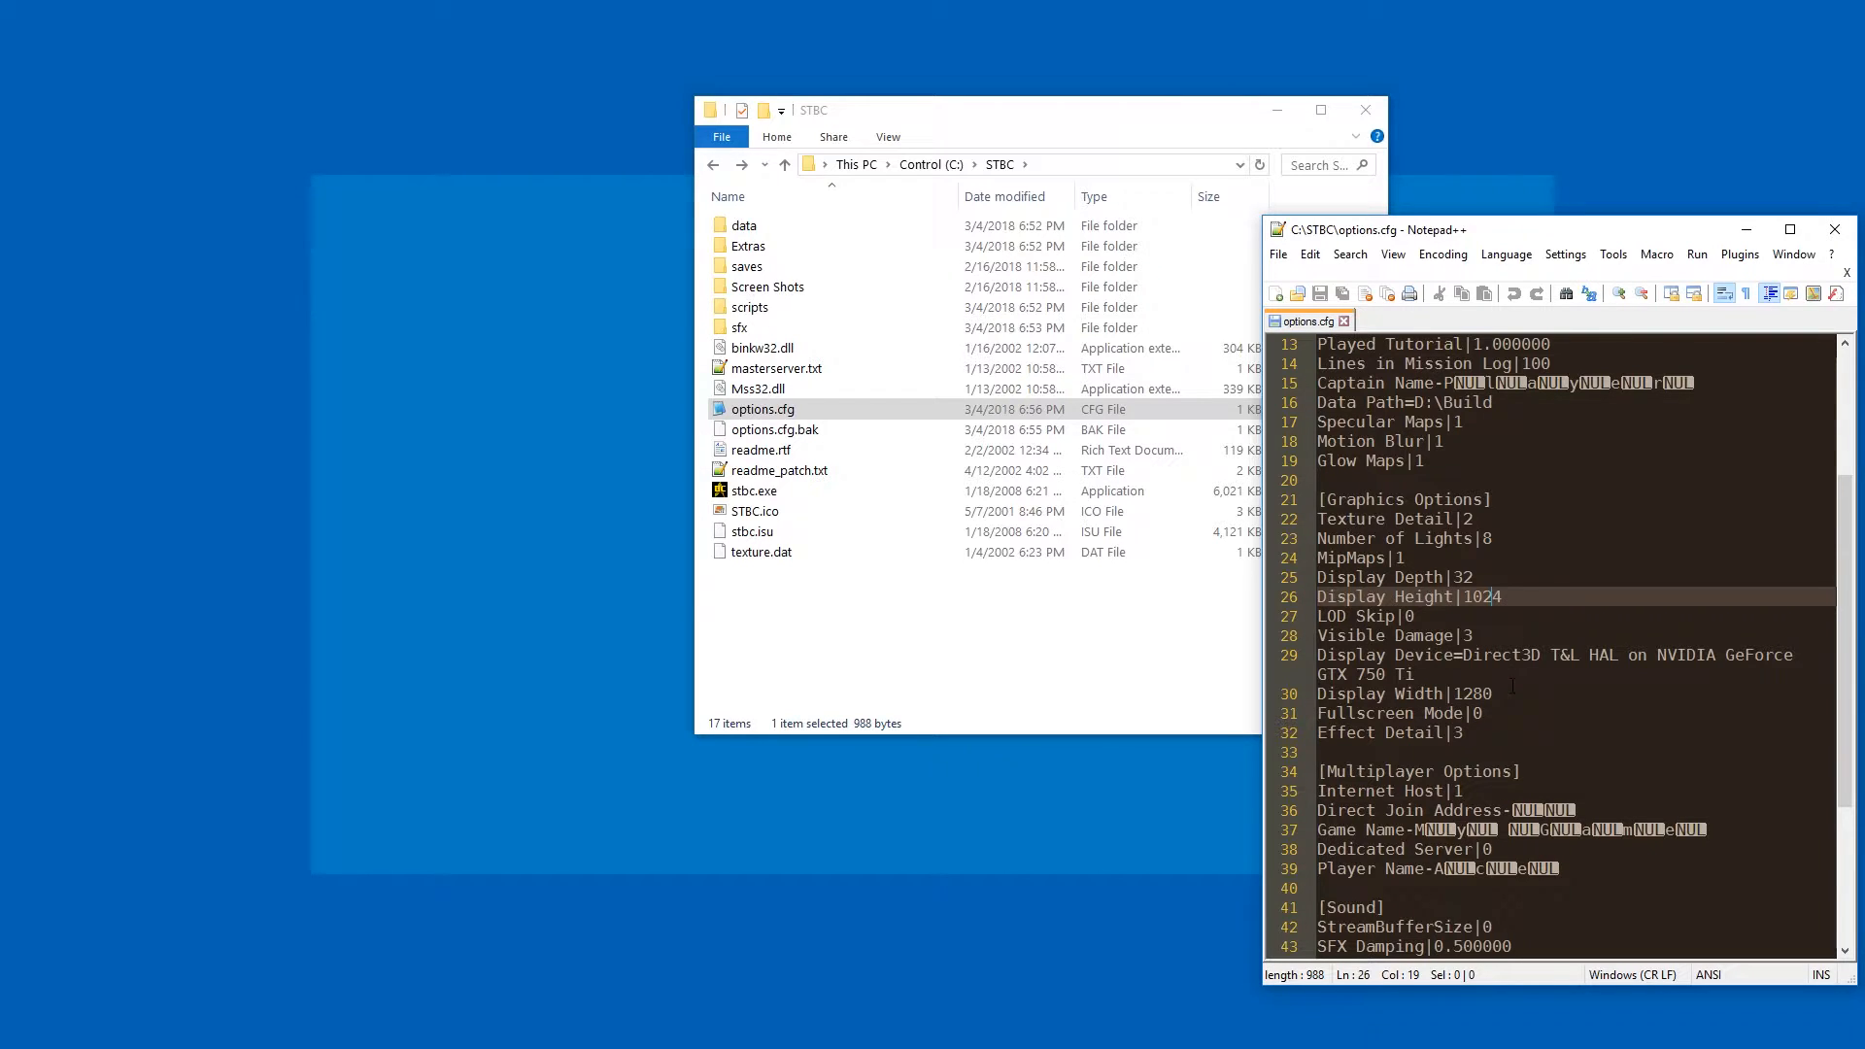
# Reselect the Display Height digits and begin overwriting them with 7
pyautogui.moveTo(1482, 596); pyautogui.dragTo(1480, 694)
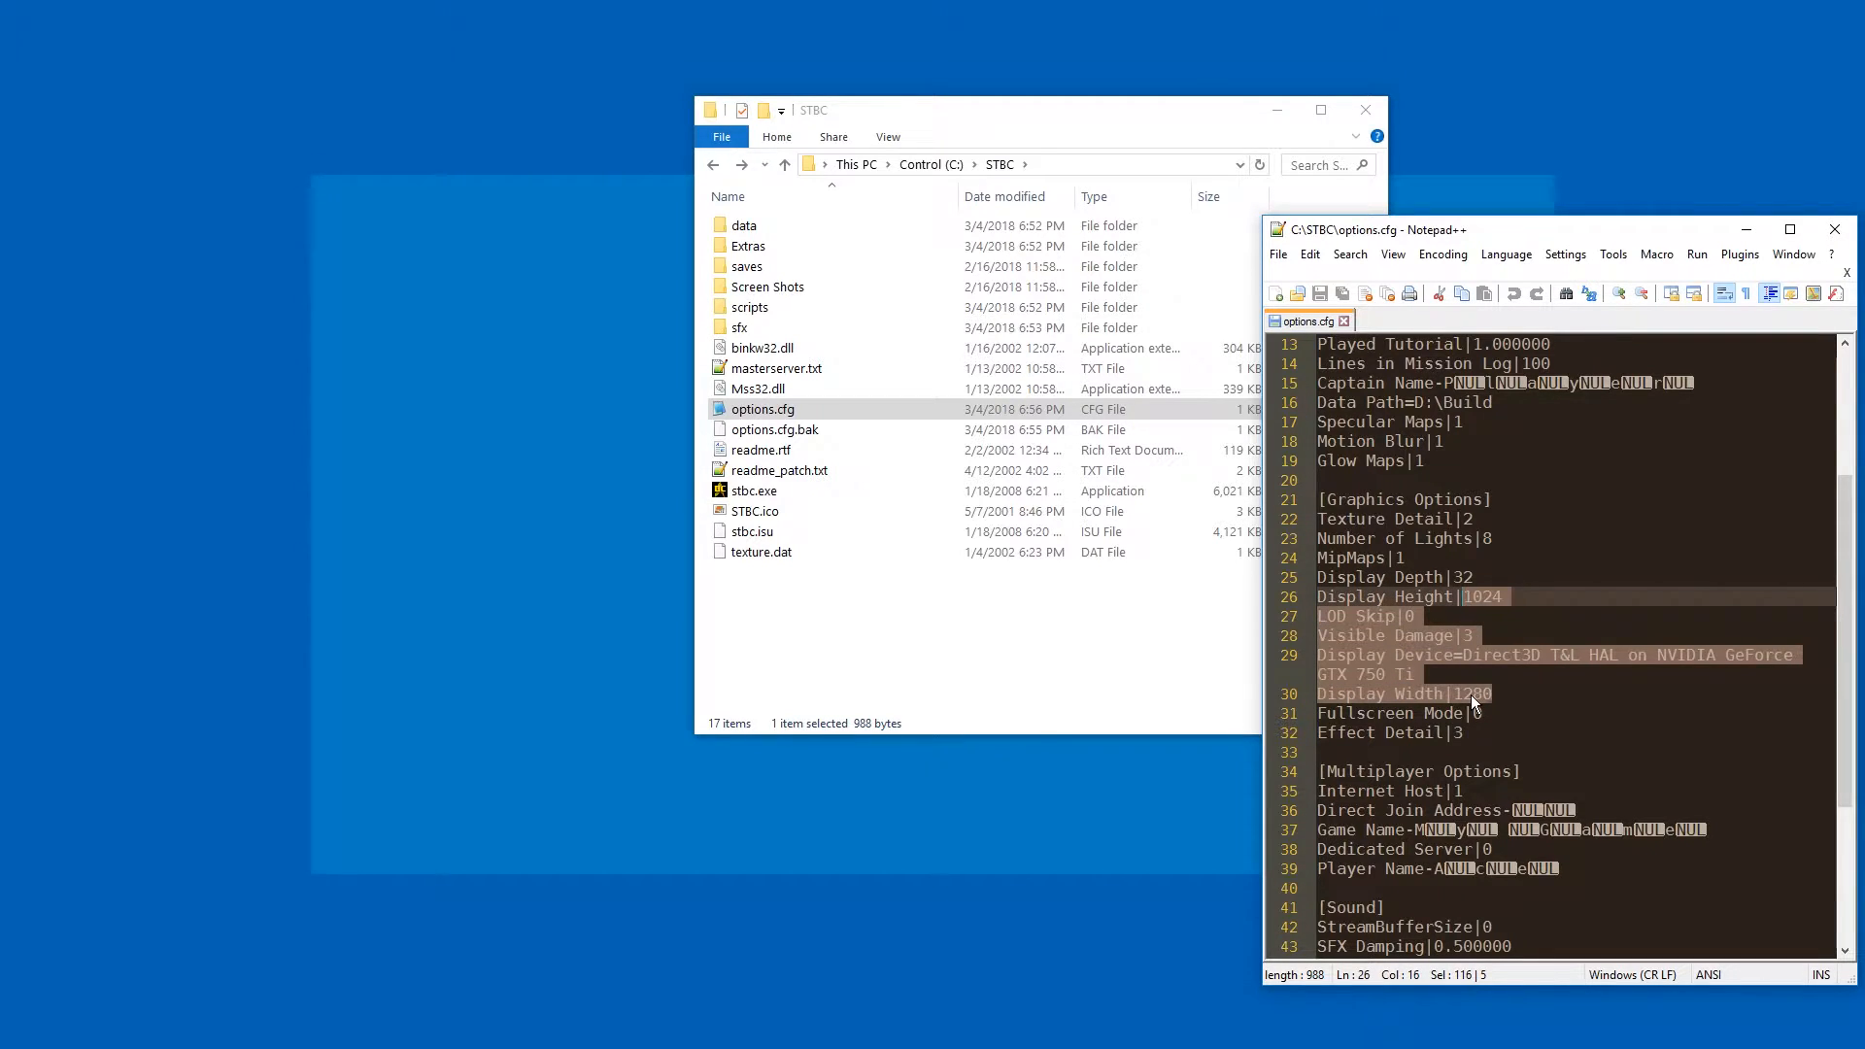
pyautogui.click(1492, 693)
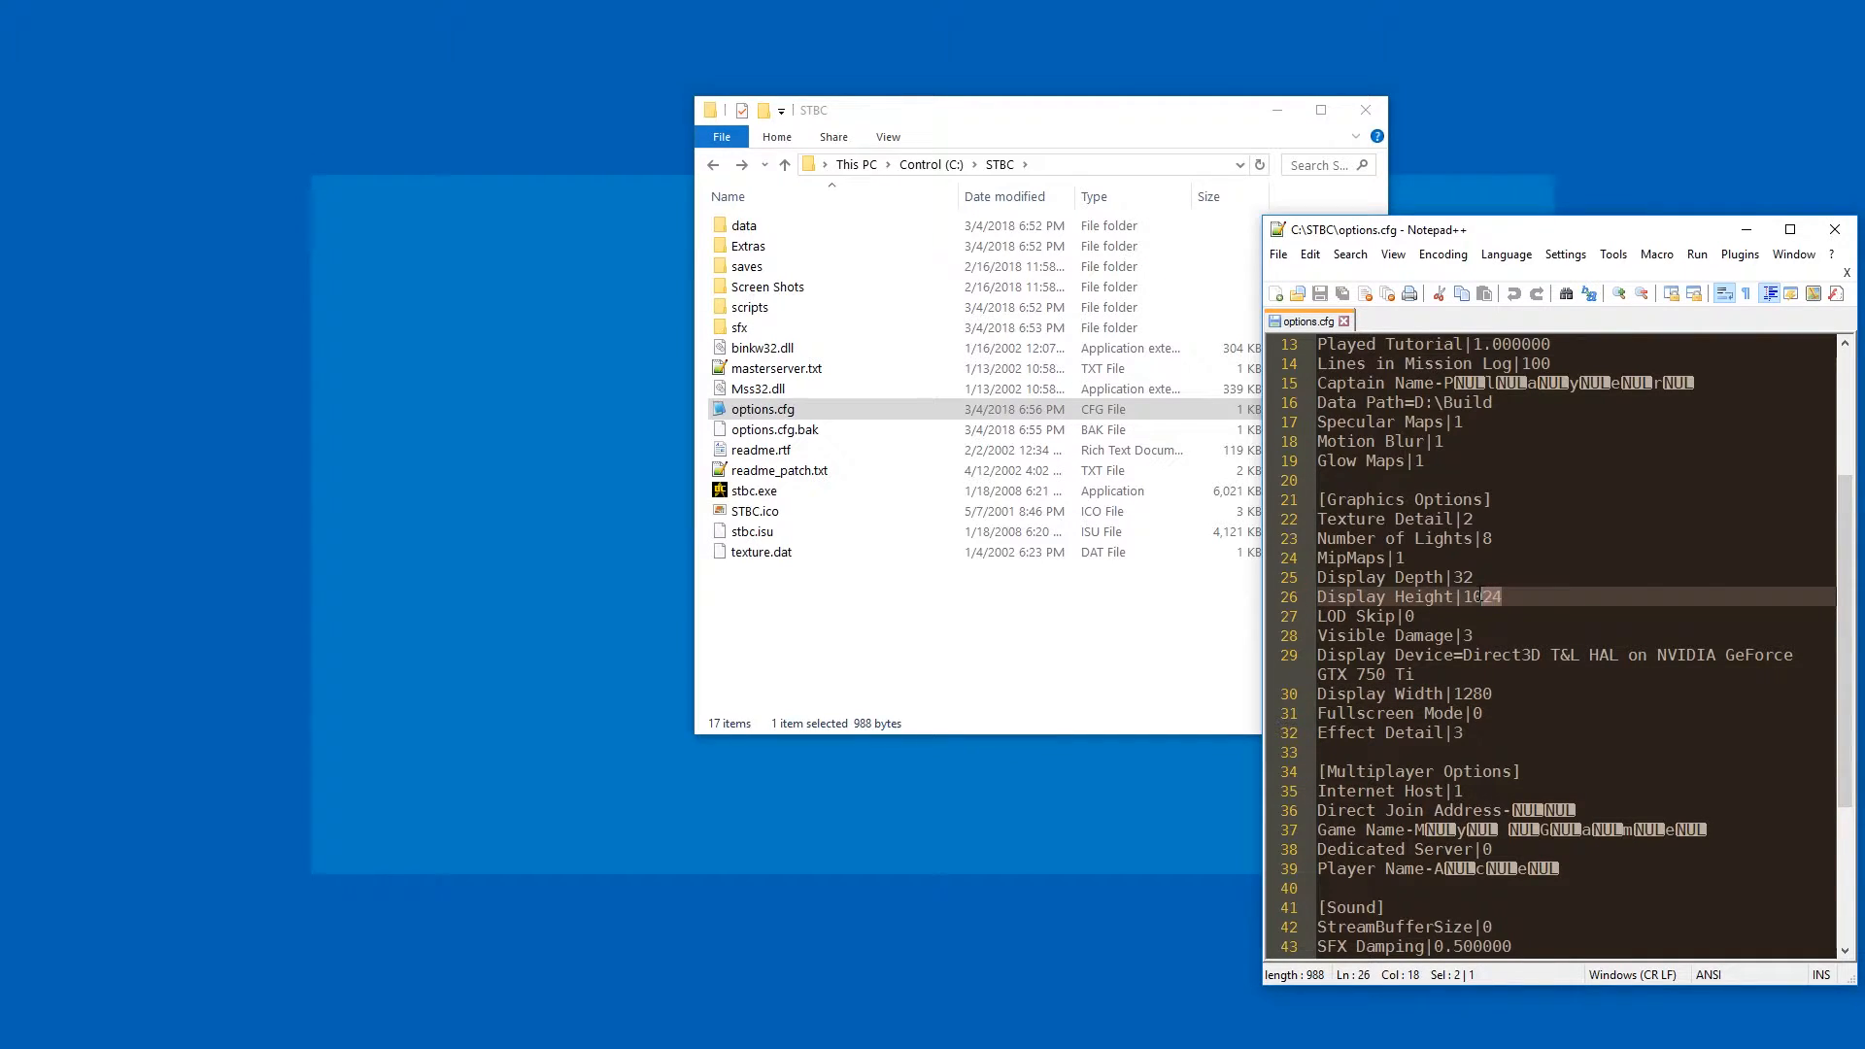
pyautogui.write('7')
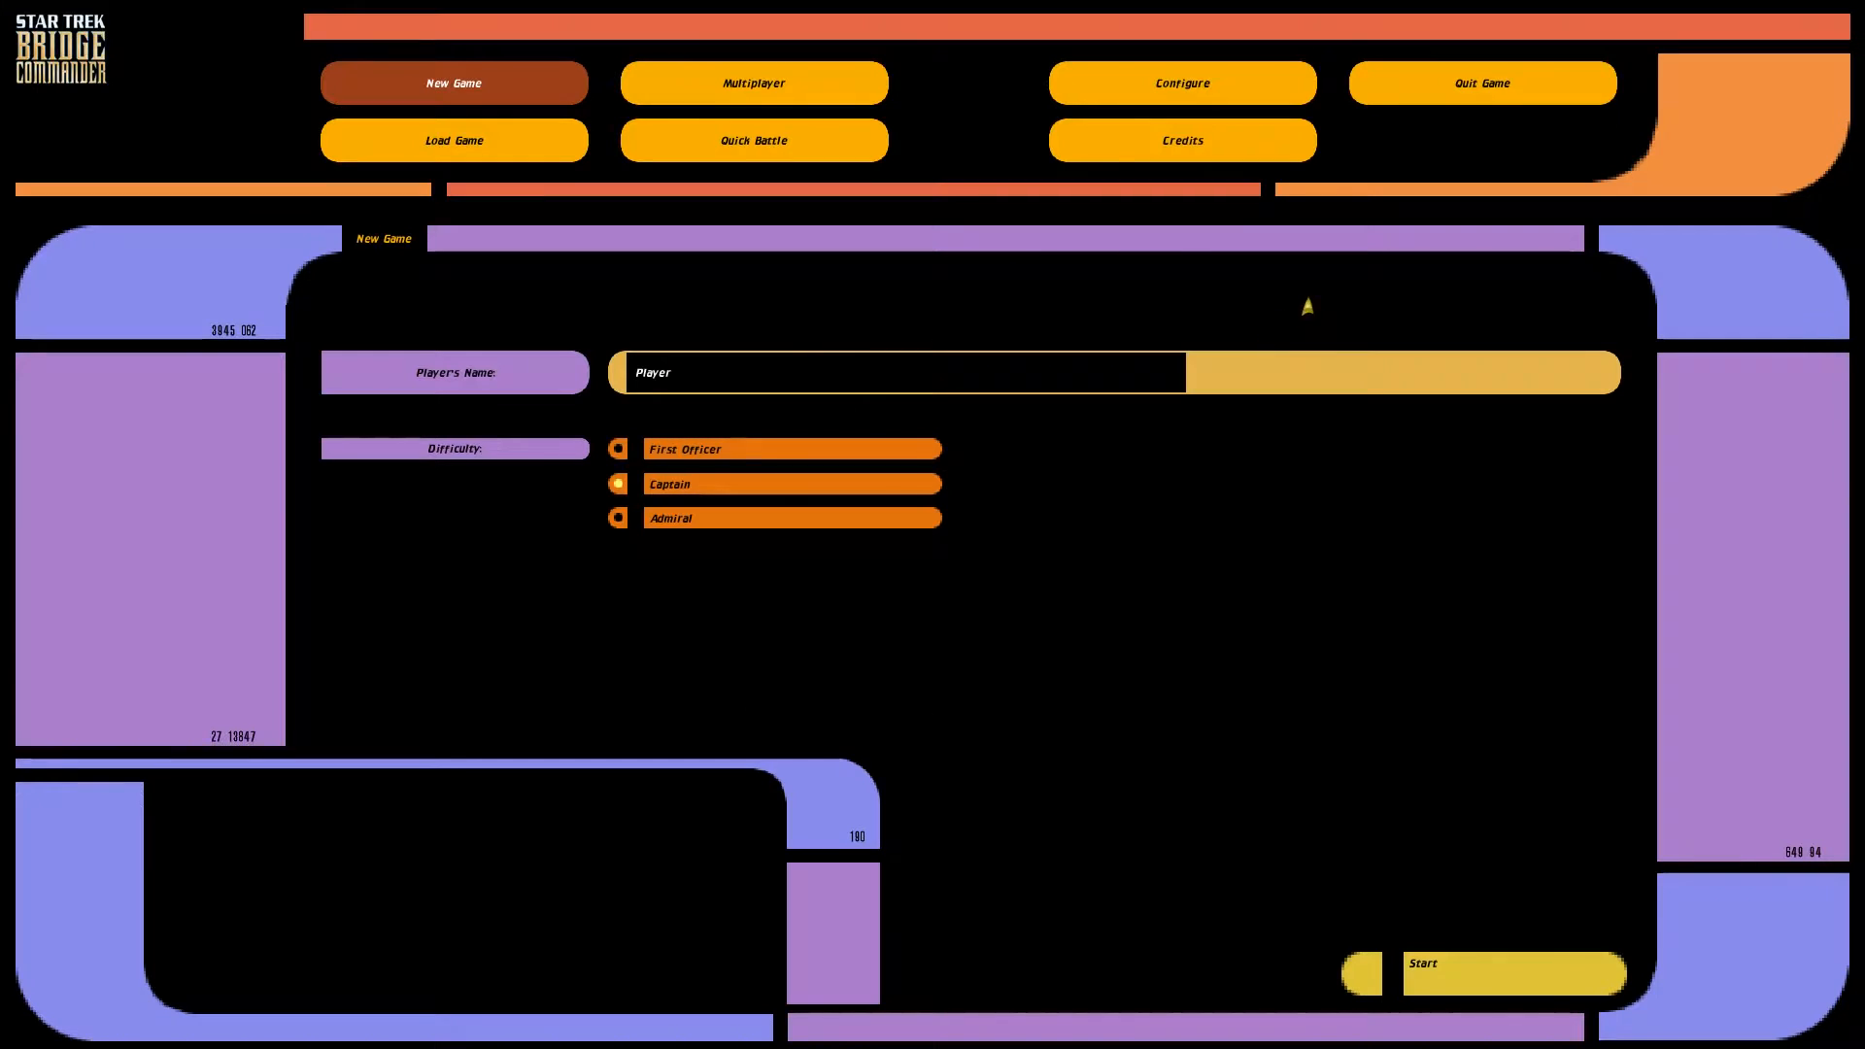
# View the game's graphics settings, which report a 1920 x 1080 resolution
pyautogui.click(1181, 82)
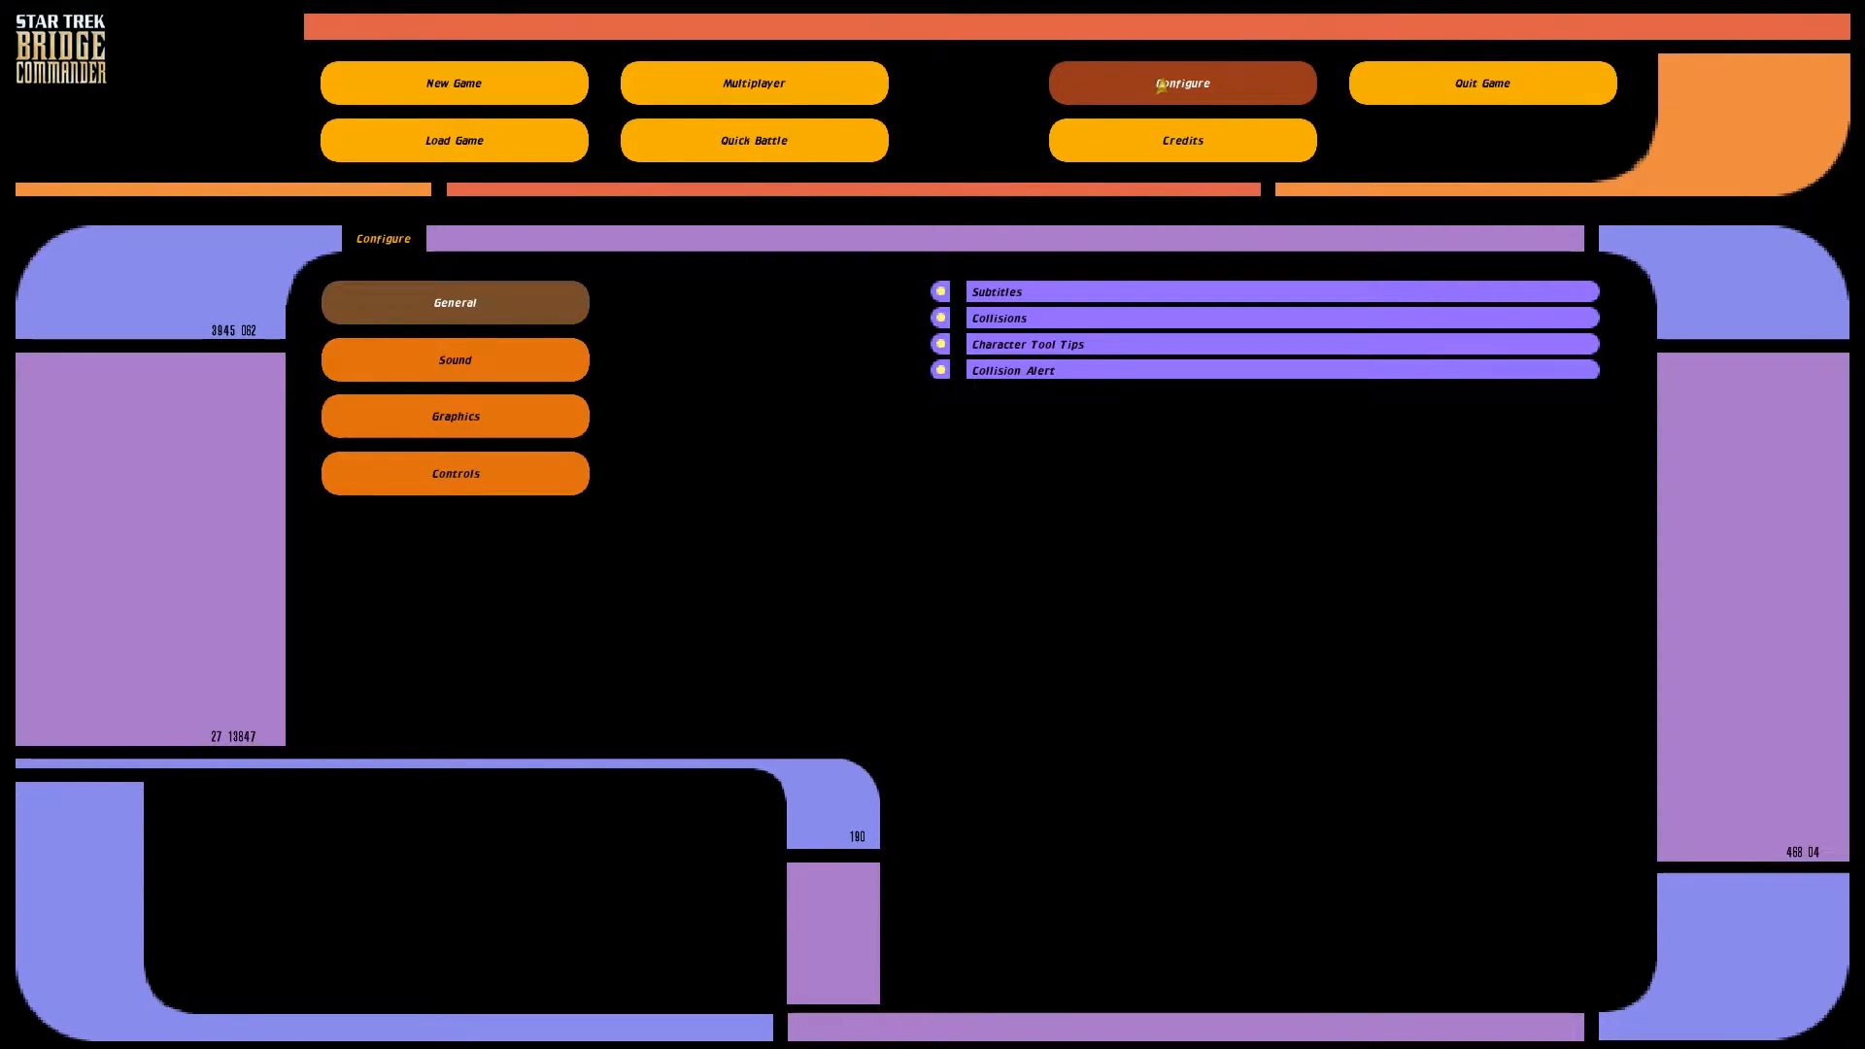
pyautogui.click(455, 416)
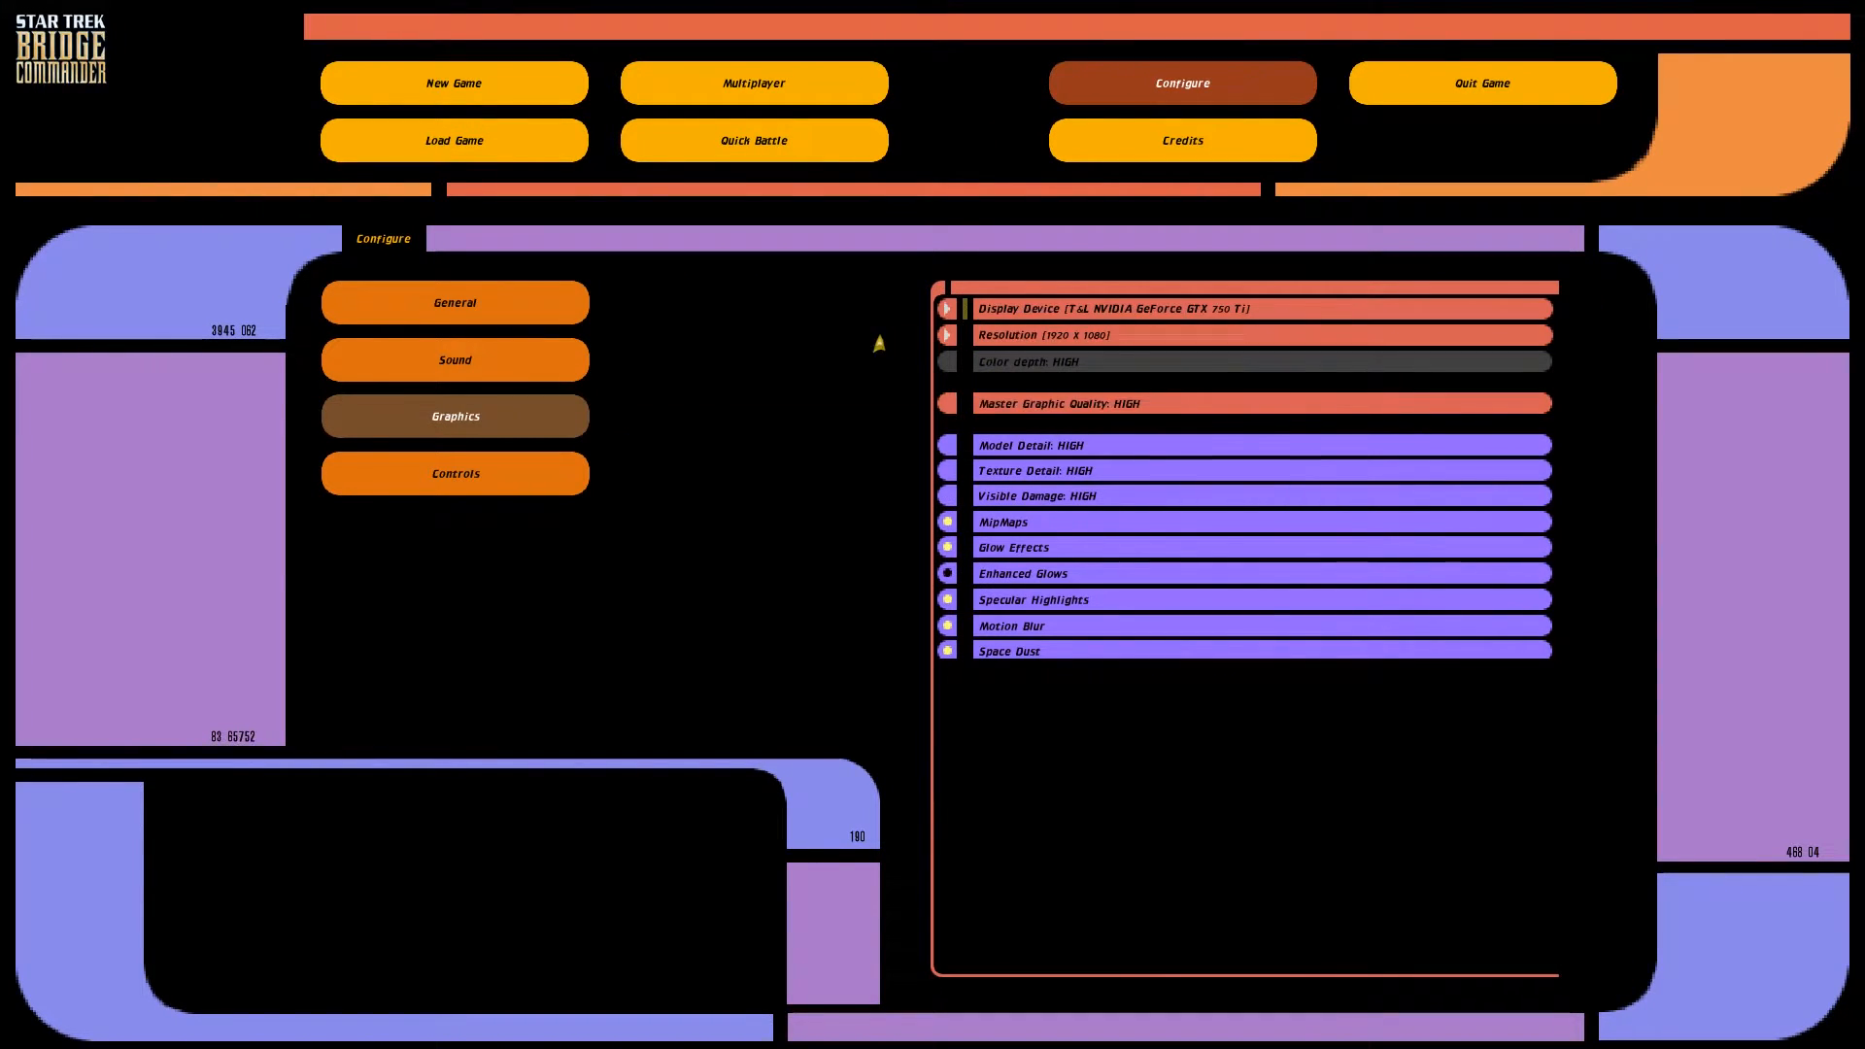
pyautogui.moveTo(766, 140)
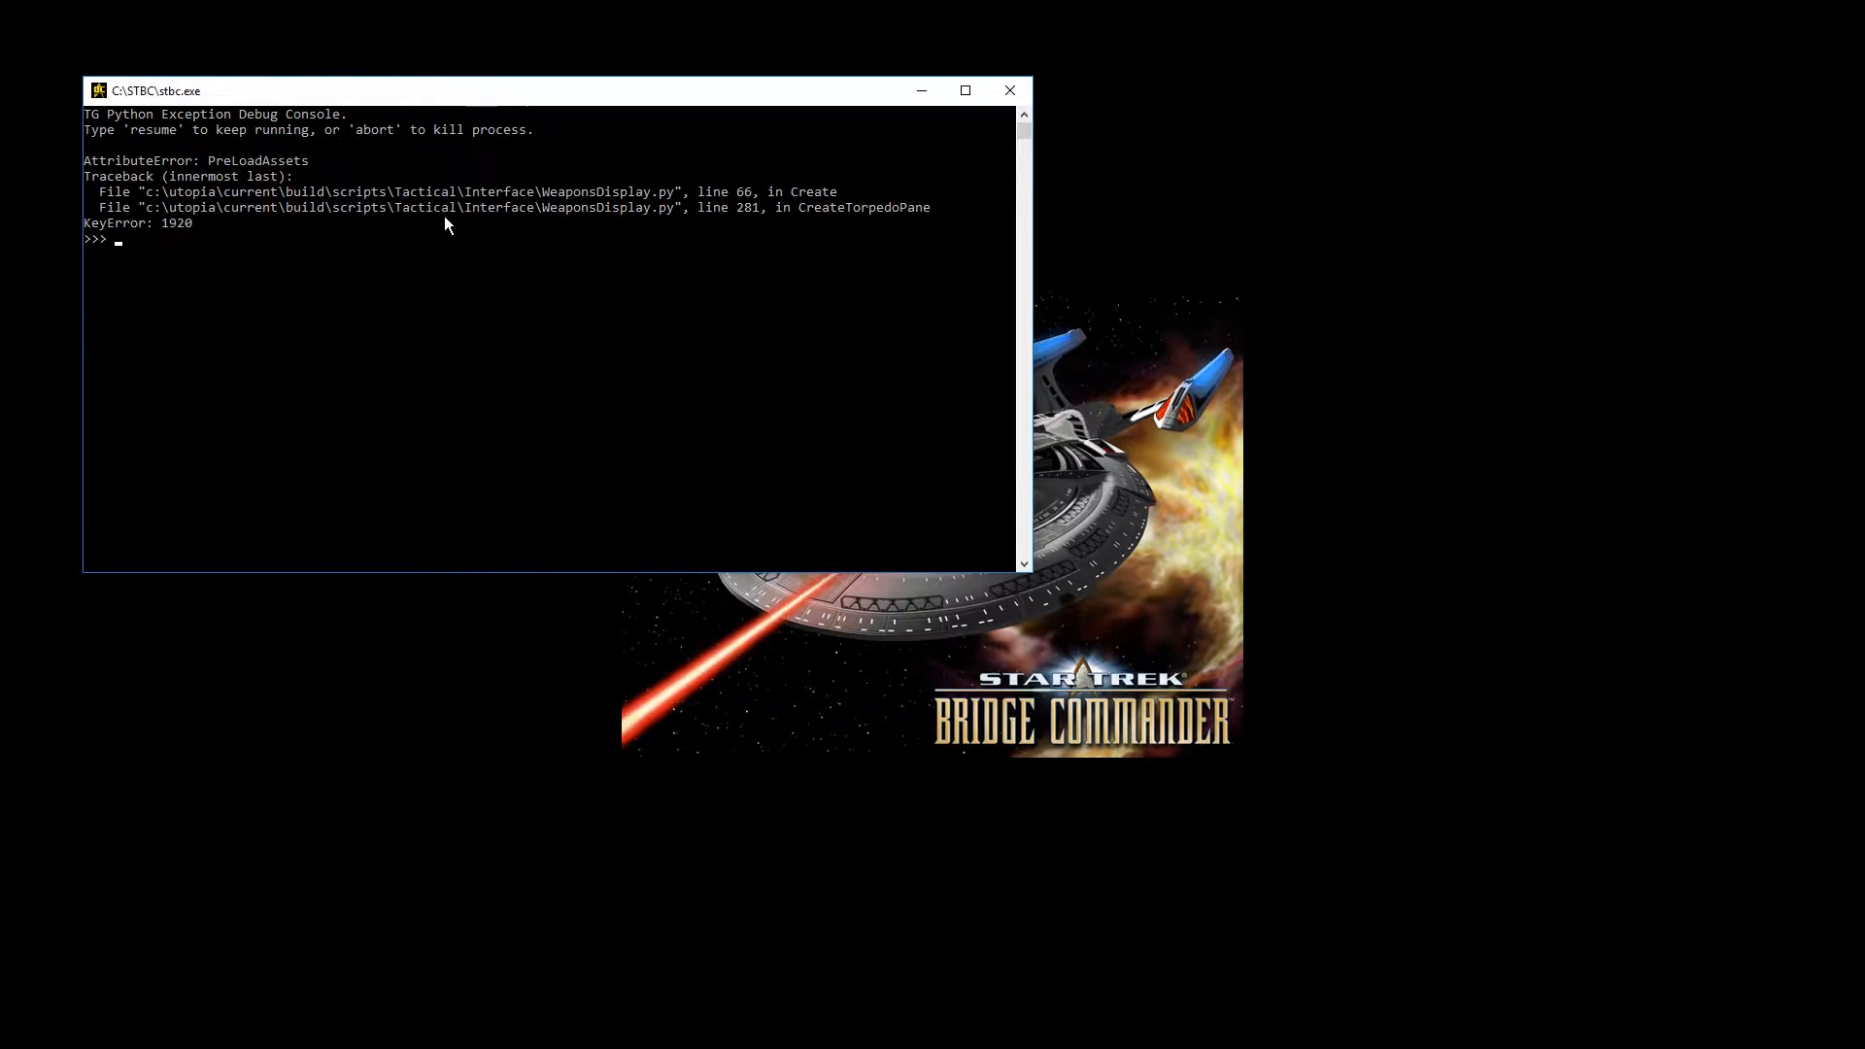
pyautogui.moveTo(286, 179)
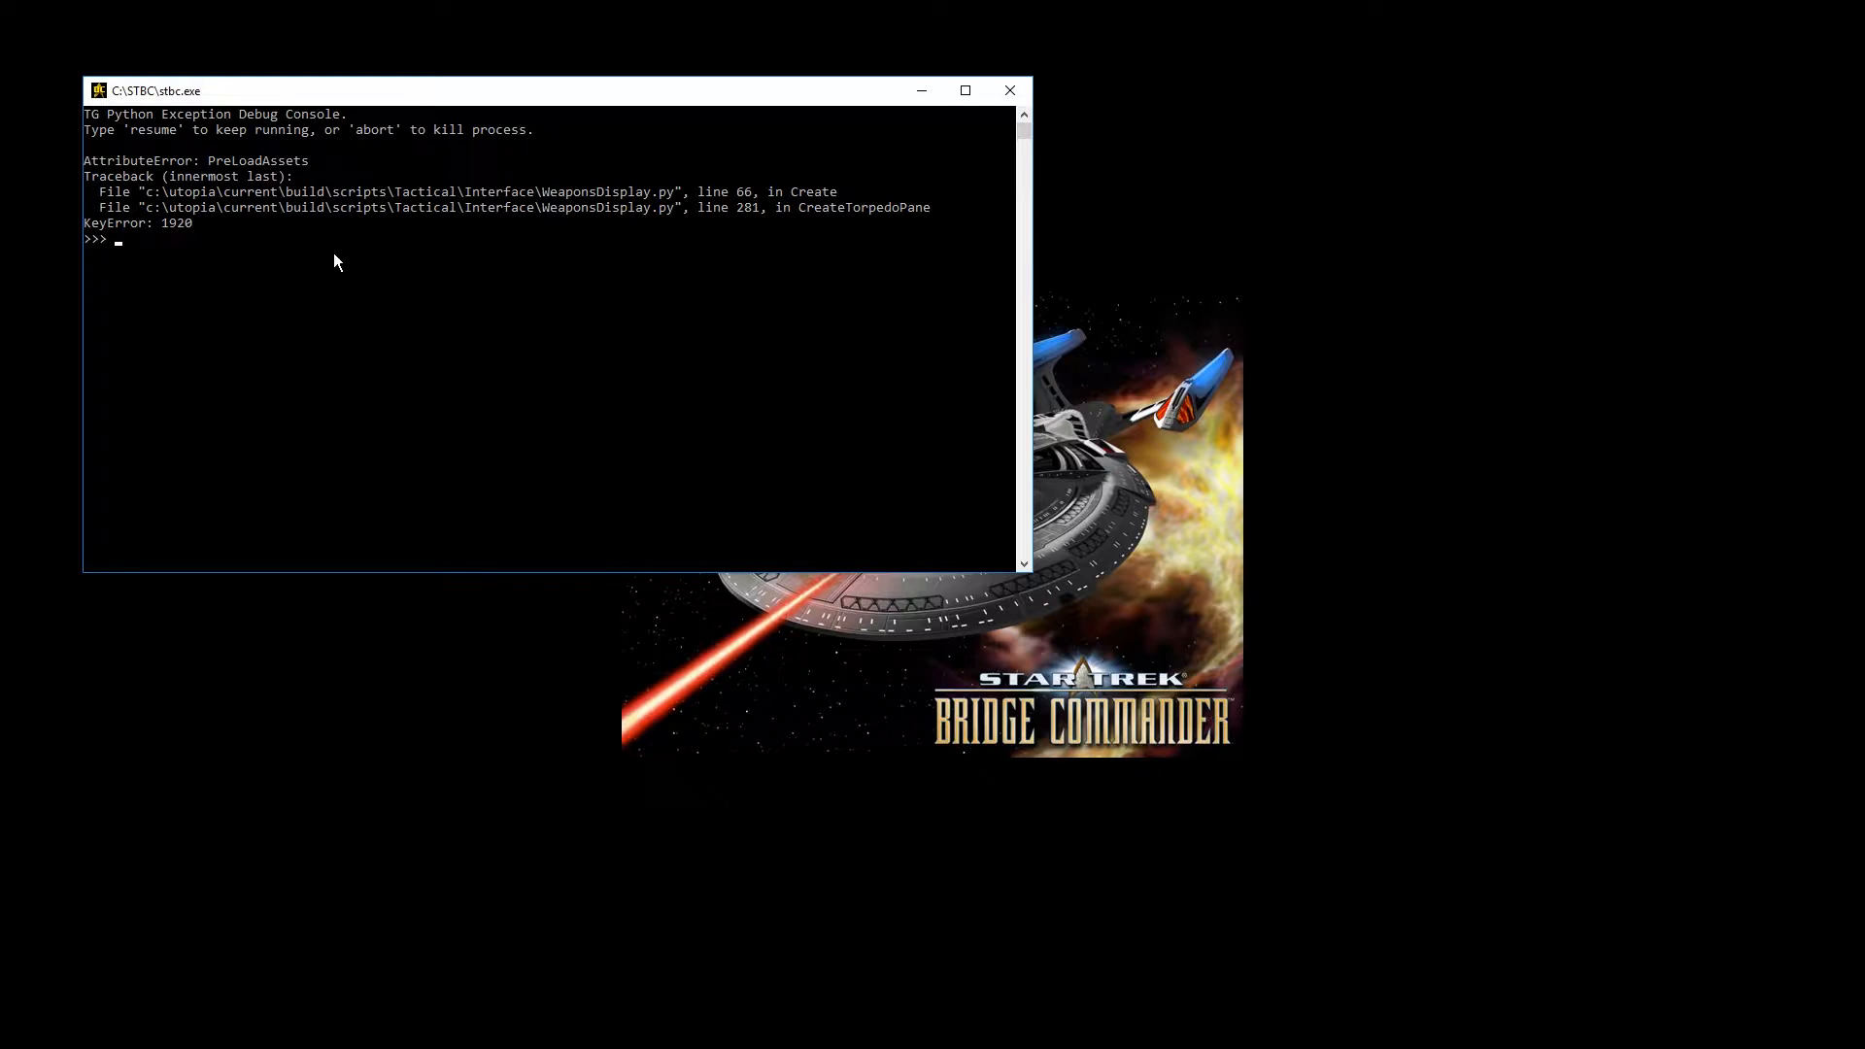
pyautogui.moveTo(404, 293)
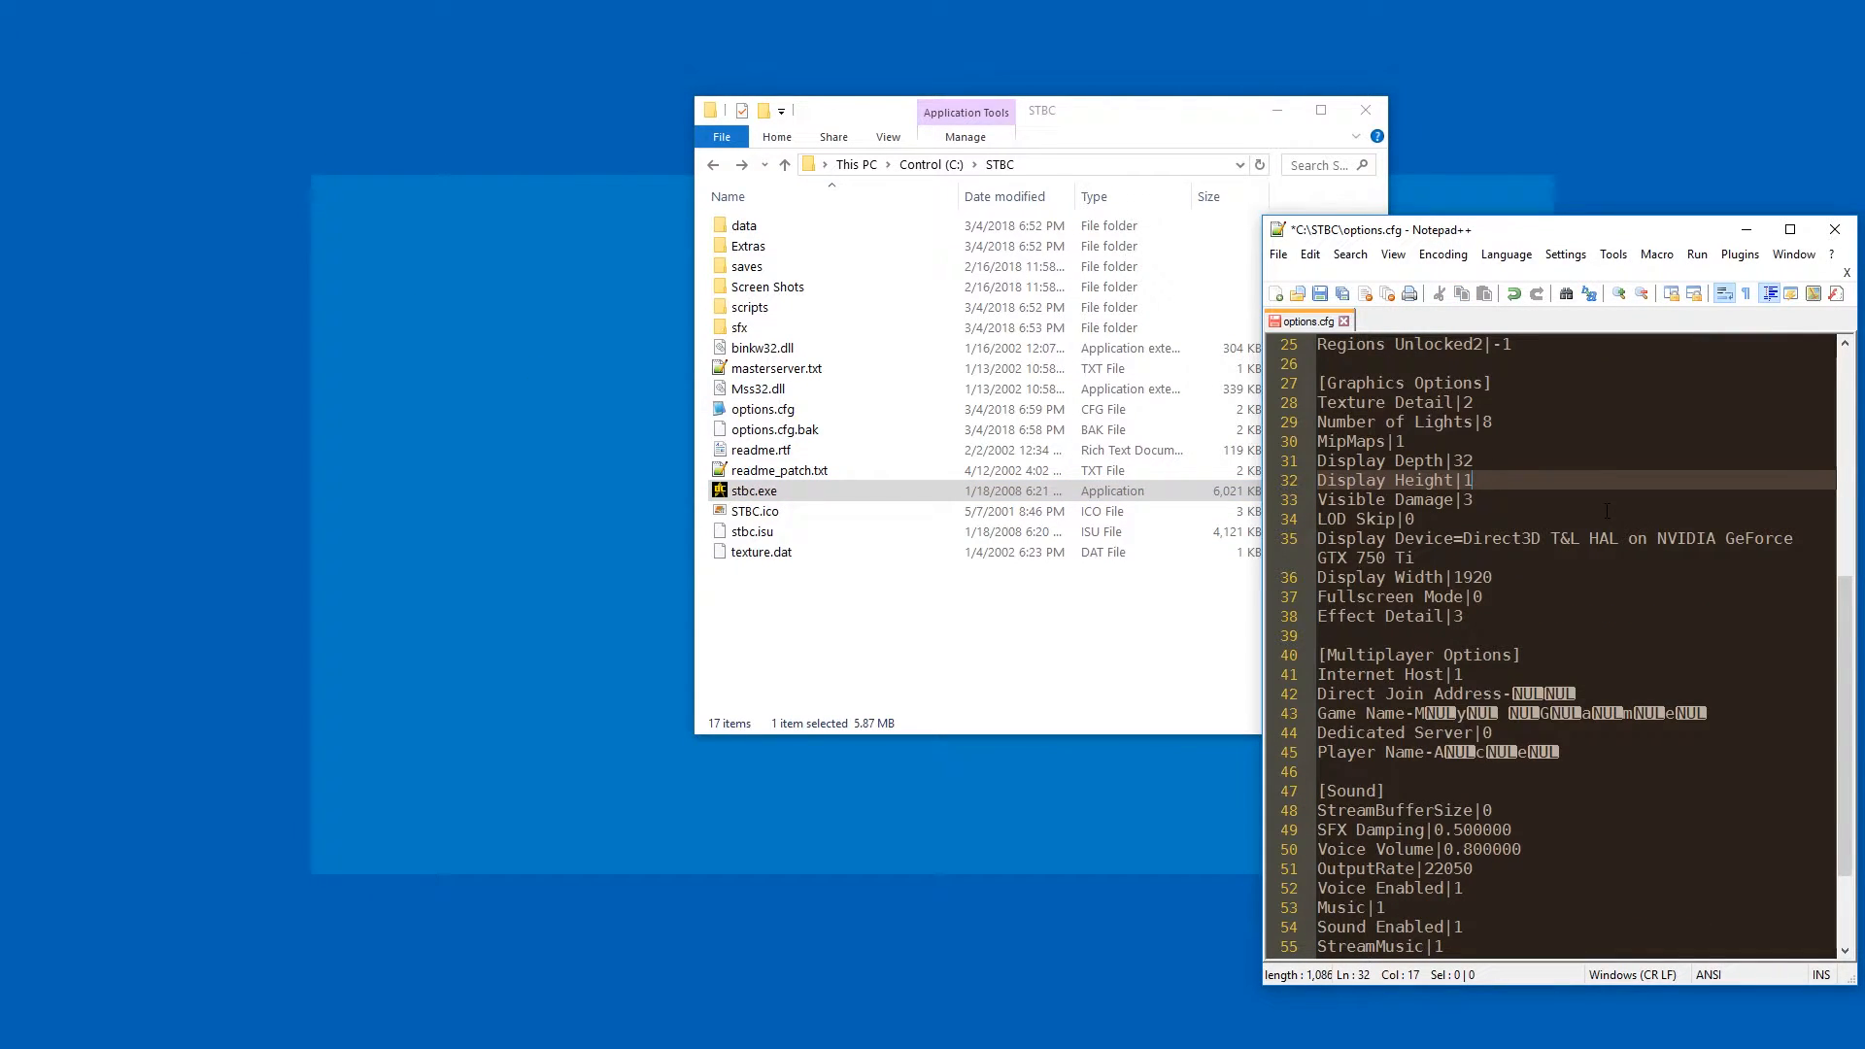
# Change Display Height to 1080 in options.cfg
pyautogui.write('080')
pyautogui.click(1552, 597)
pyautogui.write('1')
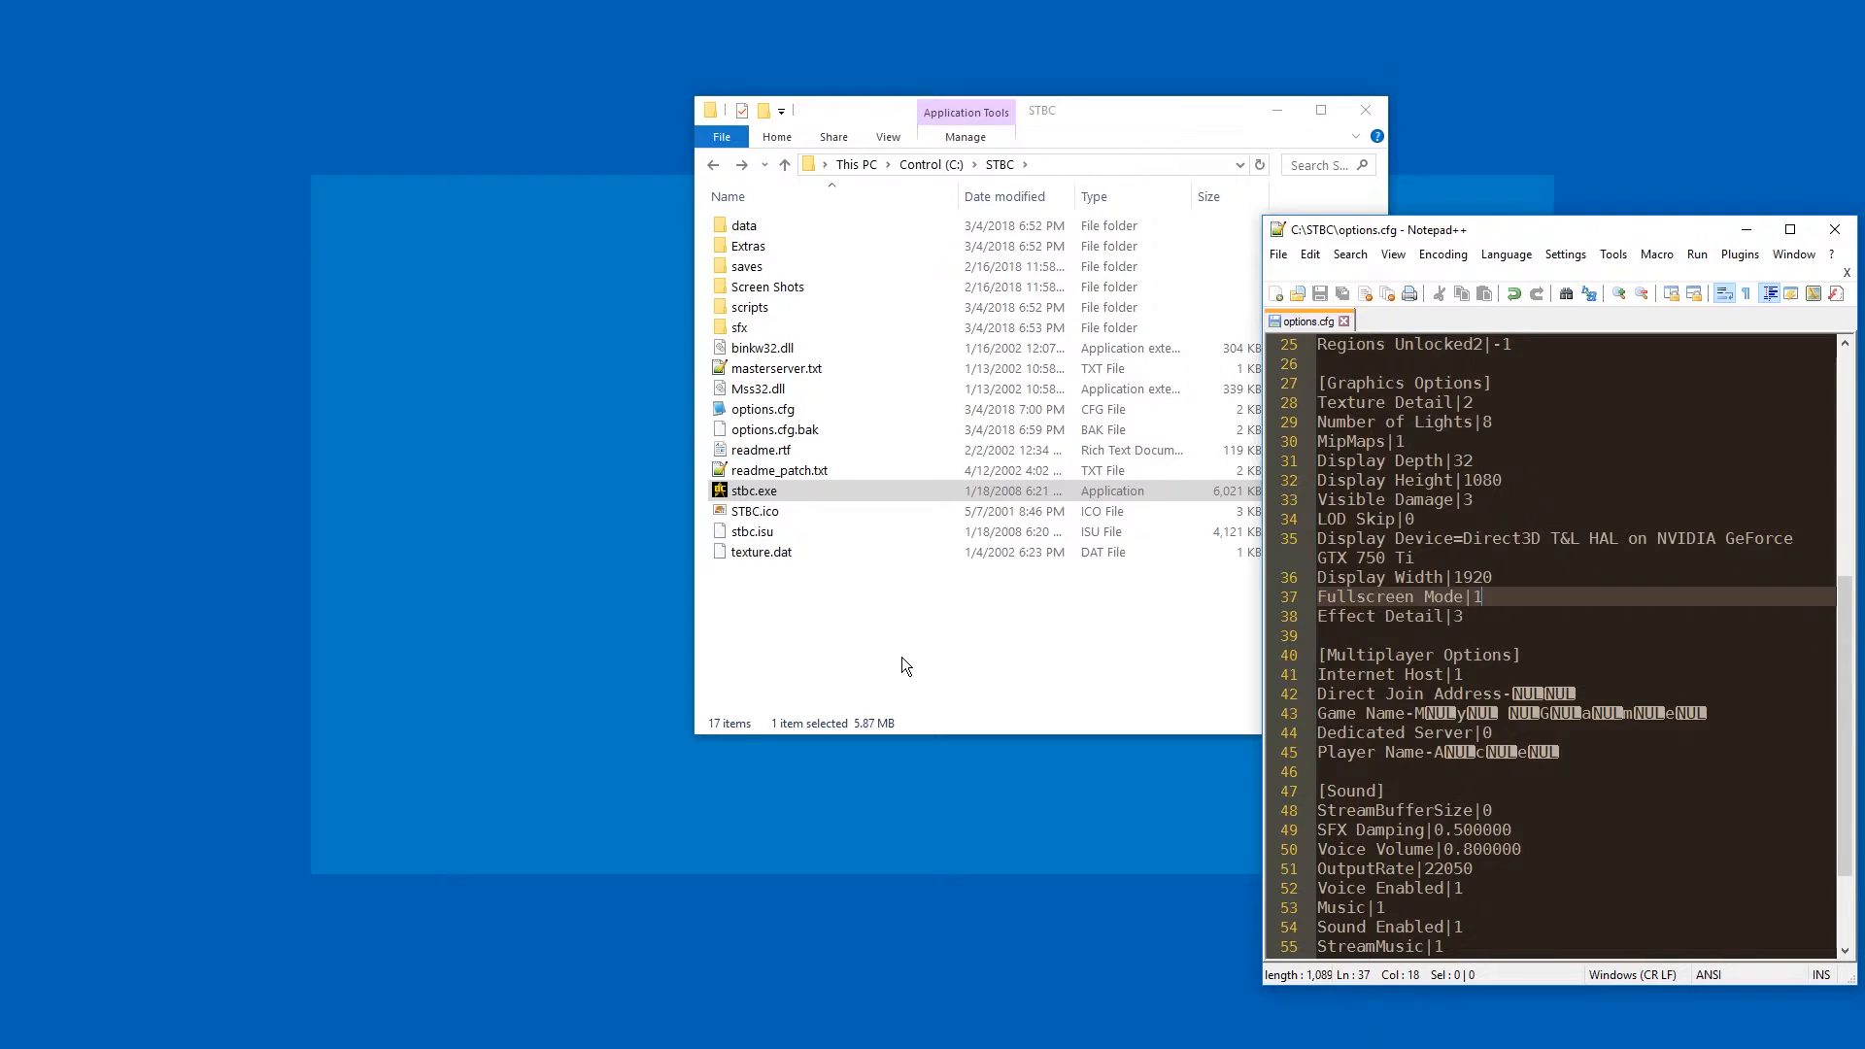
# Launch stbc.exe and check its graphics settings, reporting 1920 x 1080, then return to the main menu
pyautogui.doubleClick(753, 490)
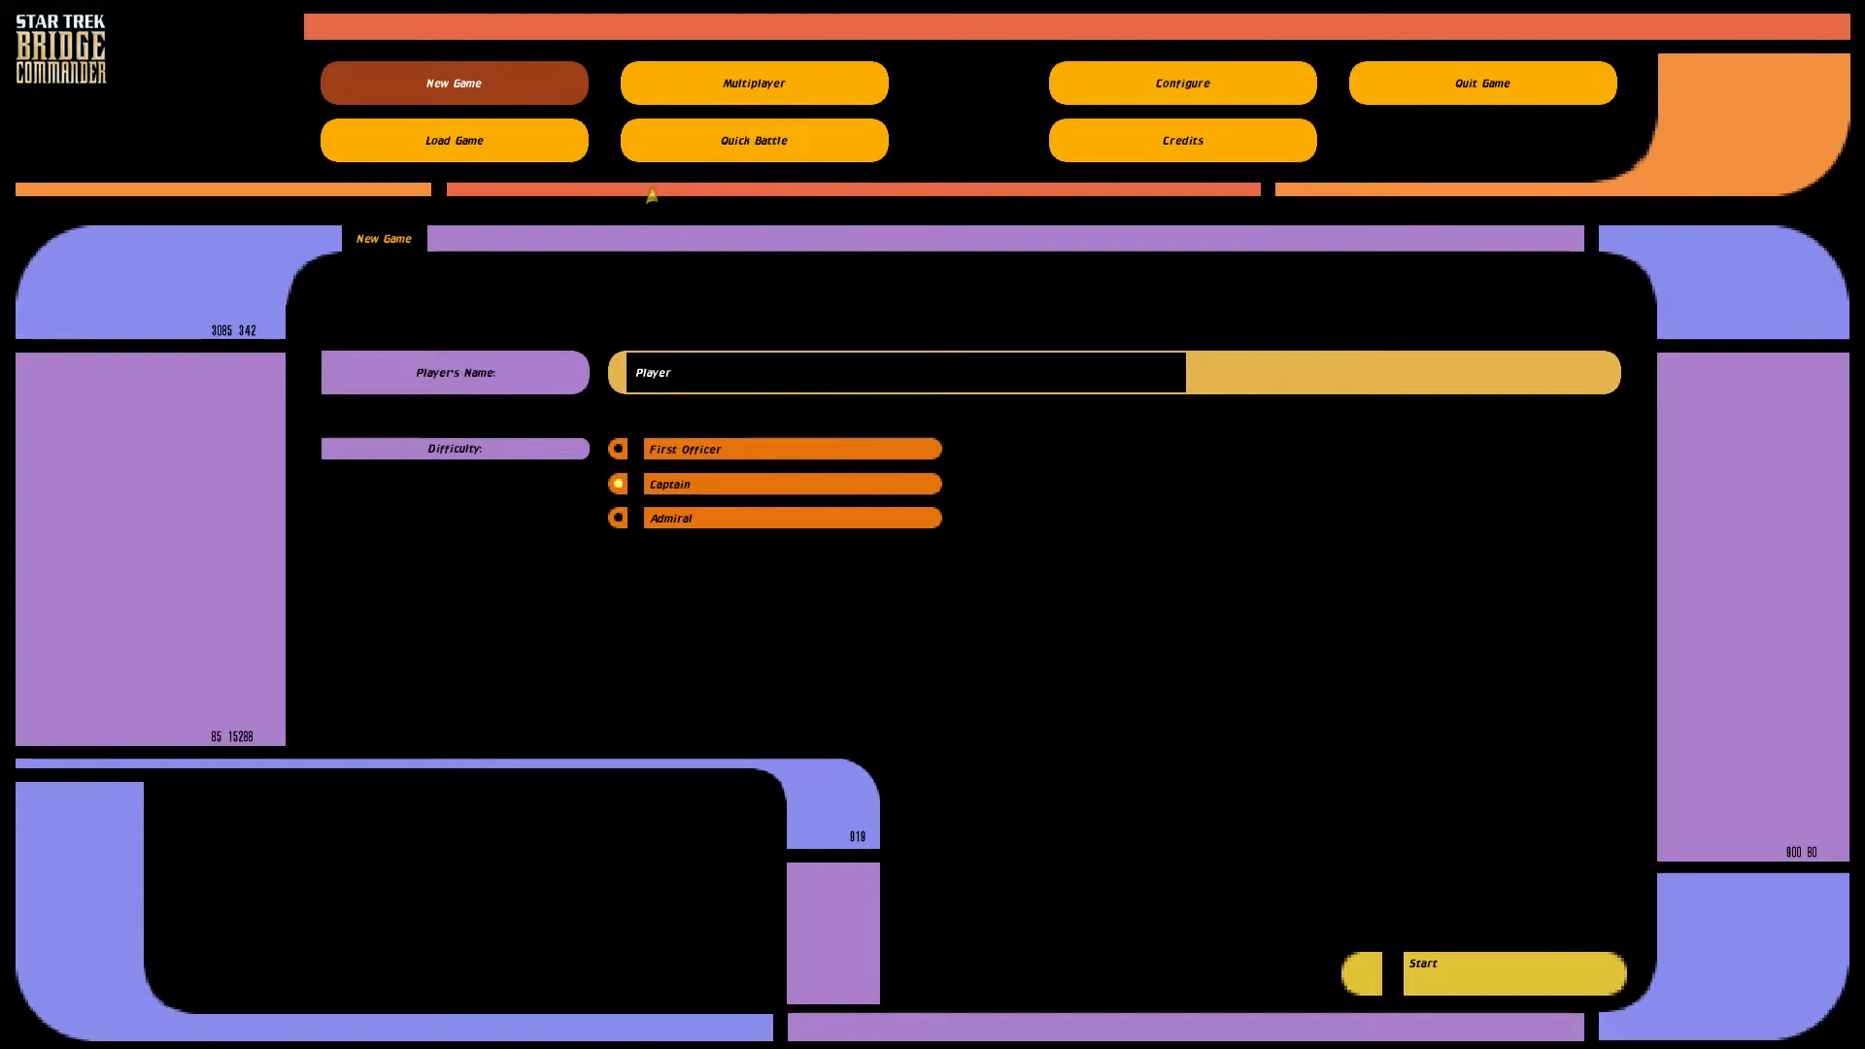
pyautogui.click(1181, 82)
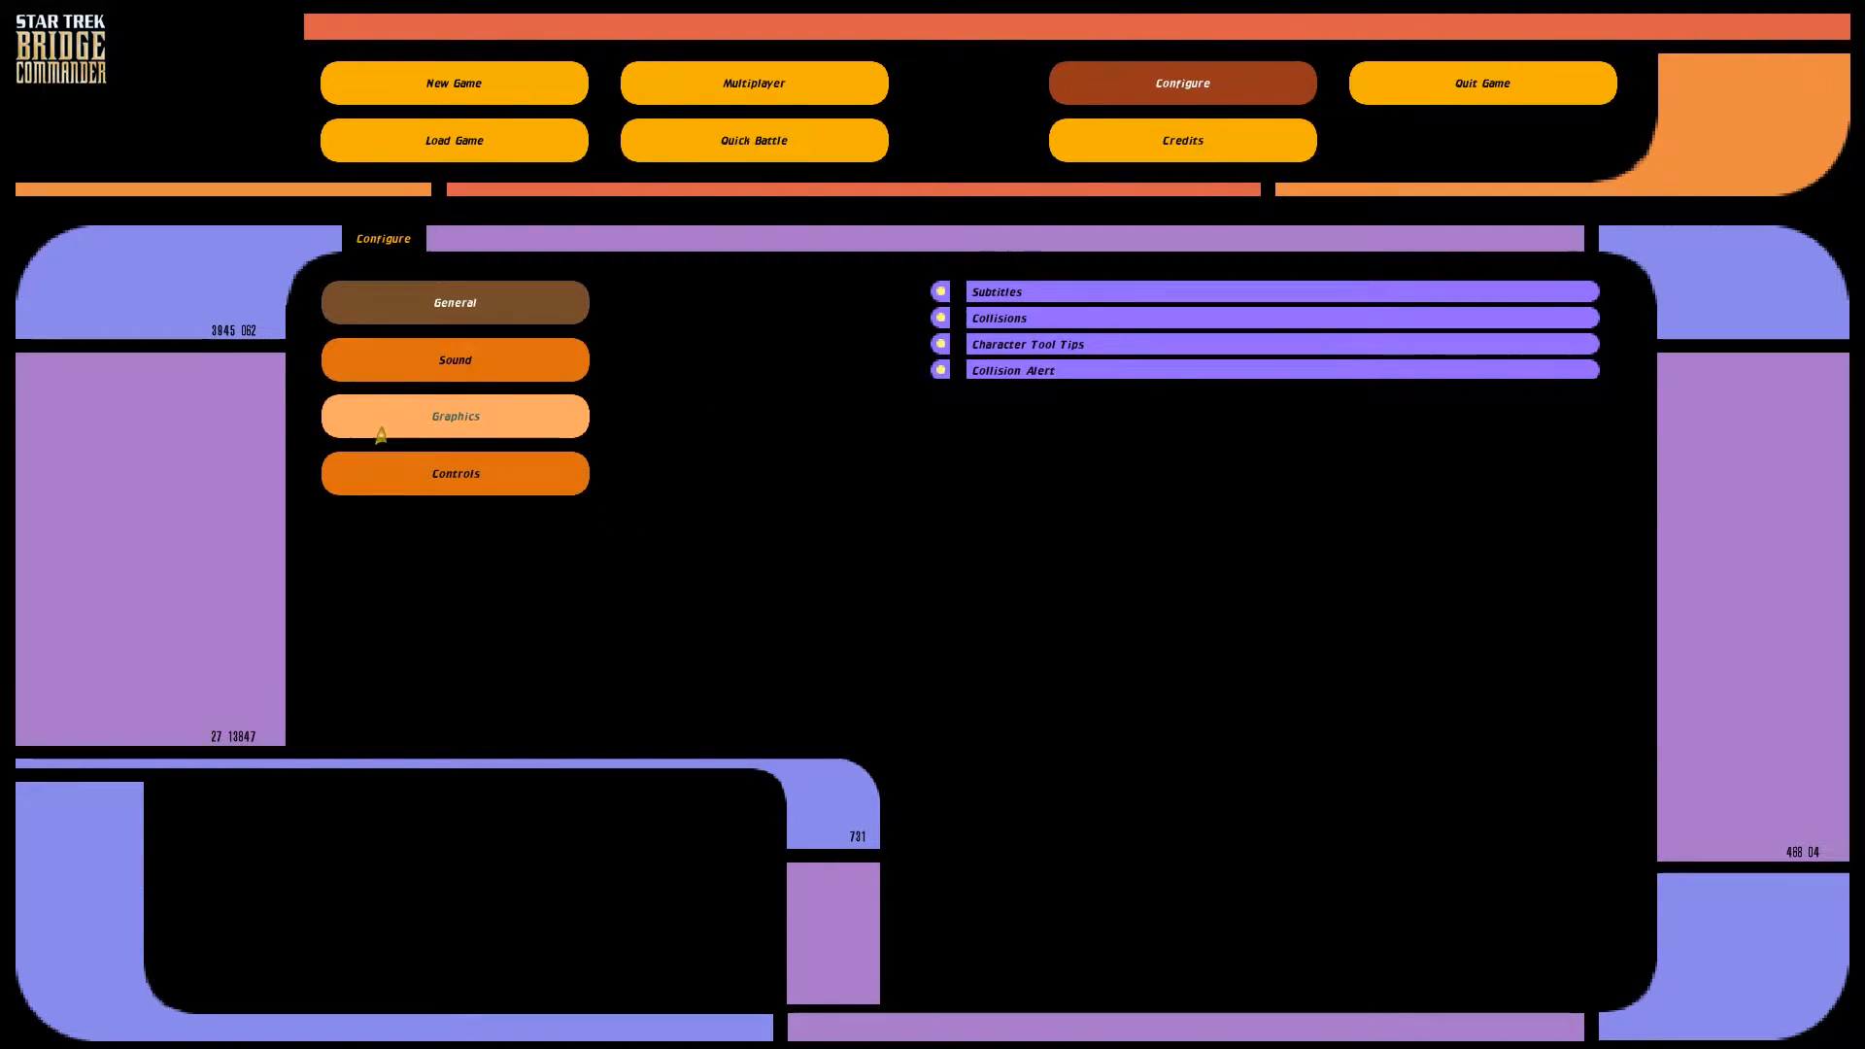
pyautogui.click(455, 415)
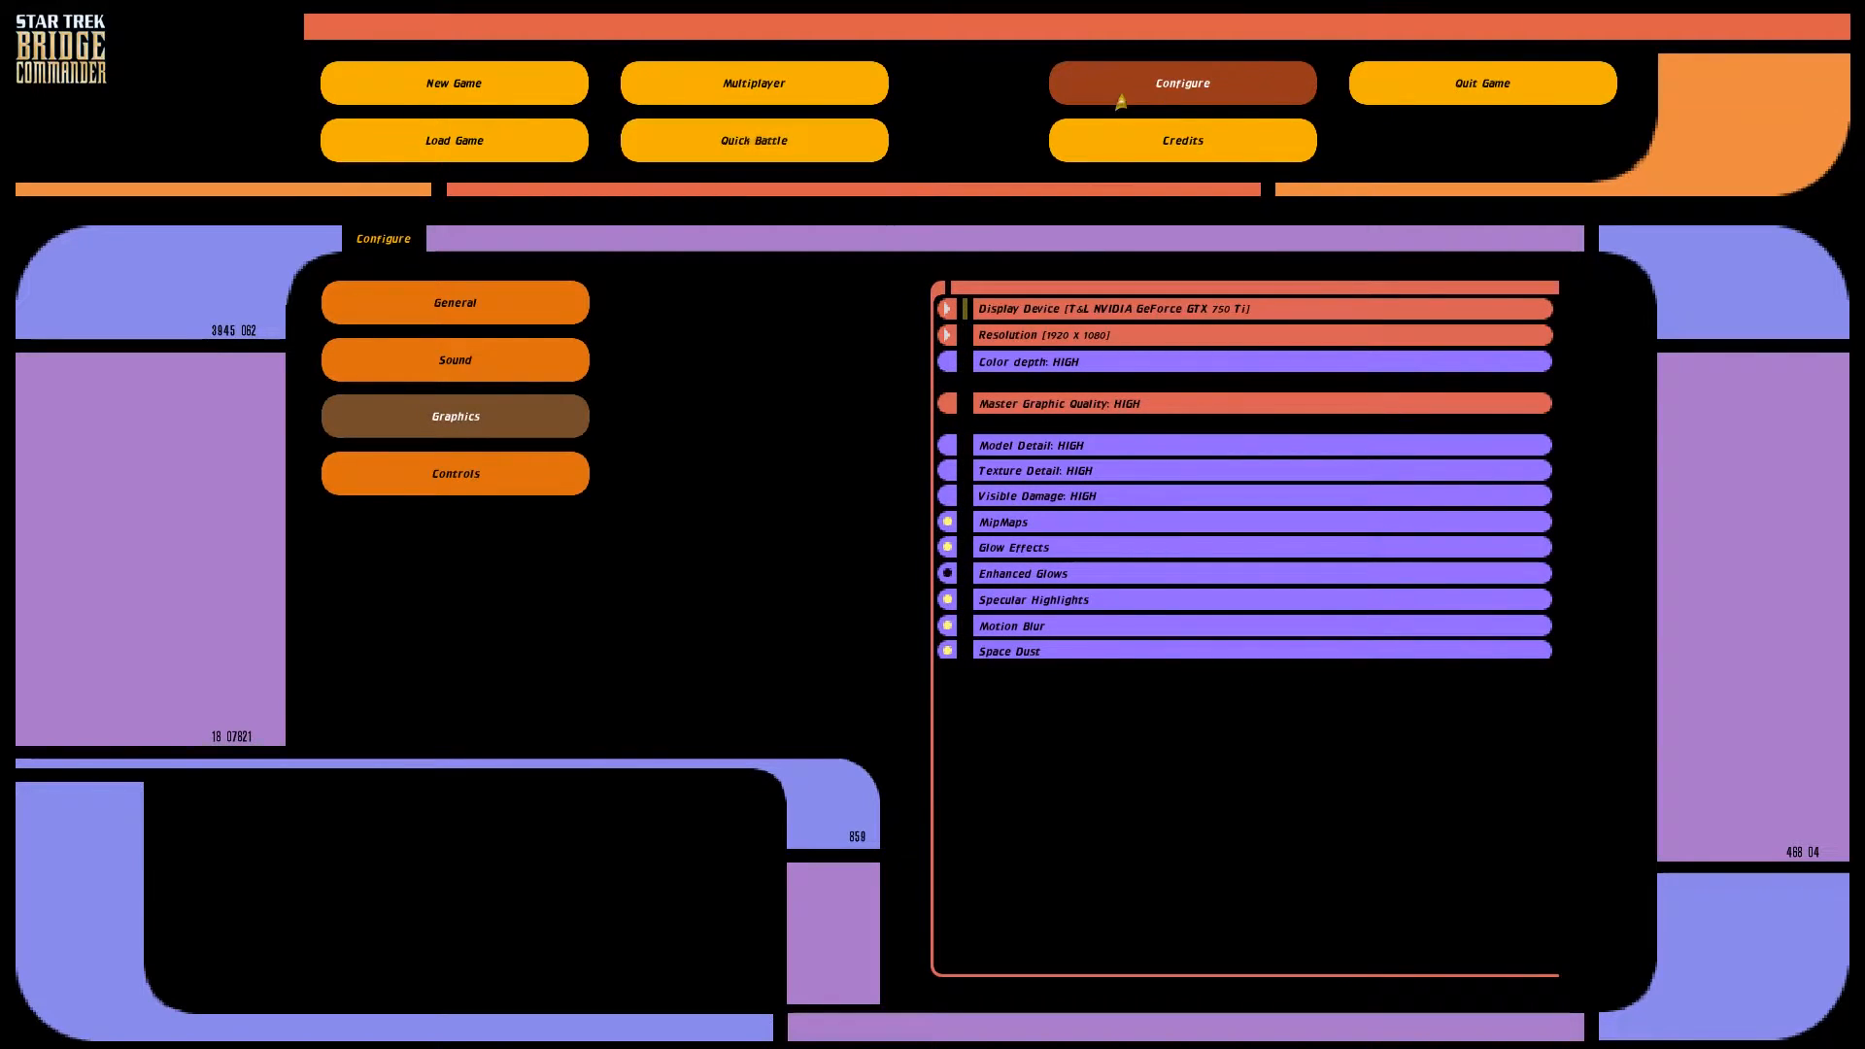
pyautogui.click(452, 83)
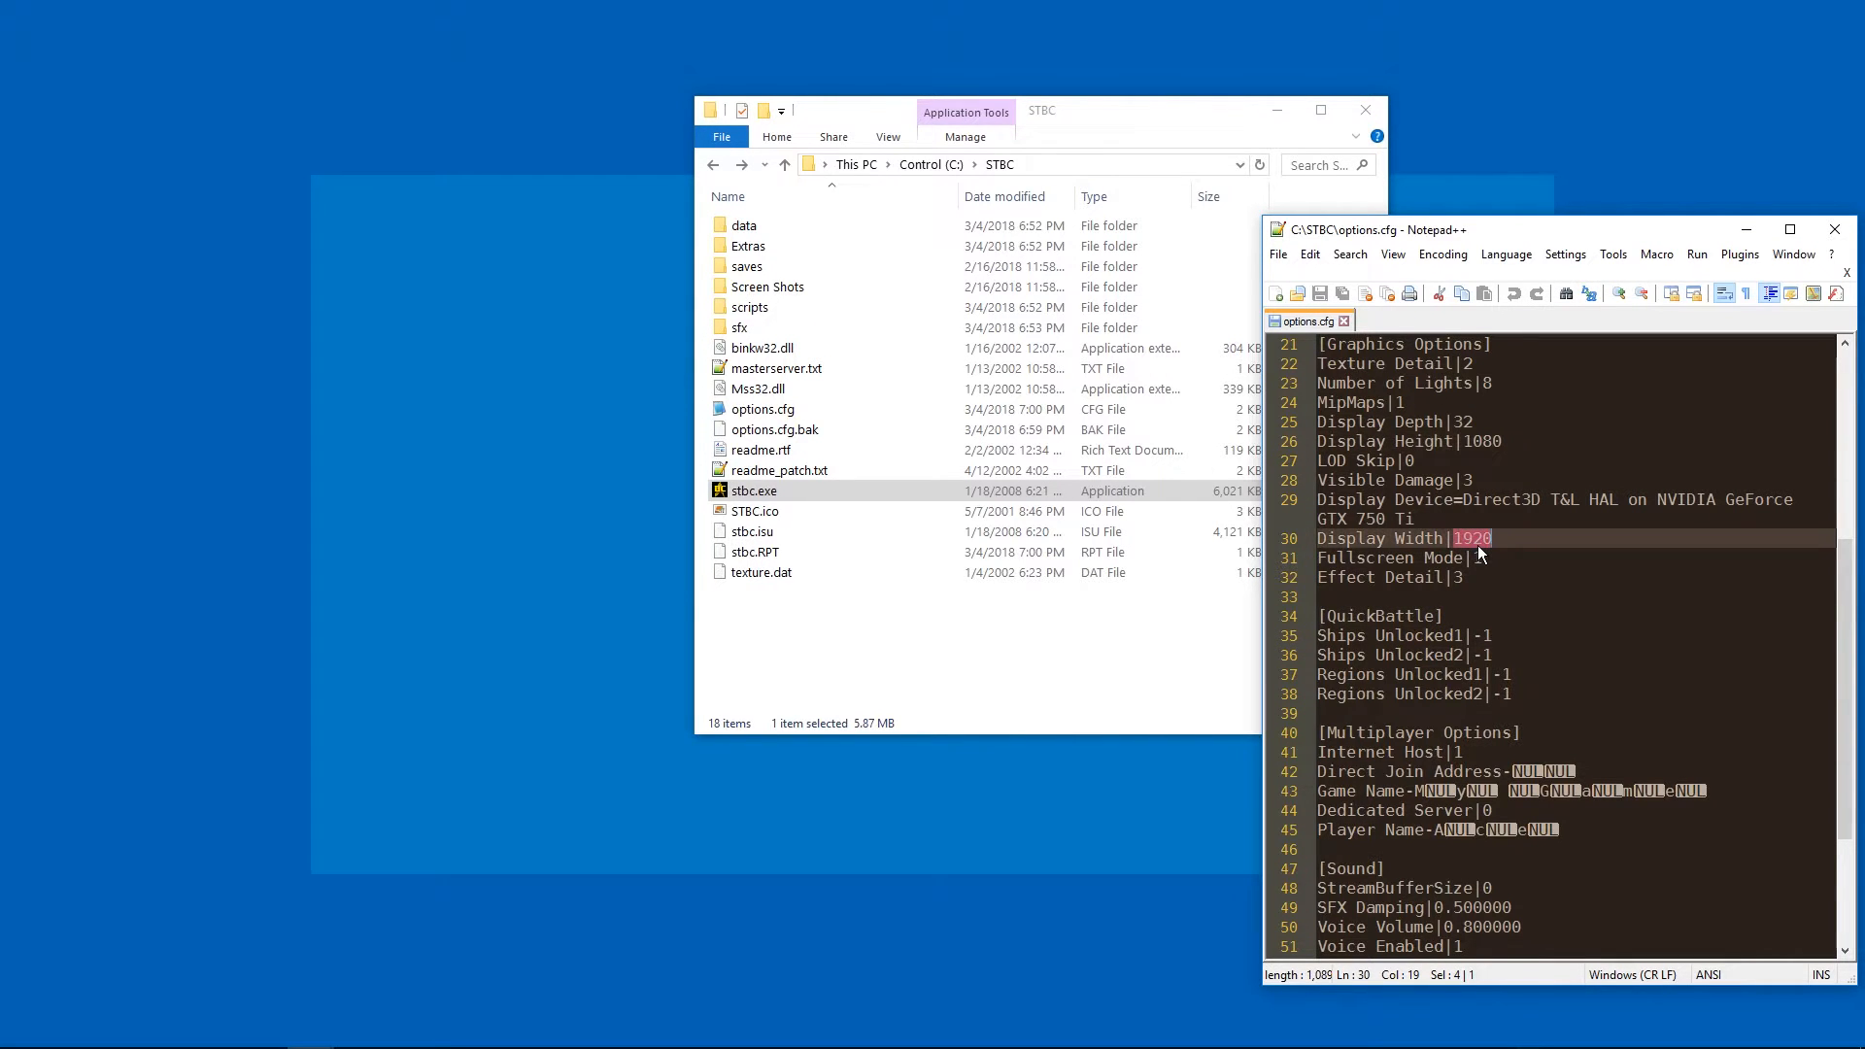
# Replace the Display Width value in options.cfg with 1440
pyautogui.write('1')
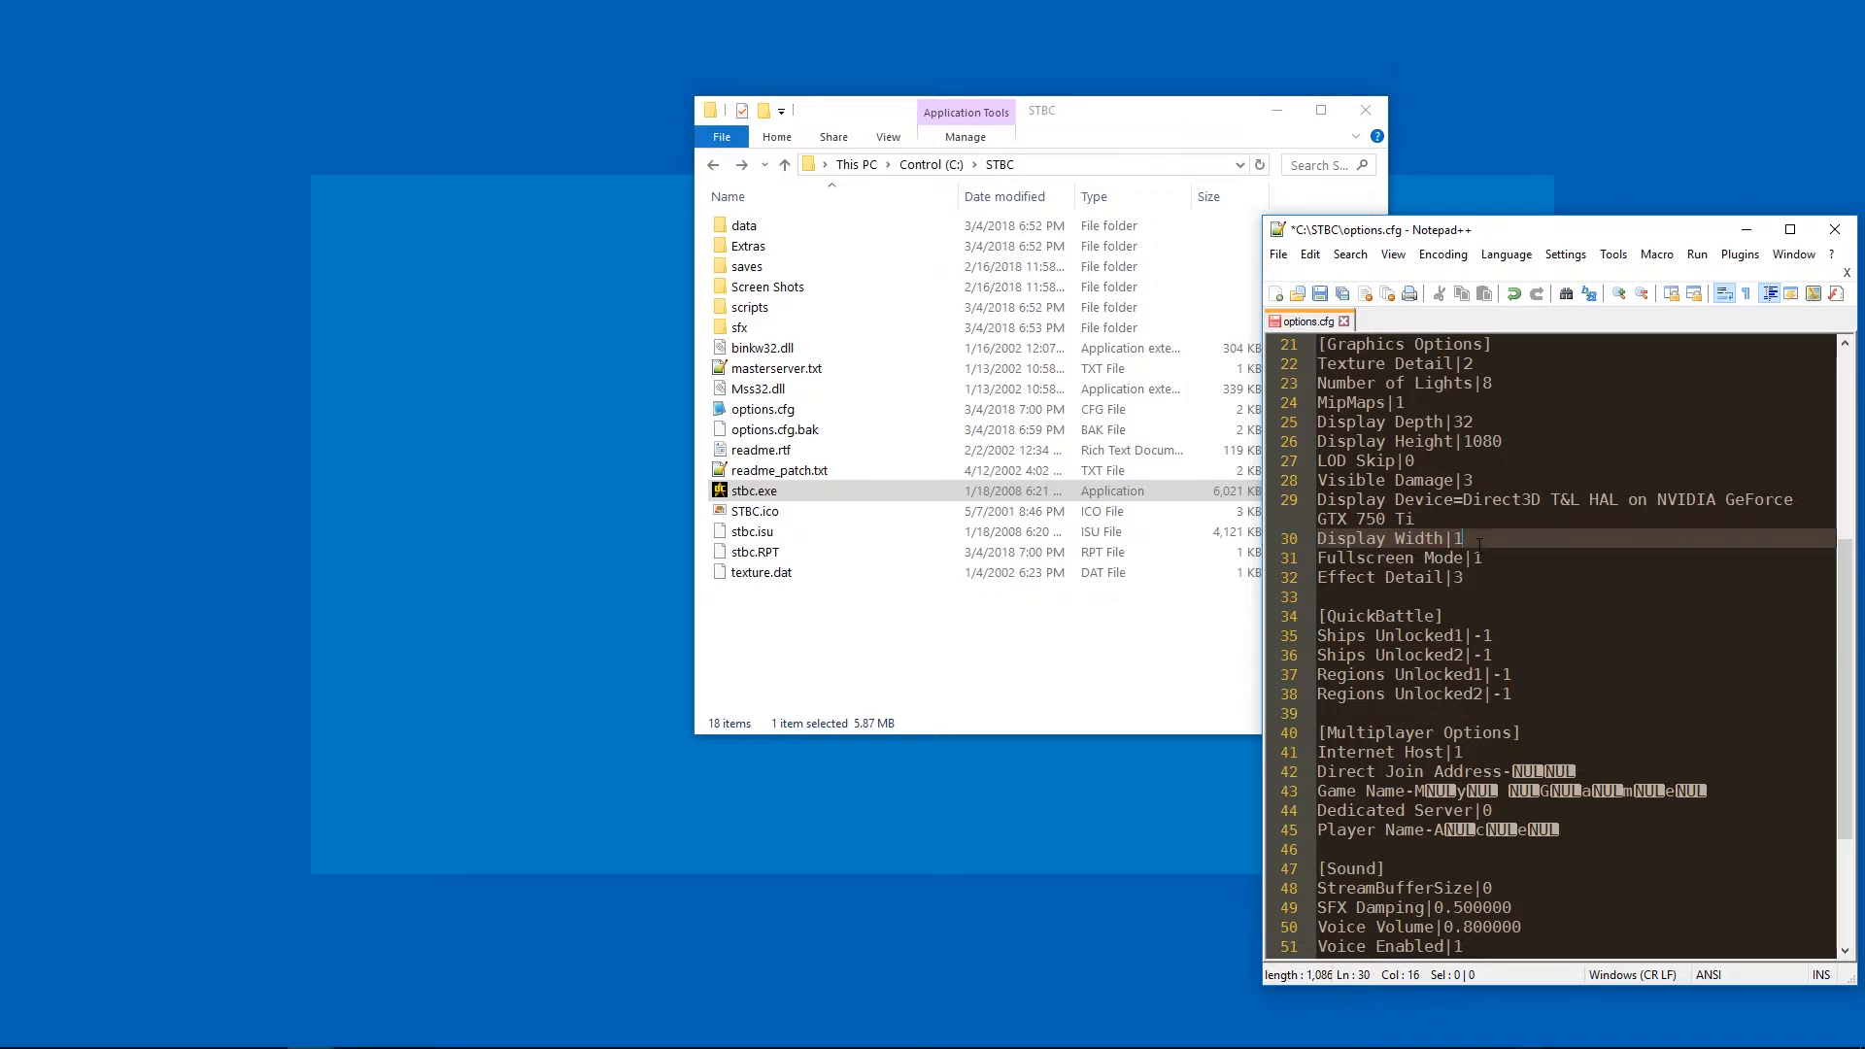
pyautogui.write('440')
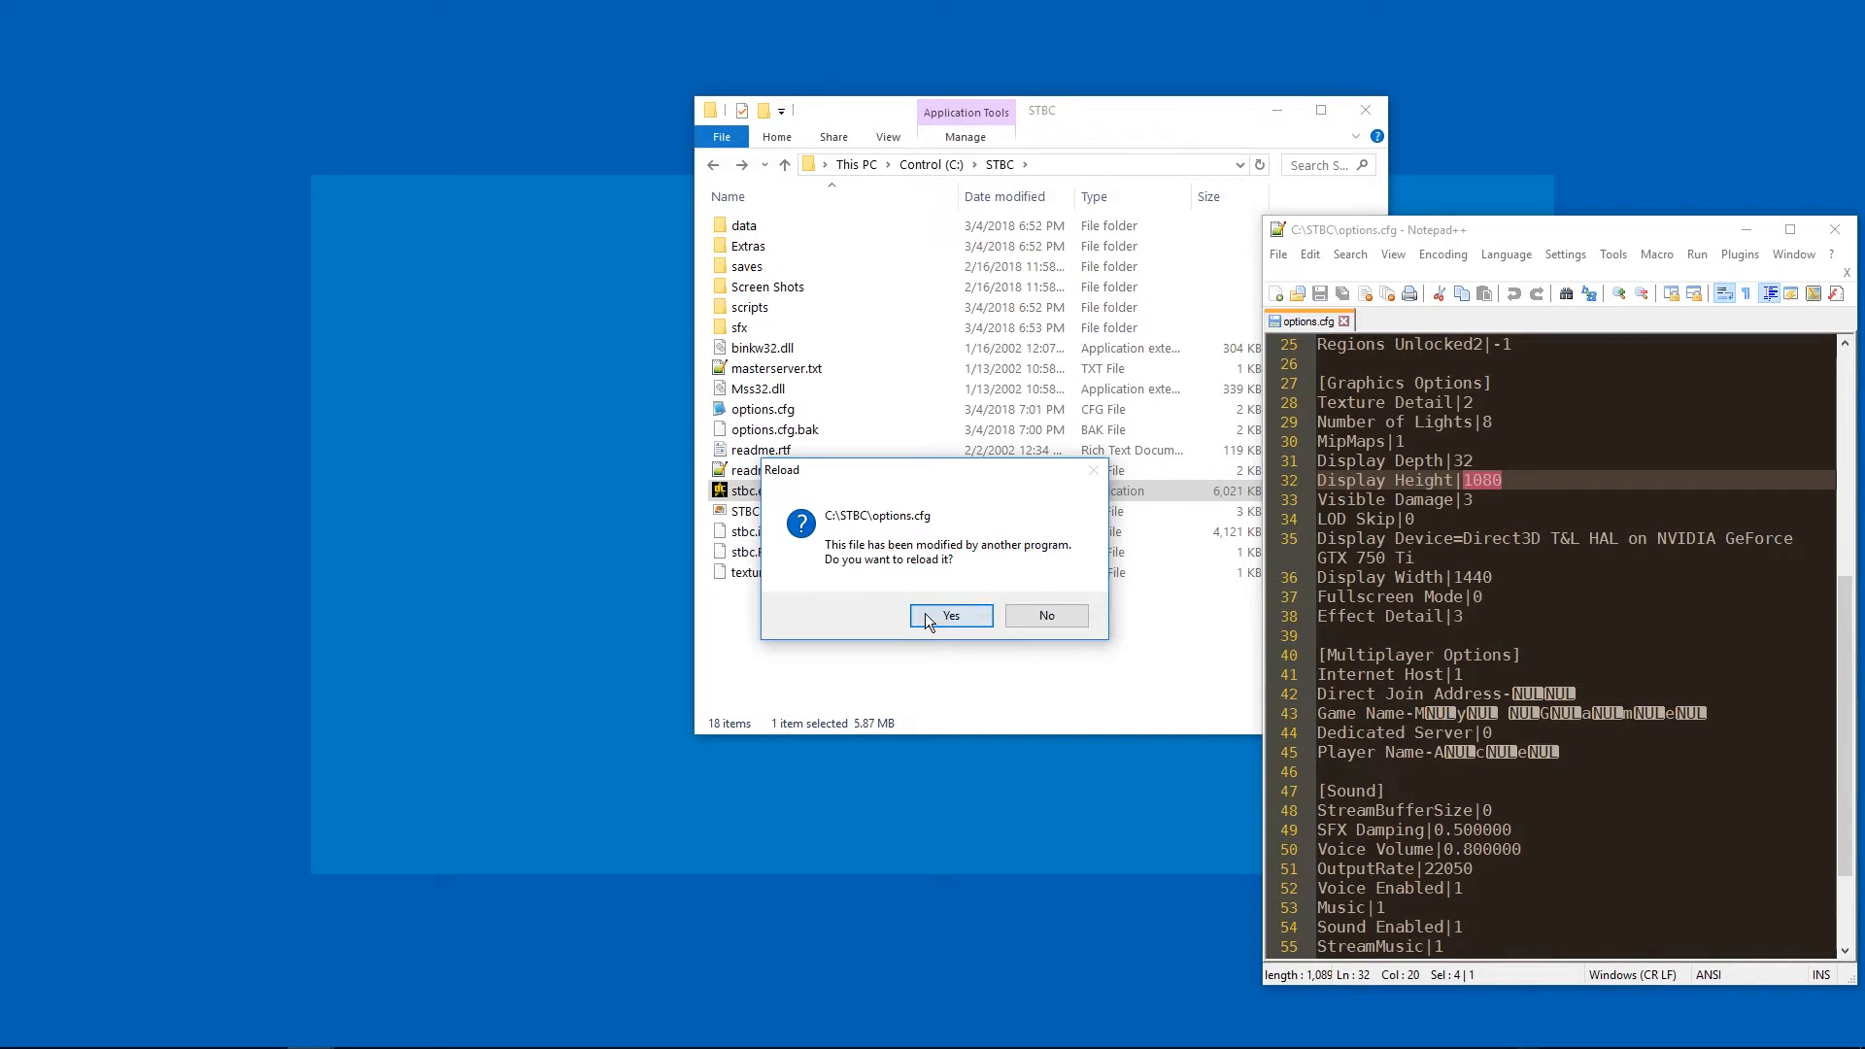
# Reload the changed options.cfg and overwrite the display values with 0 and 1080
pyautogui.click(952, 614)
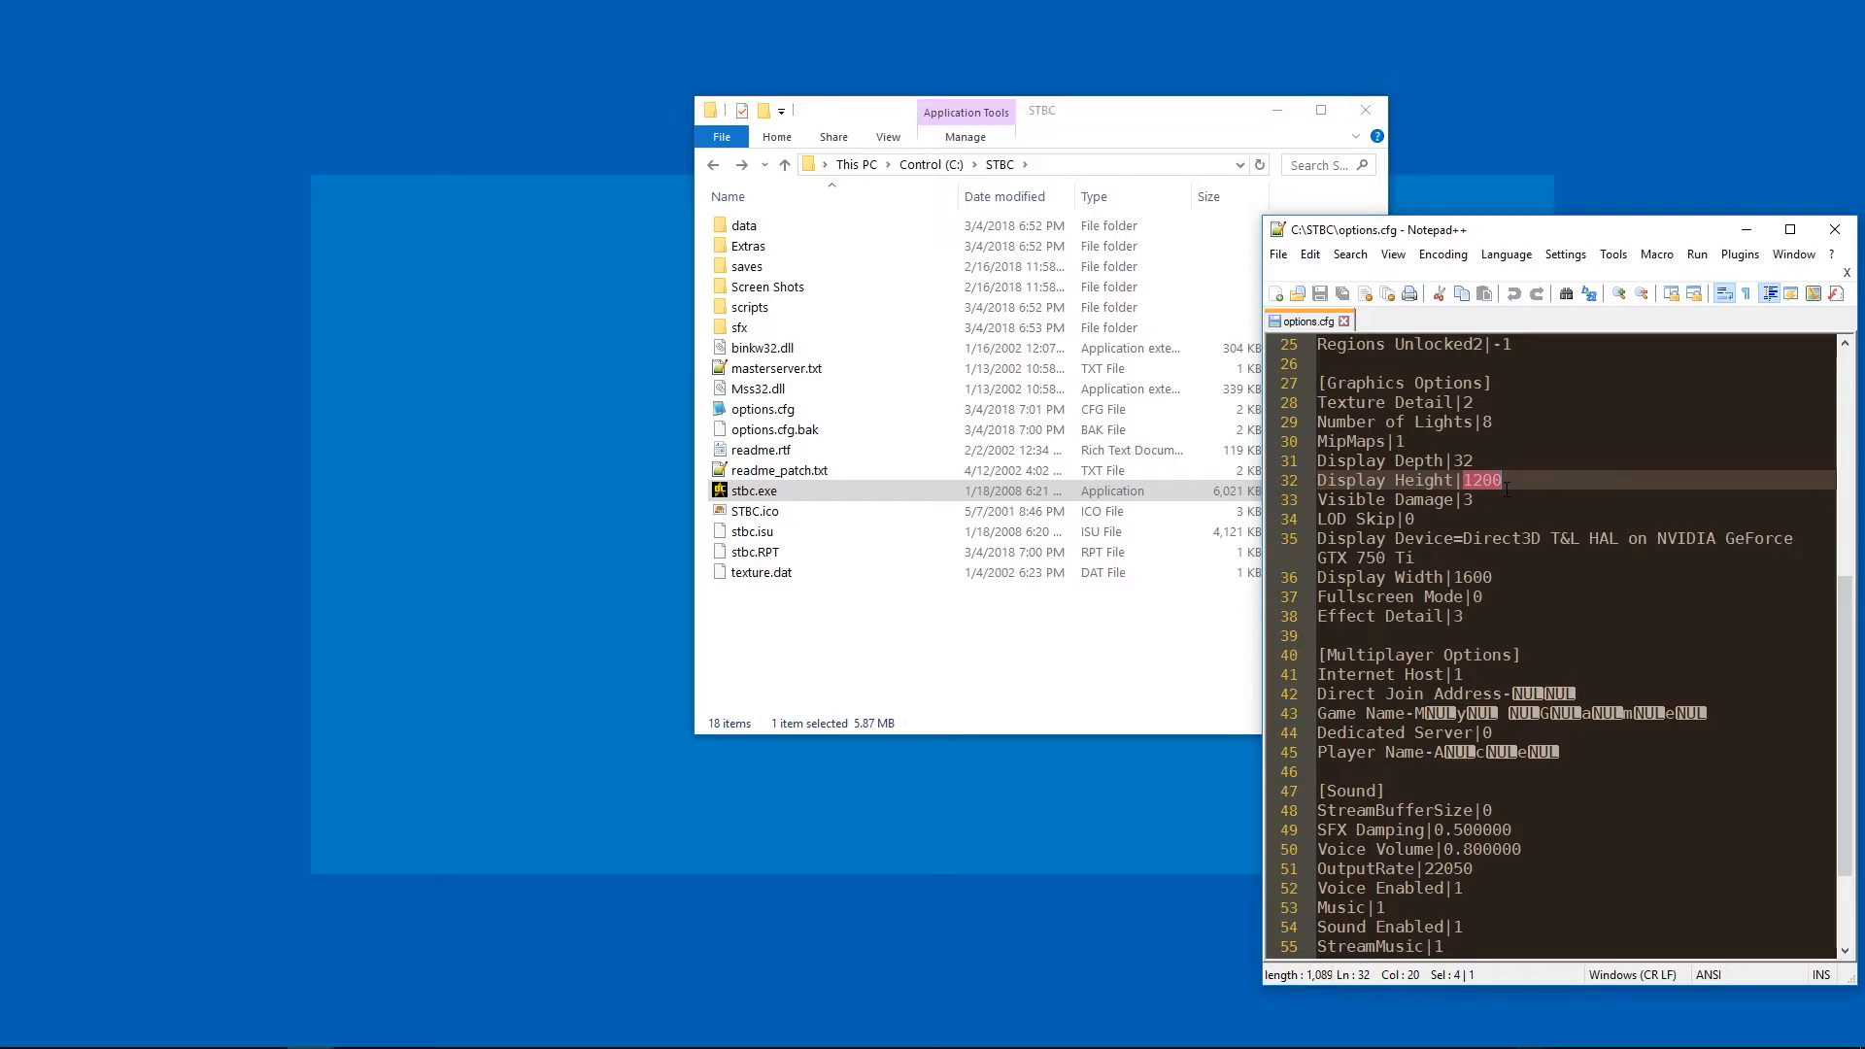
pyautogui.write('0')
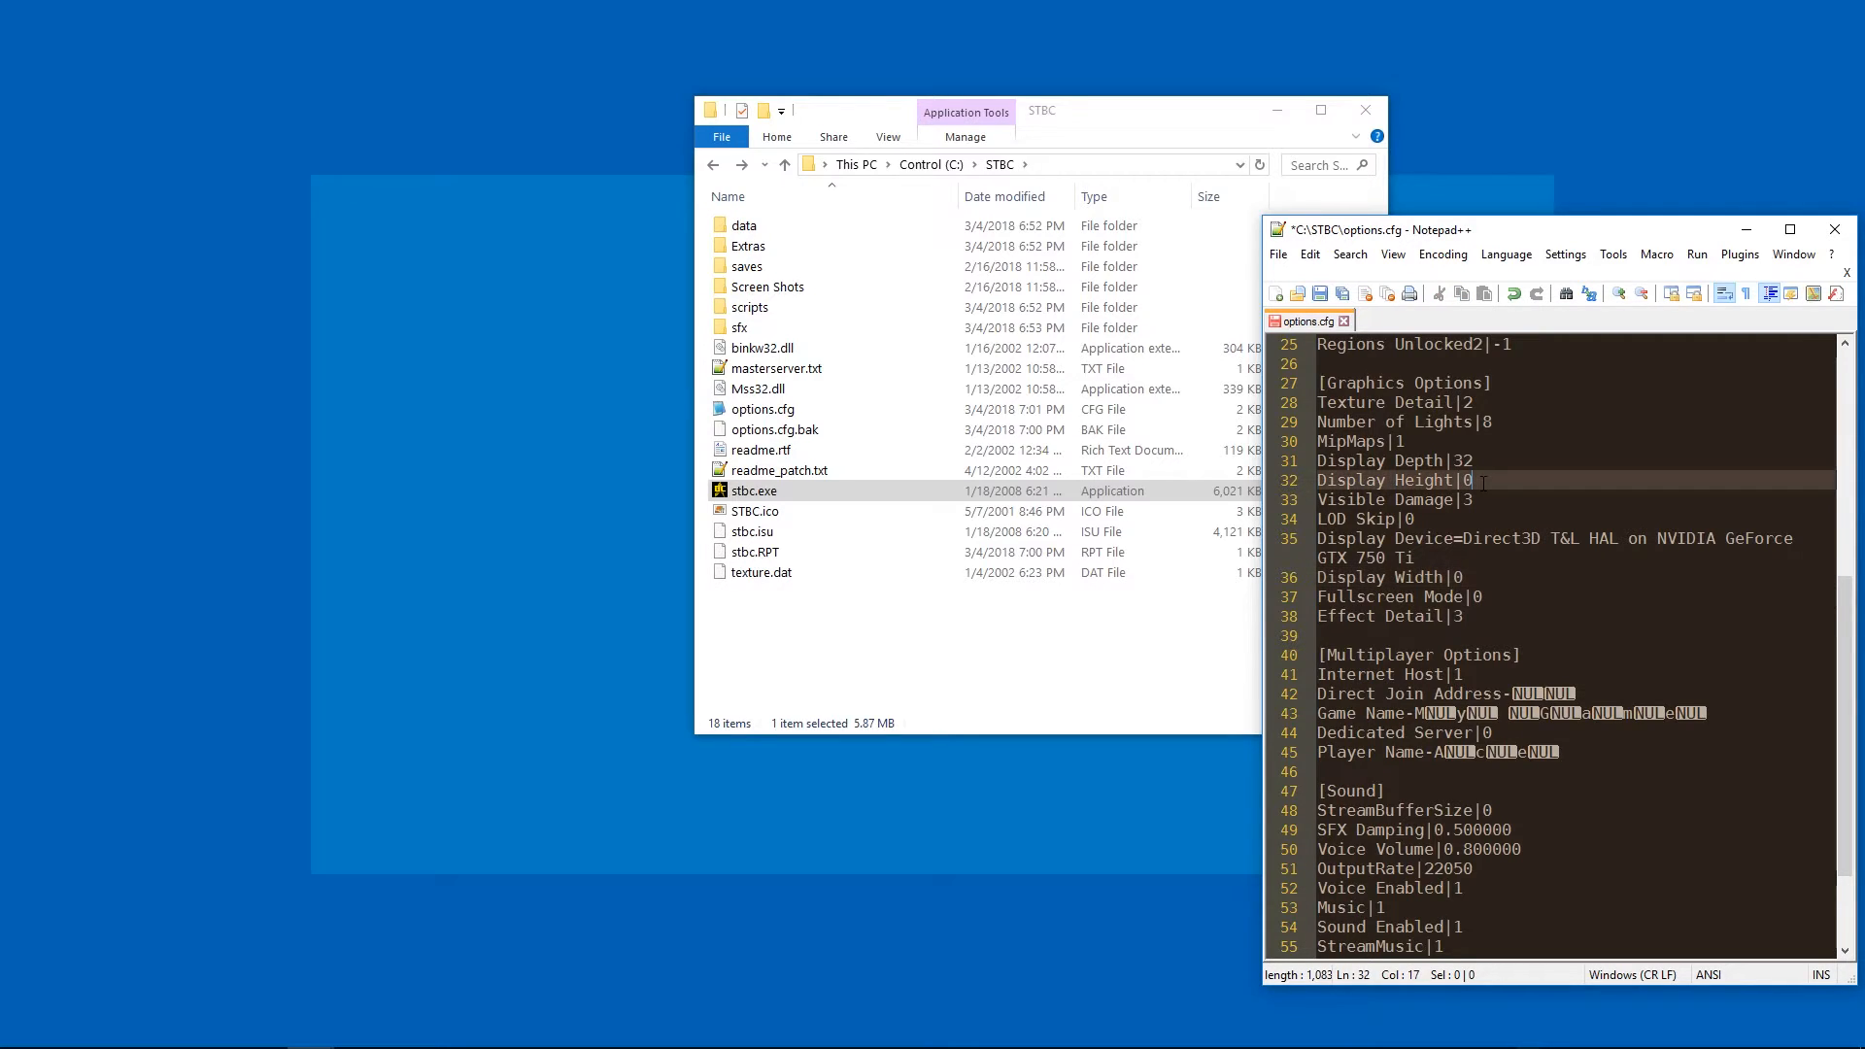
pyautogui.write('1080')
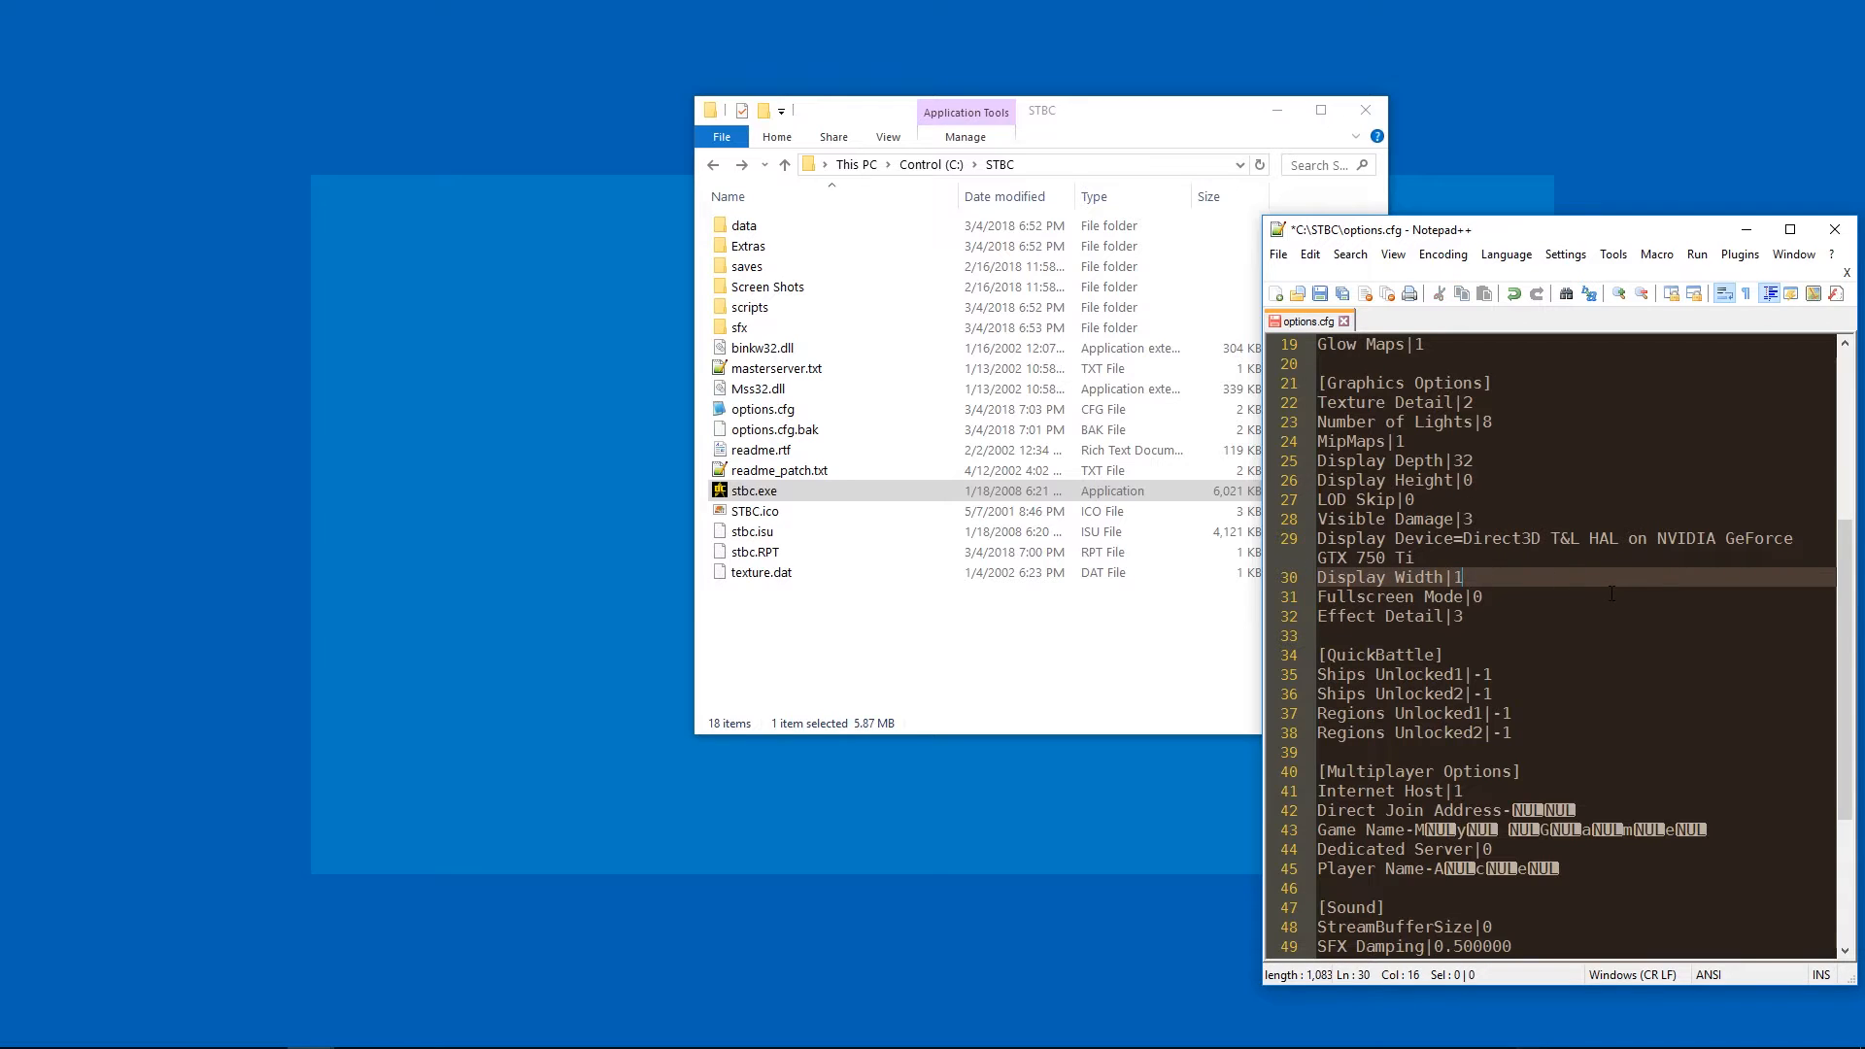
# Set Display Width to 1920, launch stbc.exe and dismiss the resulting runtime error
pyautogui.write('920')
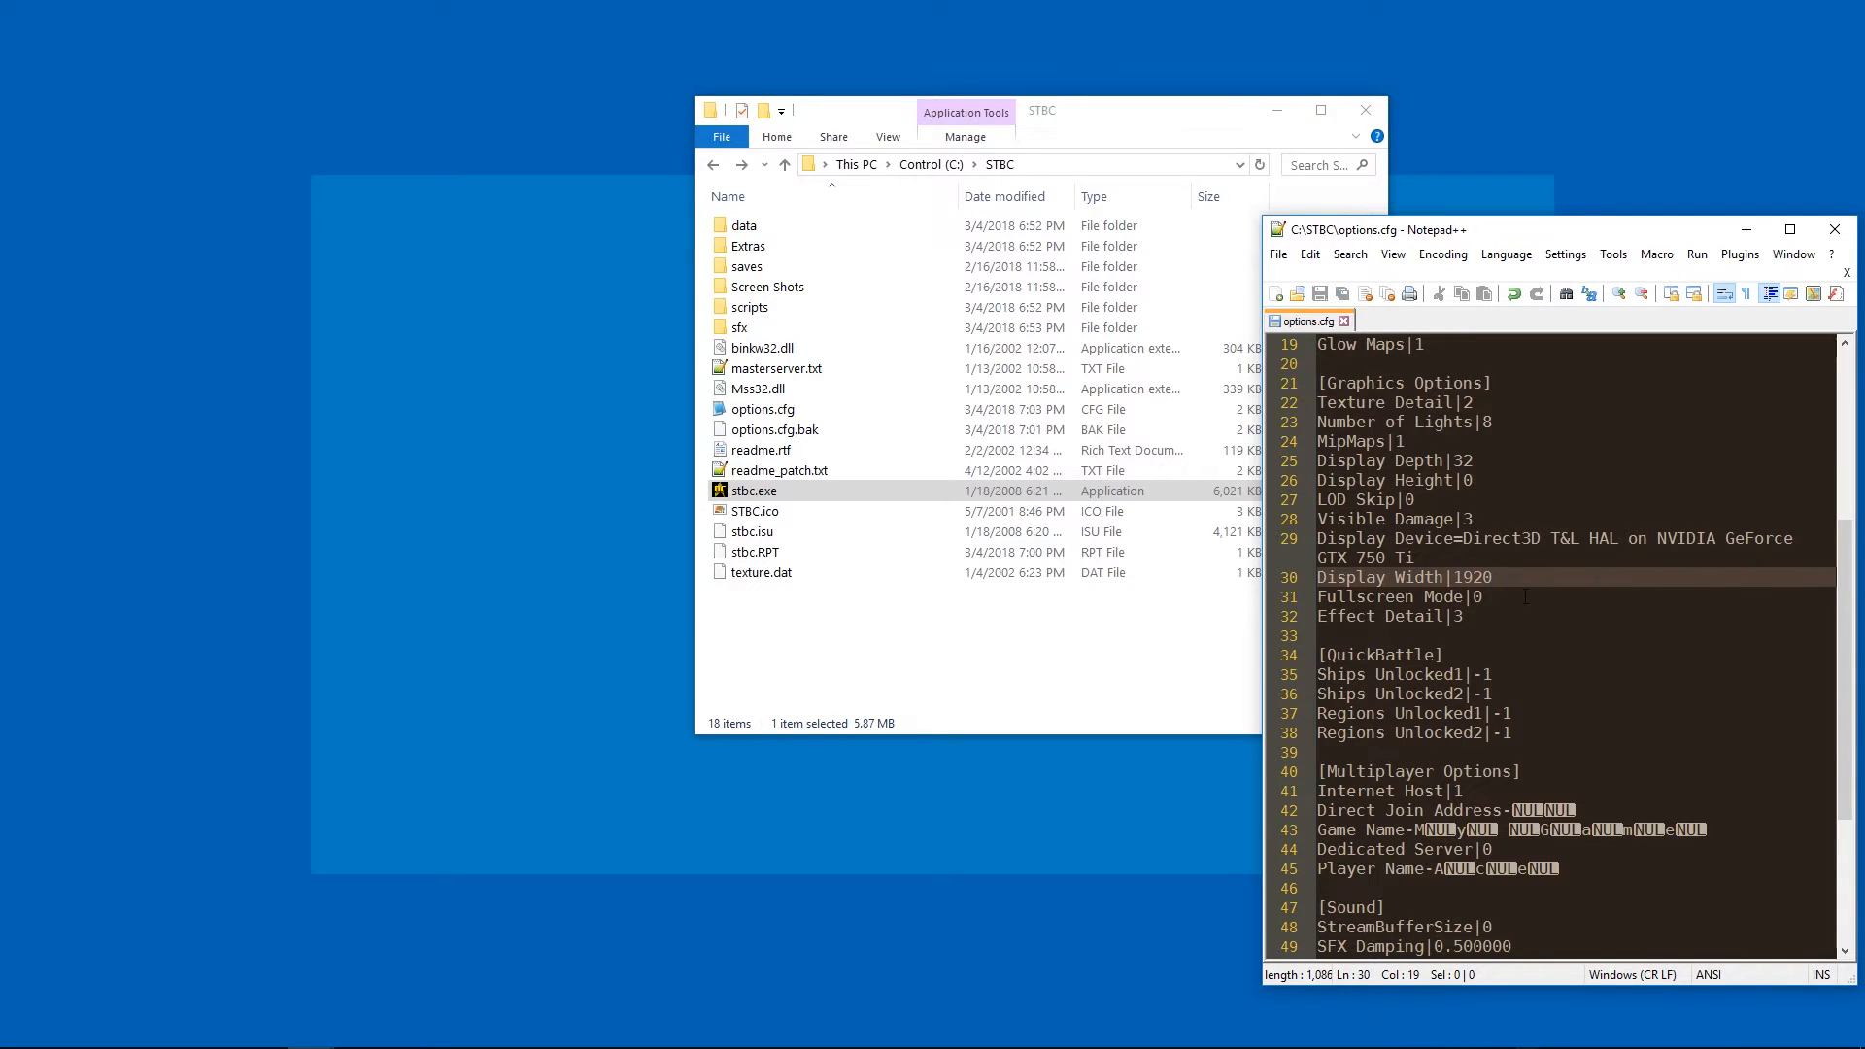
pyautogui.doubleClick(753, 489)
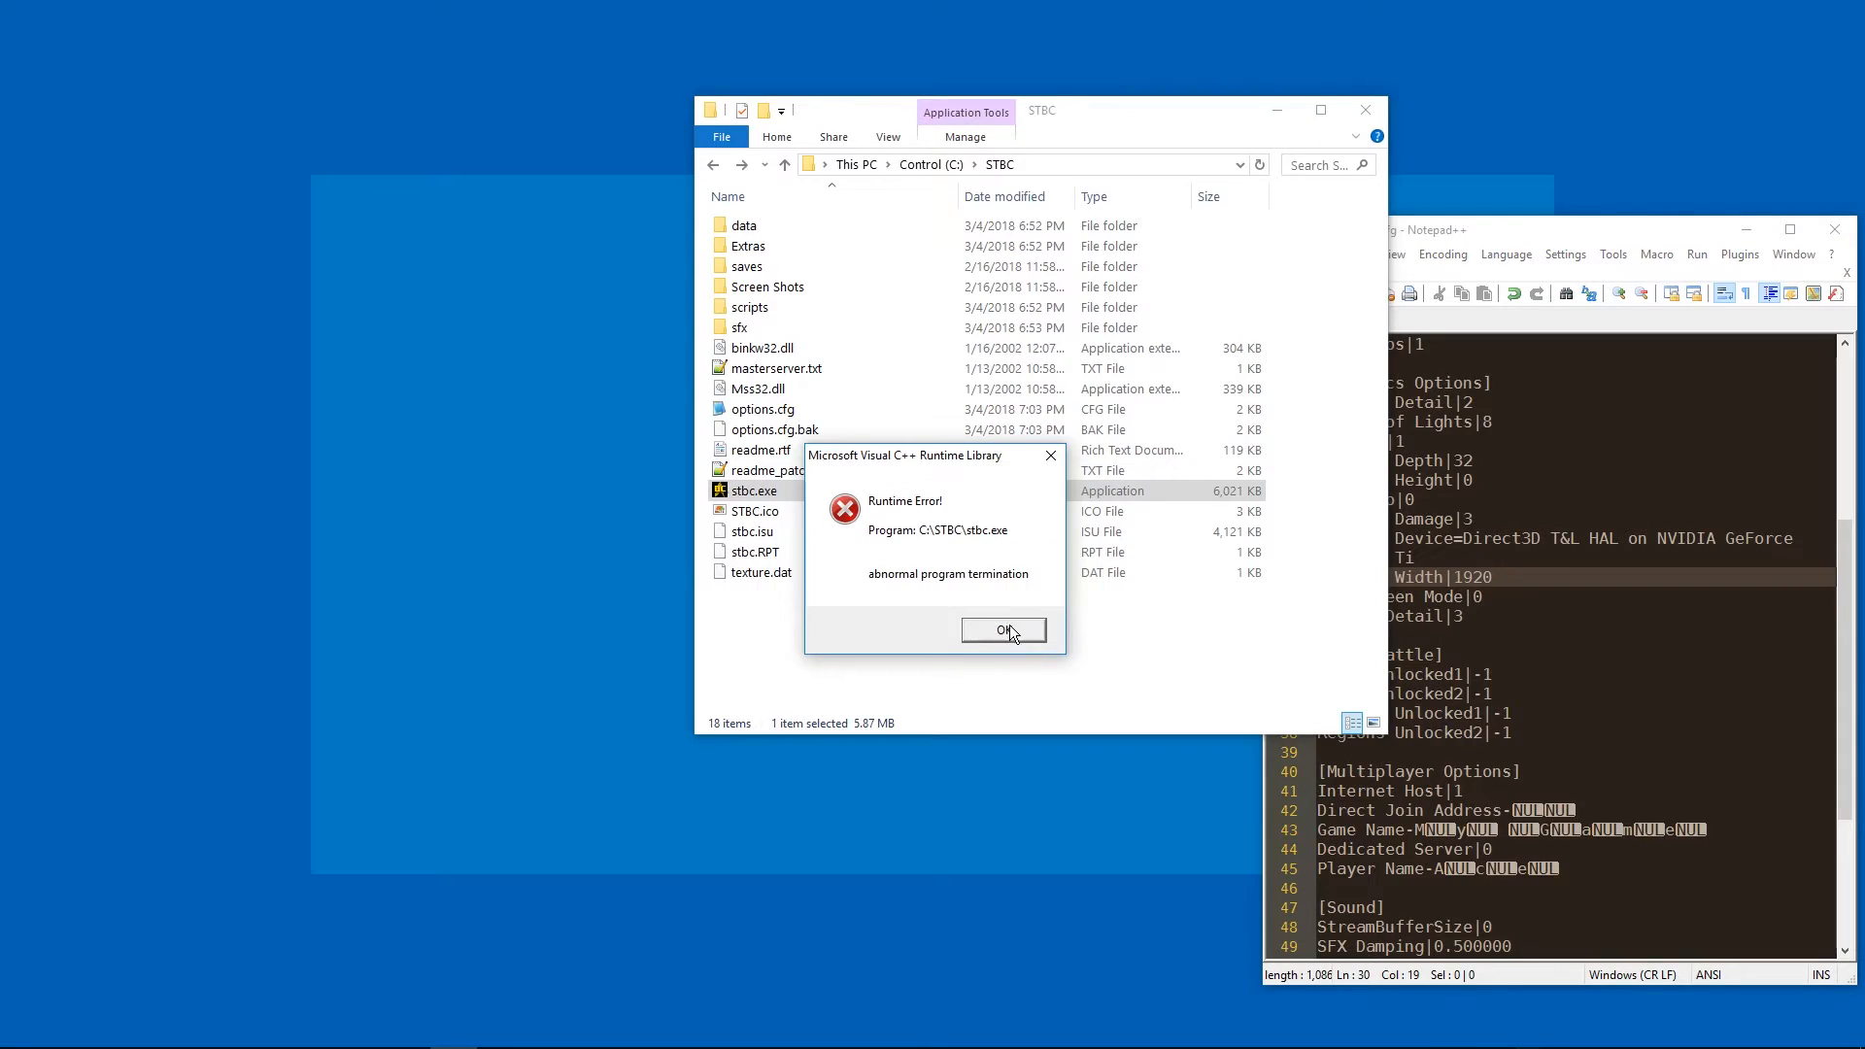
pyautogui.click(1003, 629)
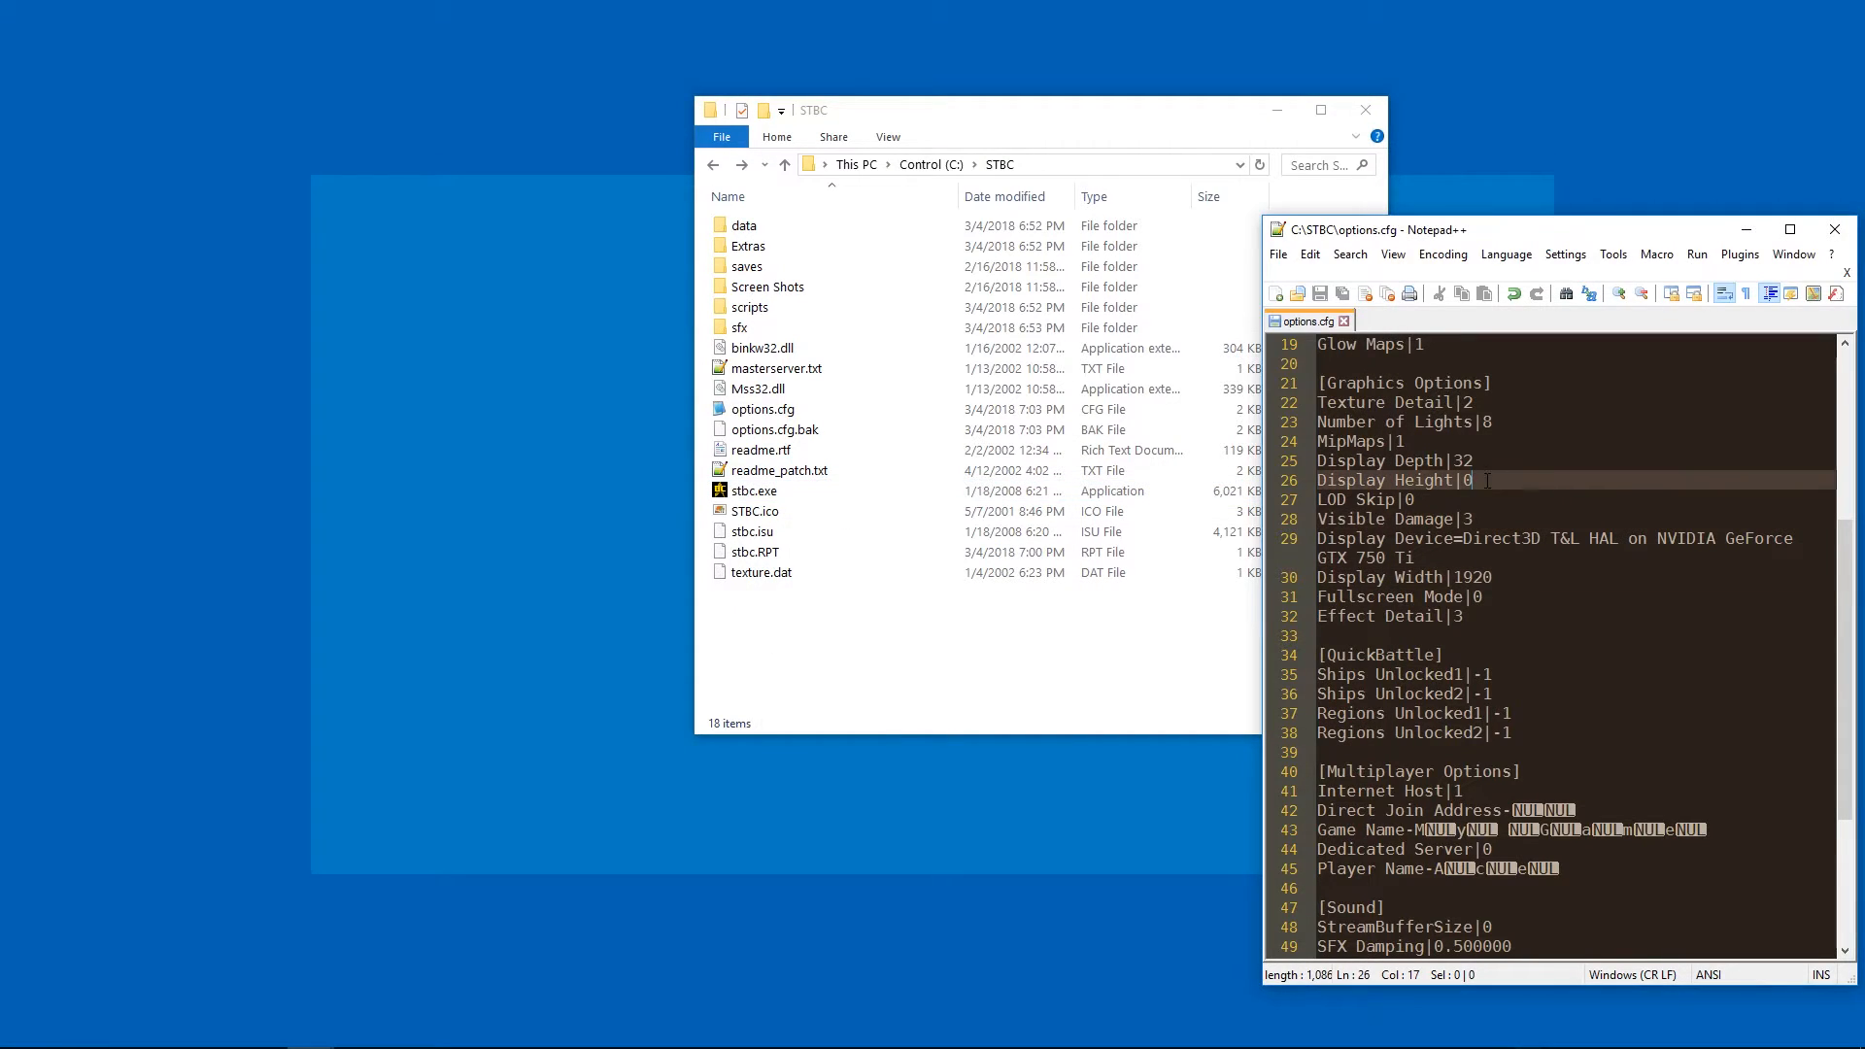
# Enter 1 in options.cfg, relaunch the game and close the crashed program
pyautogui.write('1')
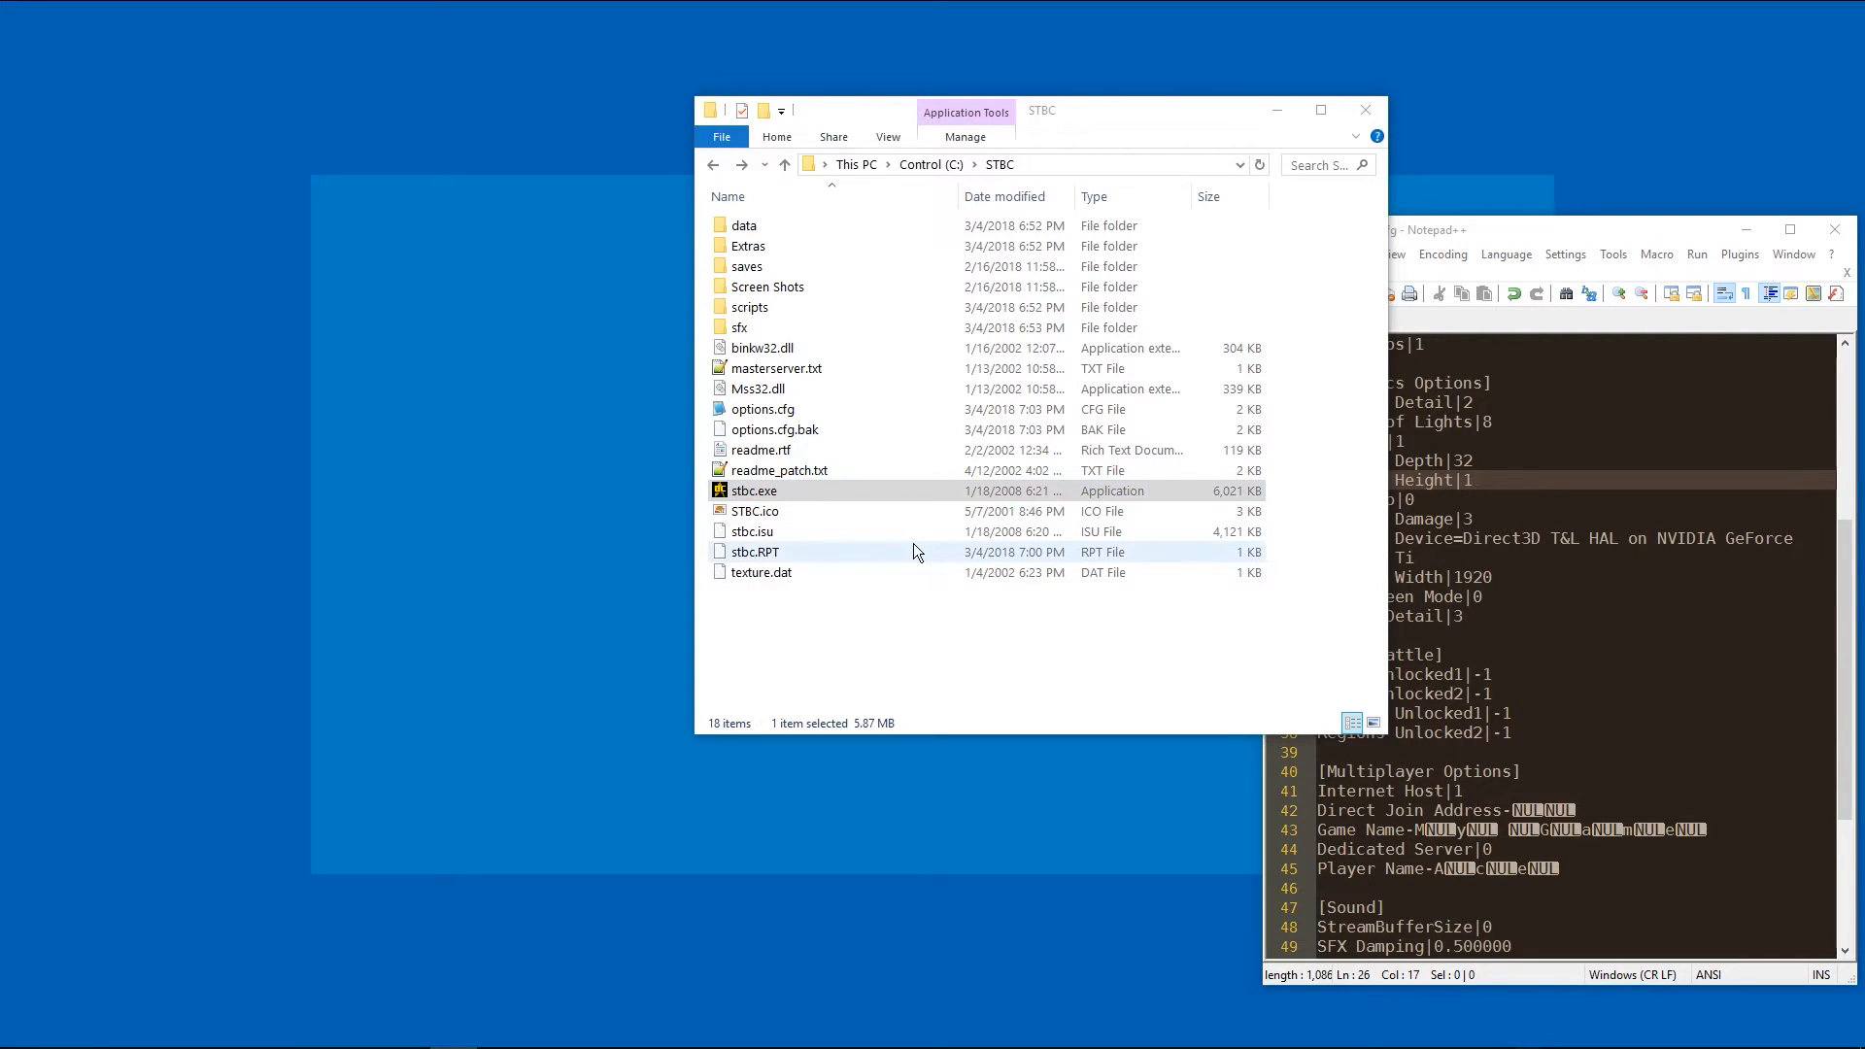
pyautogui.doubleClick(753, 490)
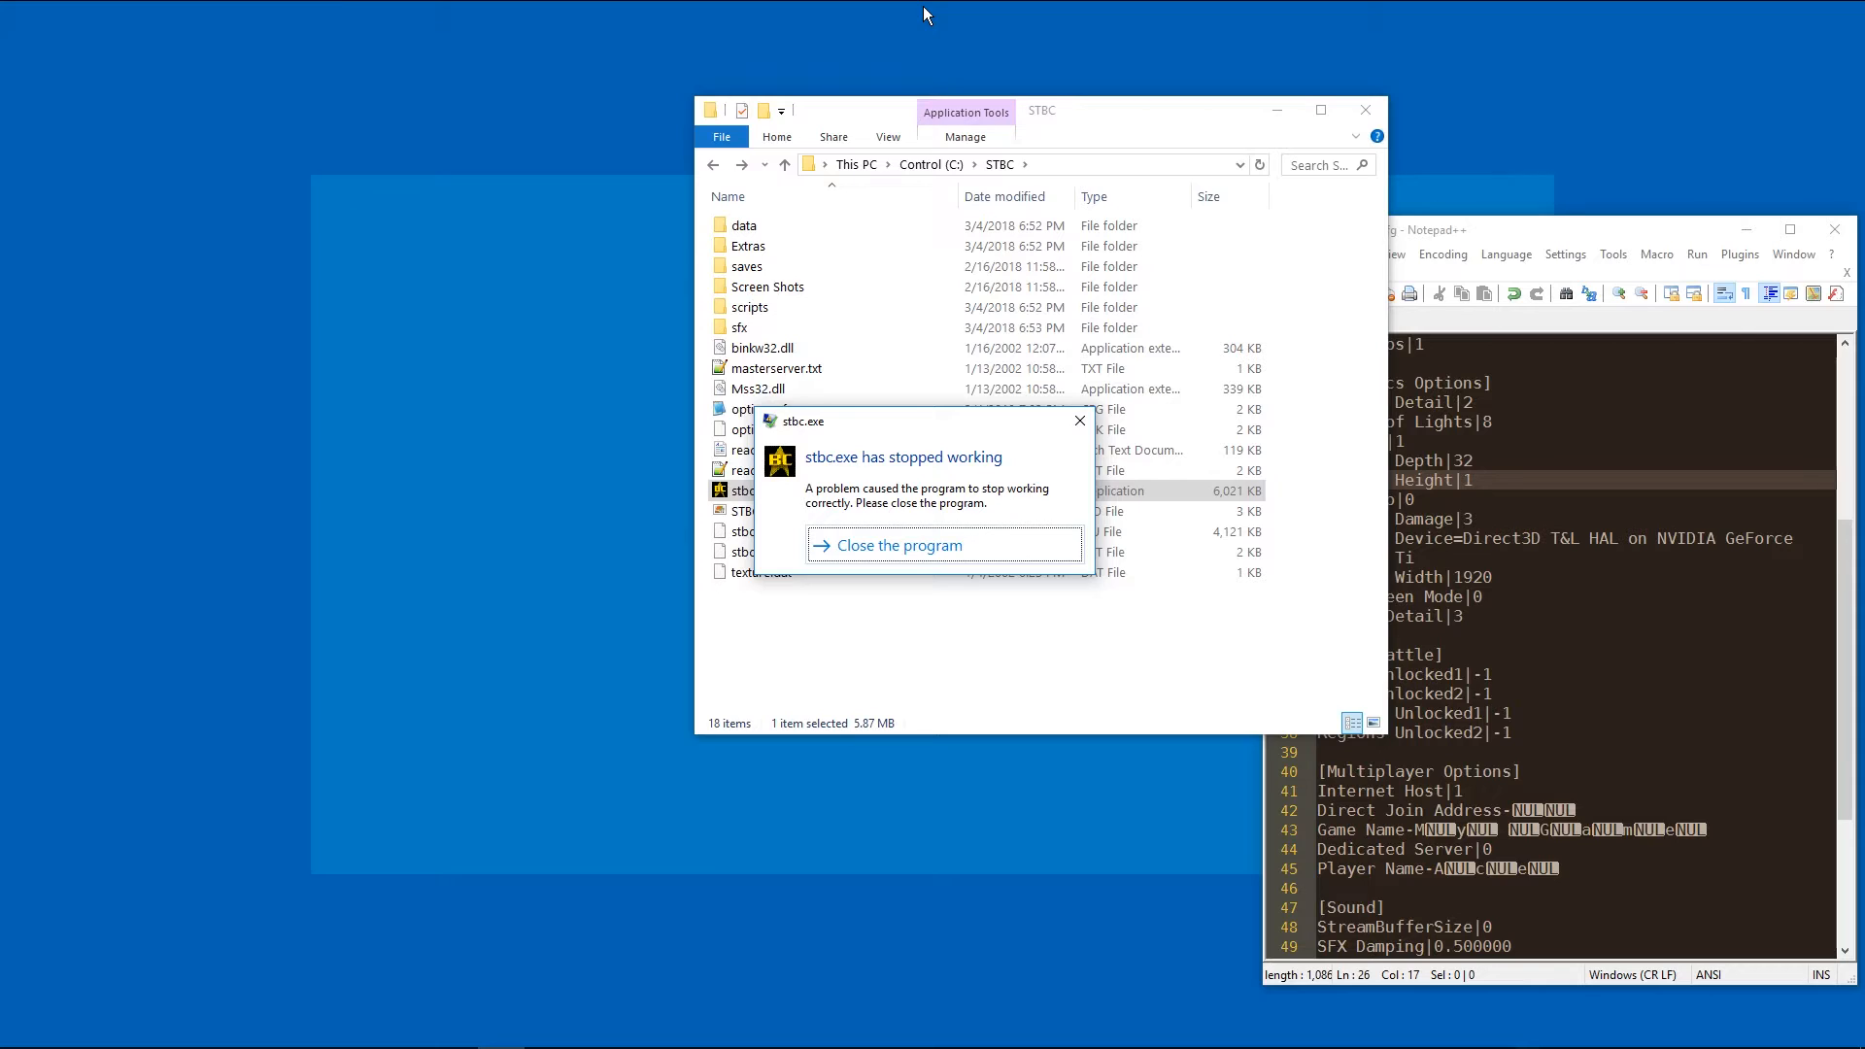
pyautogui.click(897, 544)
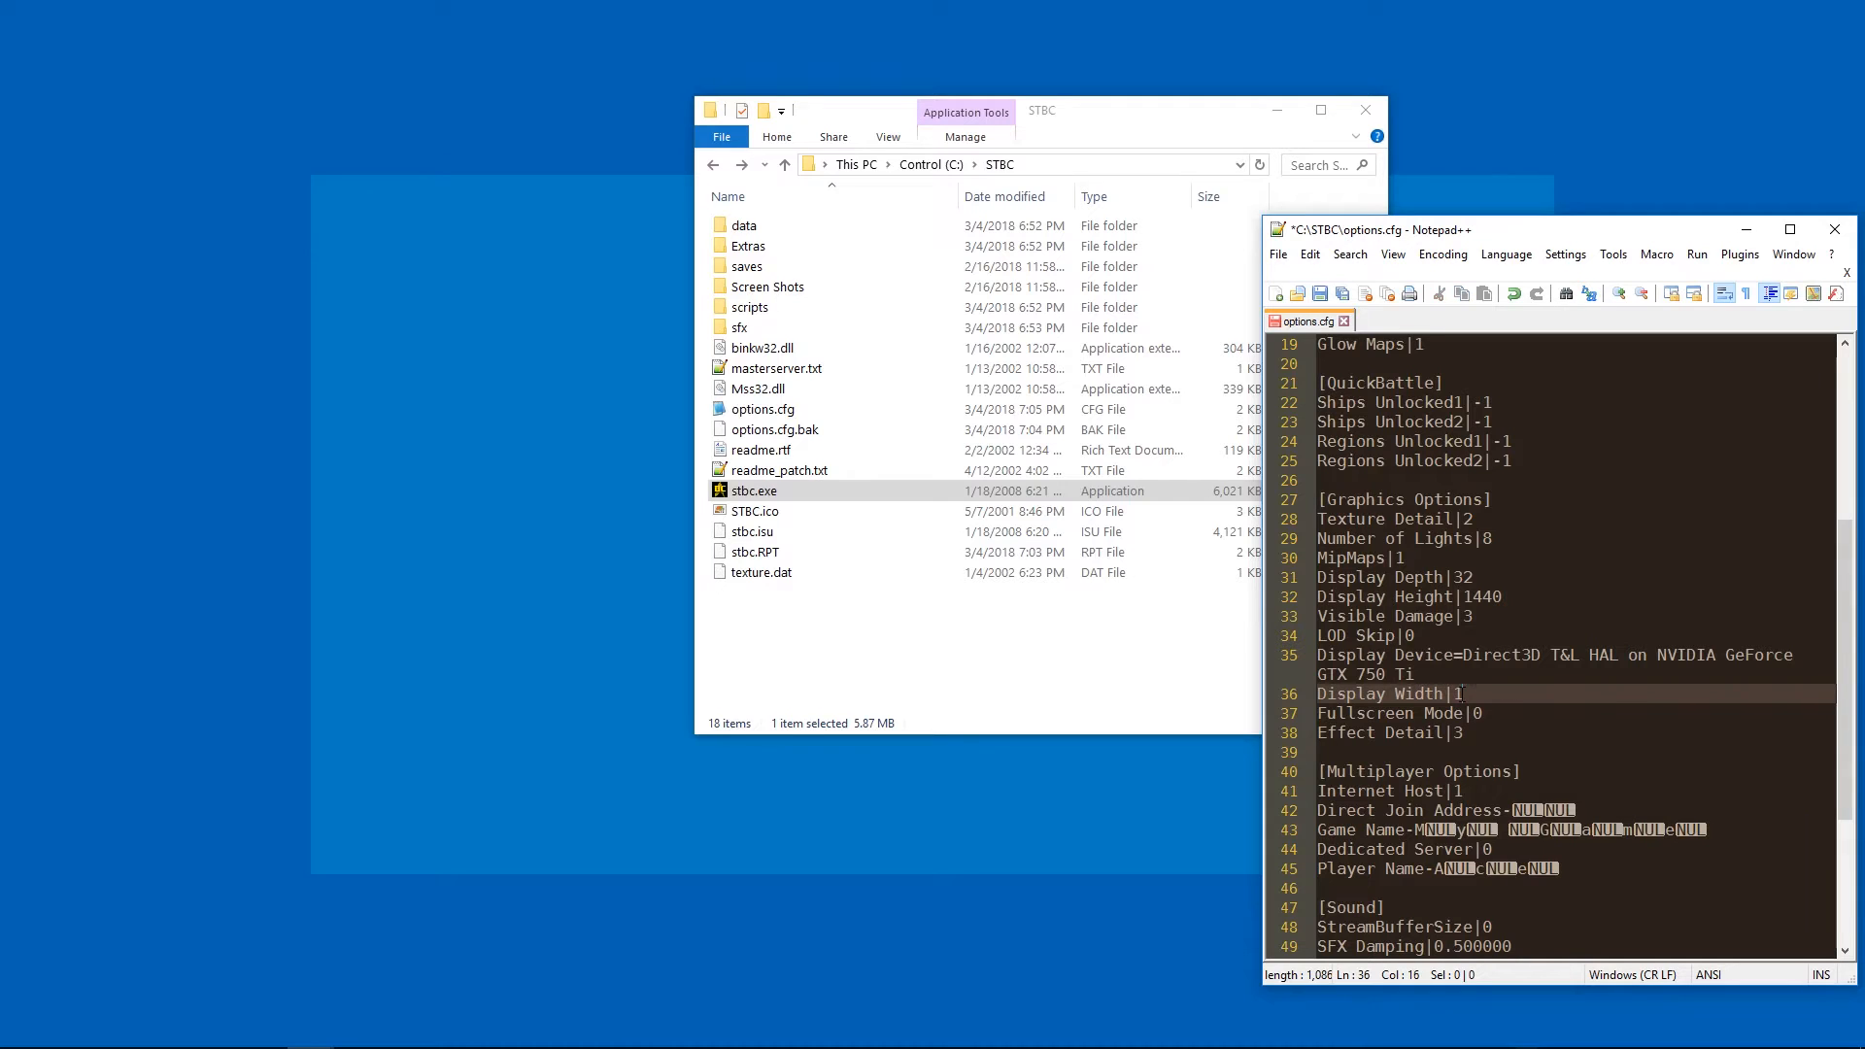
# Restore Display Width to 1920 in options.cfg alongside Display Height 1440
pyautogui.write('920')
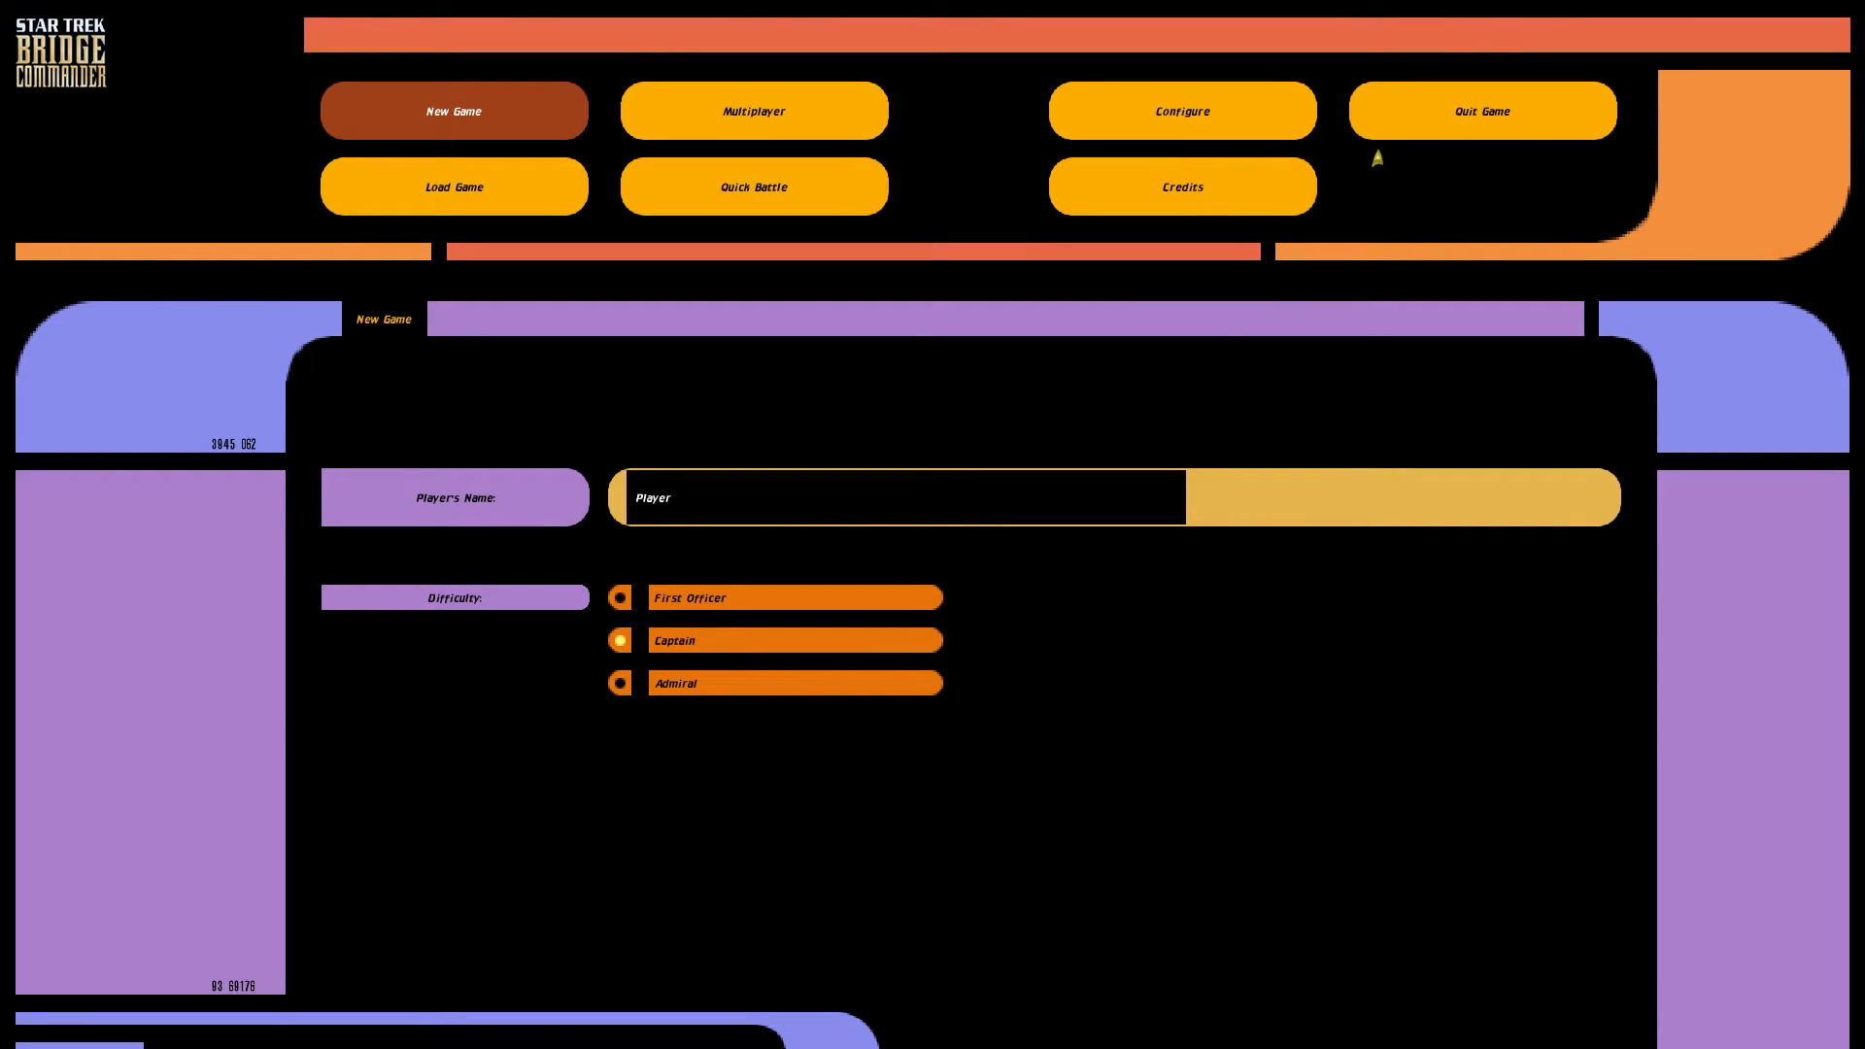
# Check the game's graphics settings, now listing a 1920 x 1440 resolution
pyautogui.click(1181, 111)
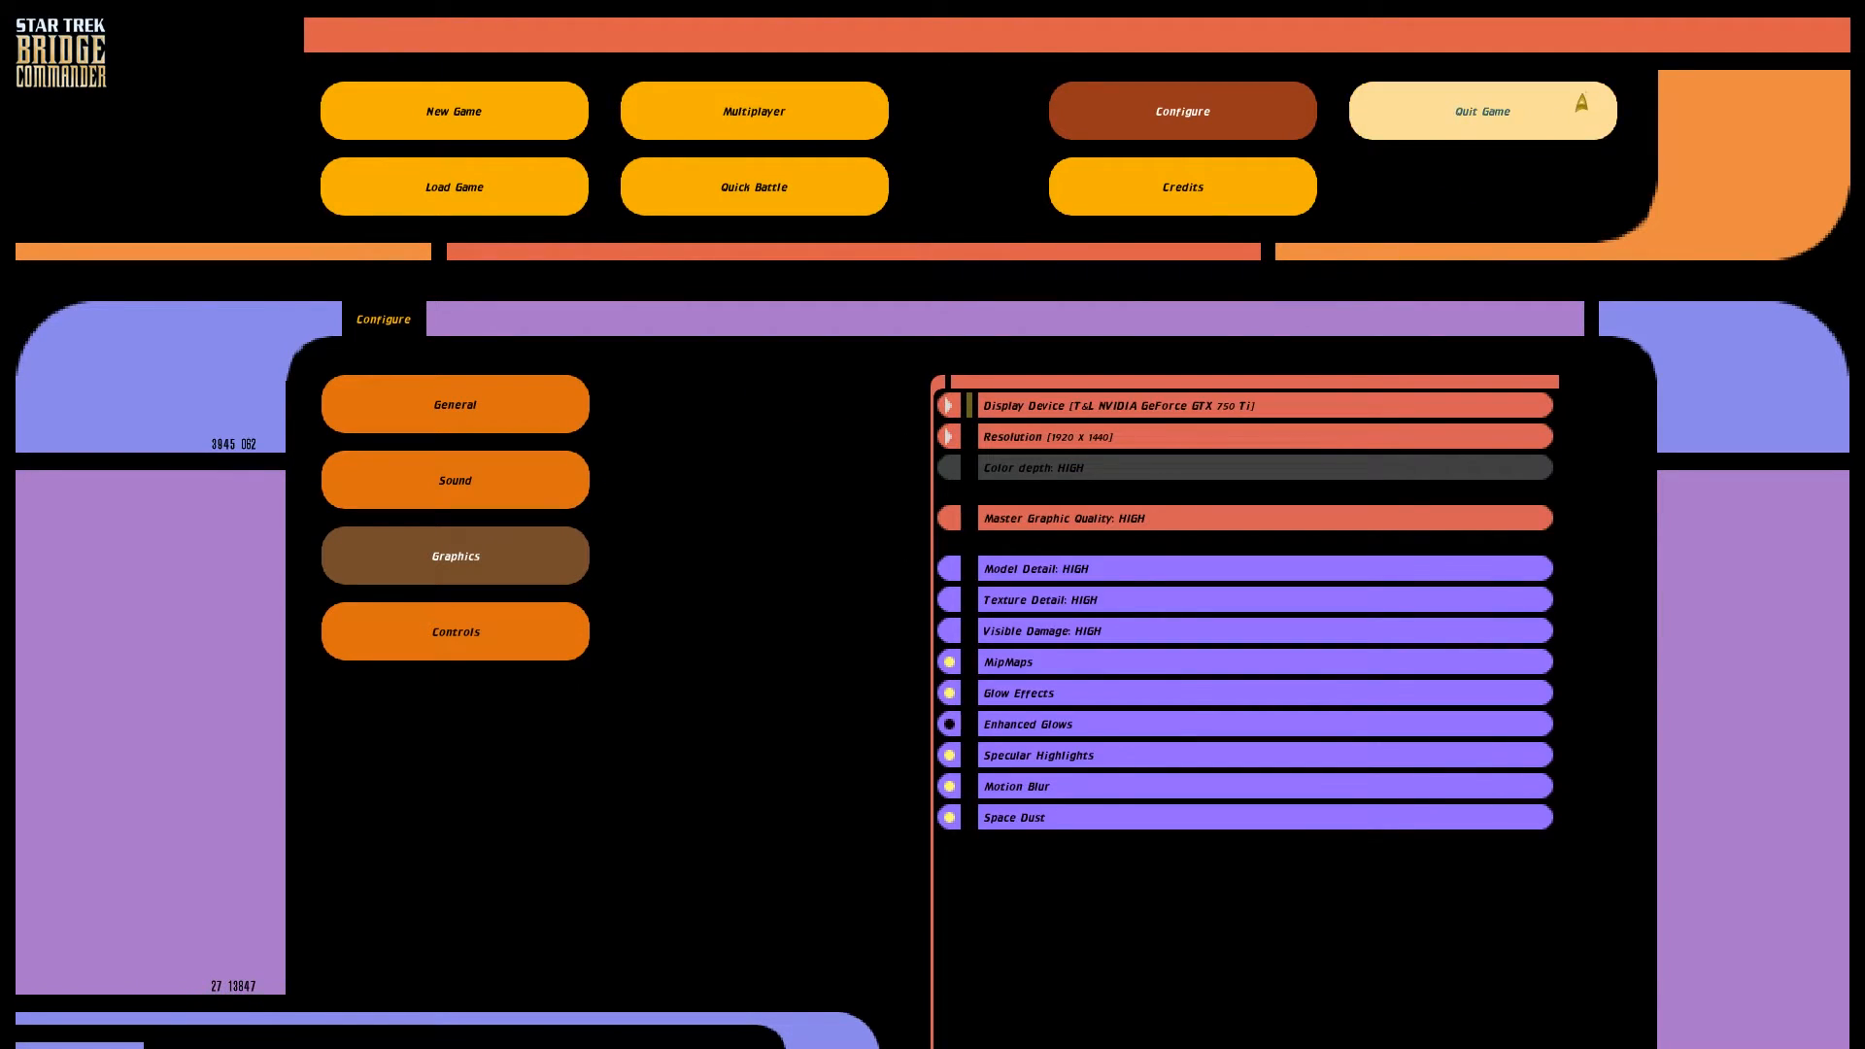
pyautogui.click(1482, 111)
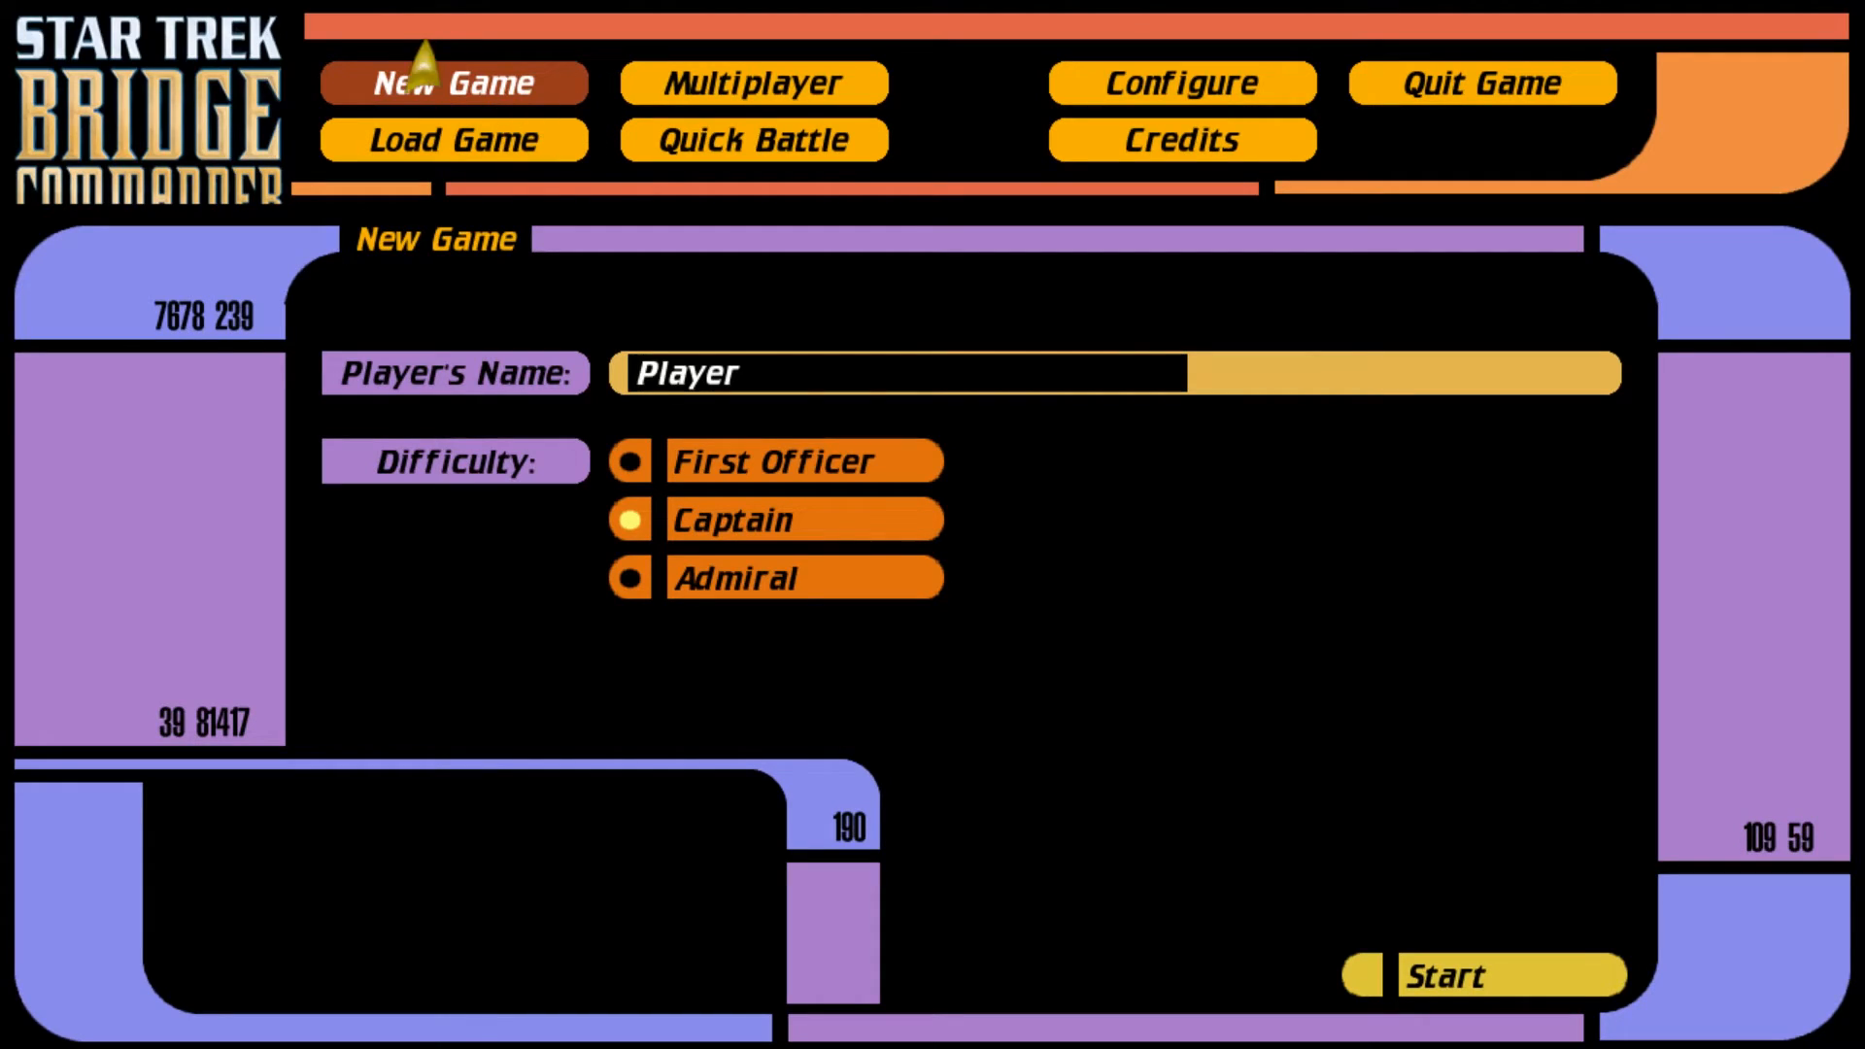
pyautogui.moveTo(893, 321)
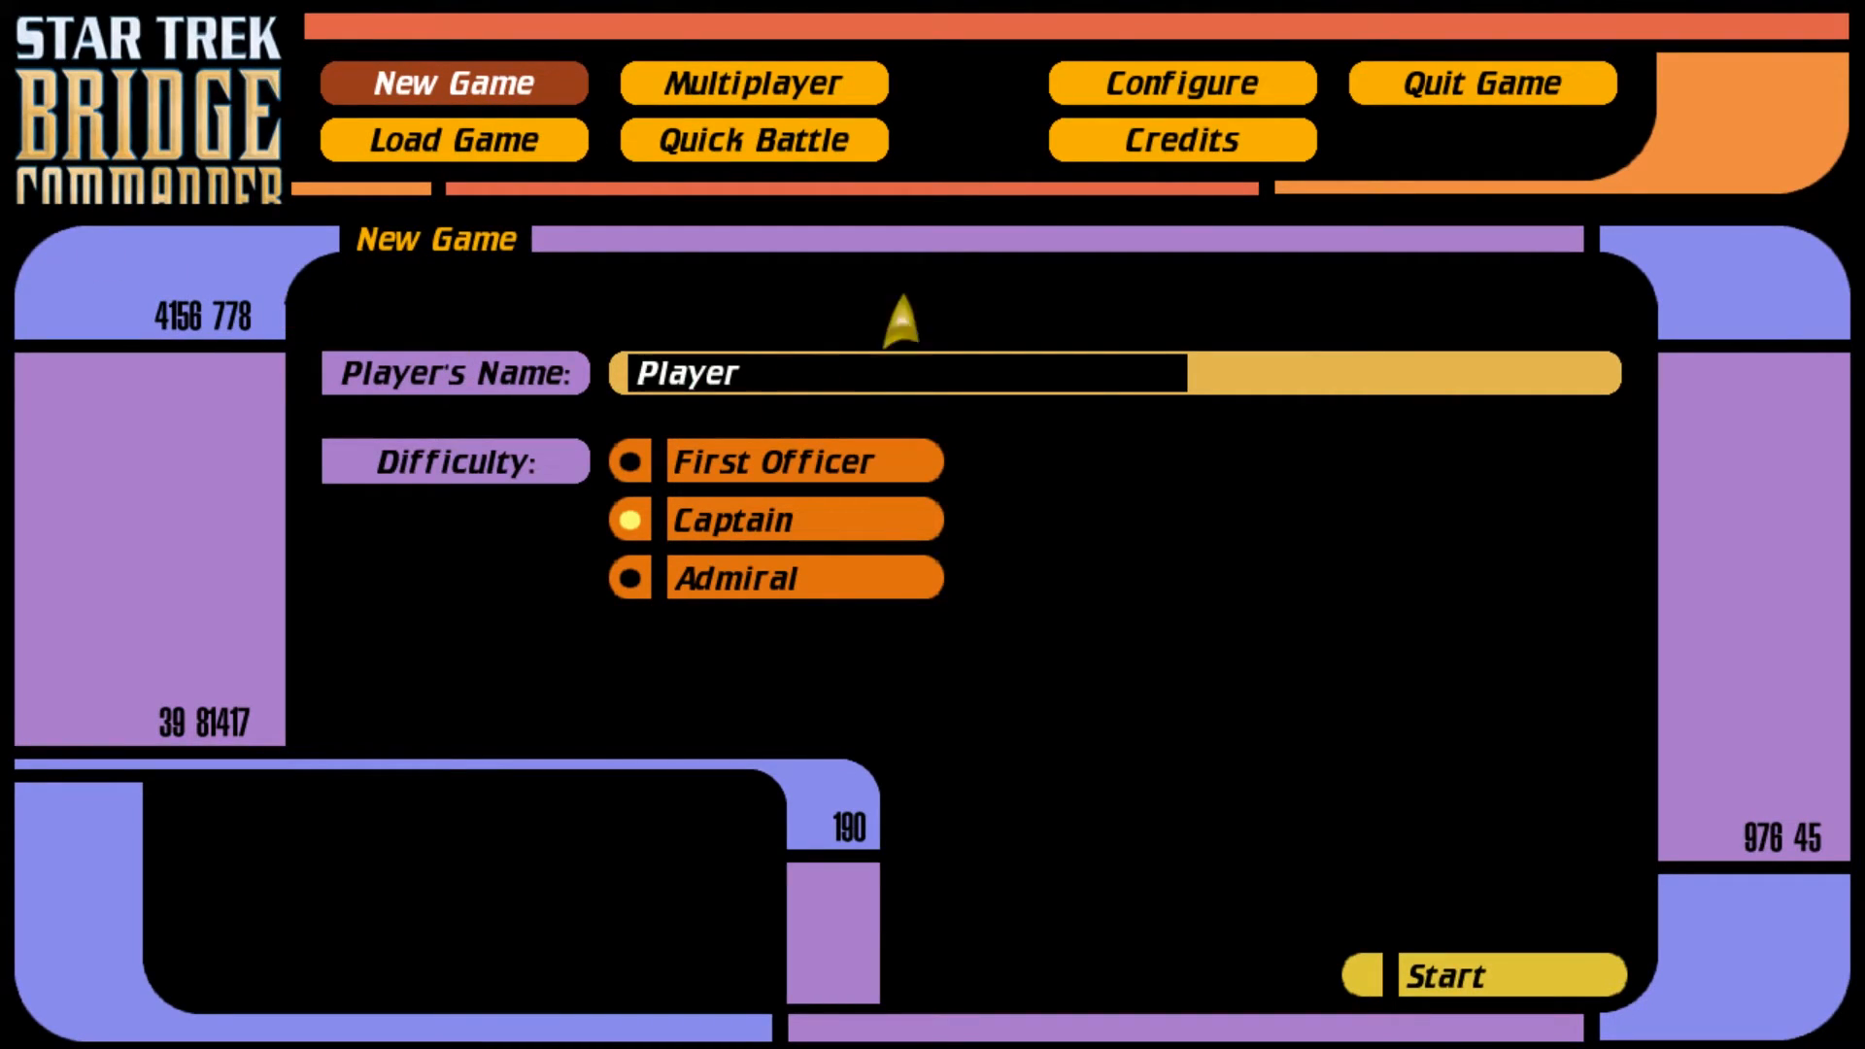
# Show the Configure > Graphics settings confirming the 1280 x 720 resolution
pyautogui.click(1185, 81)
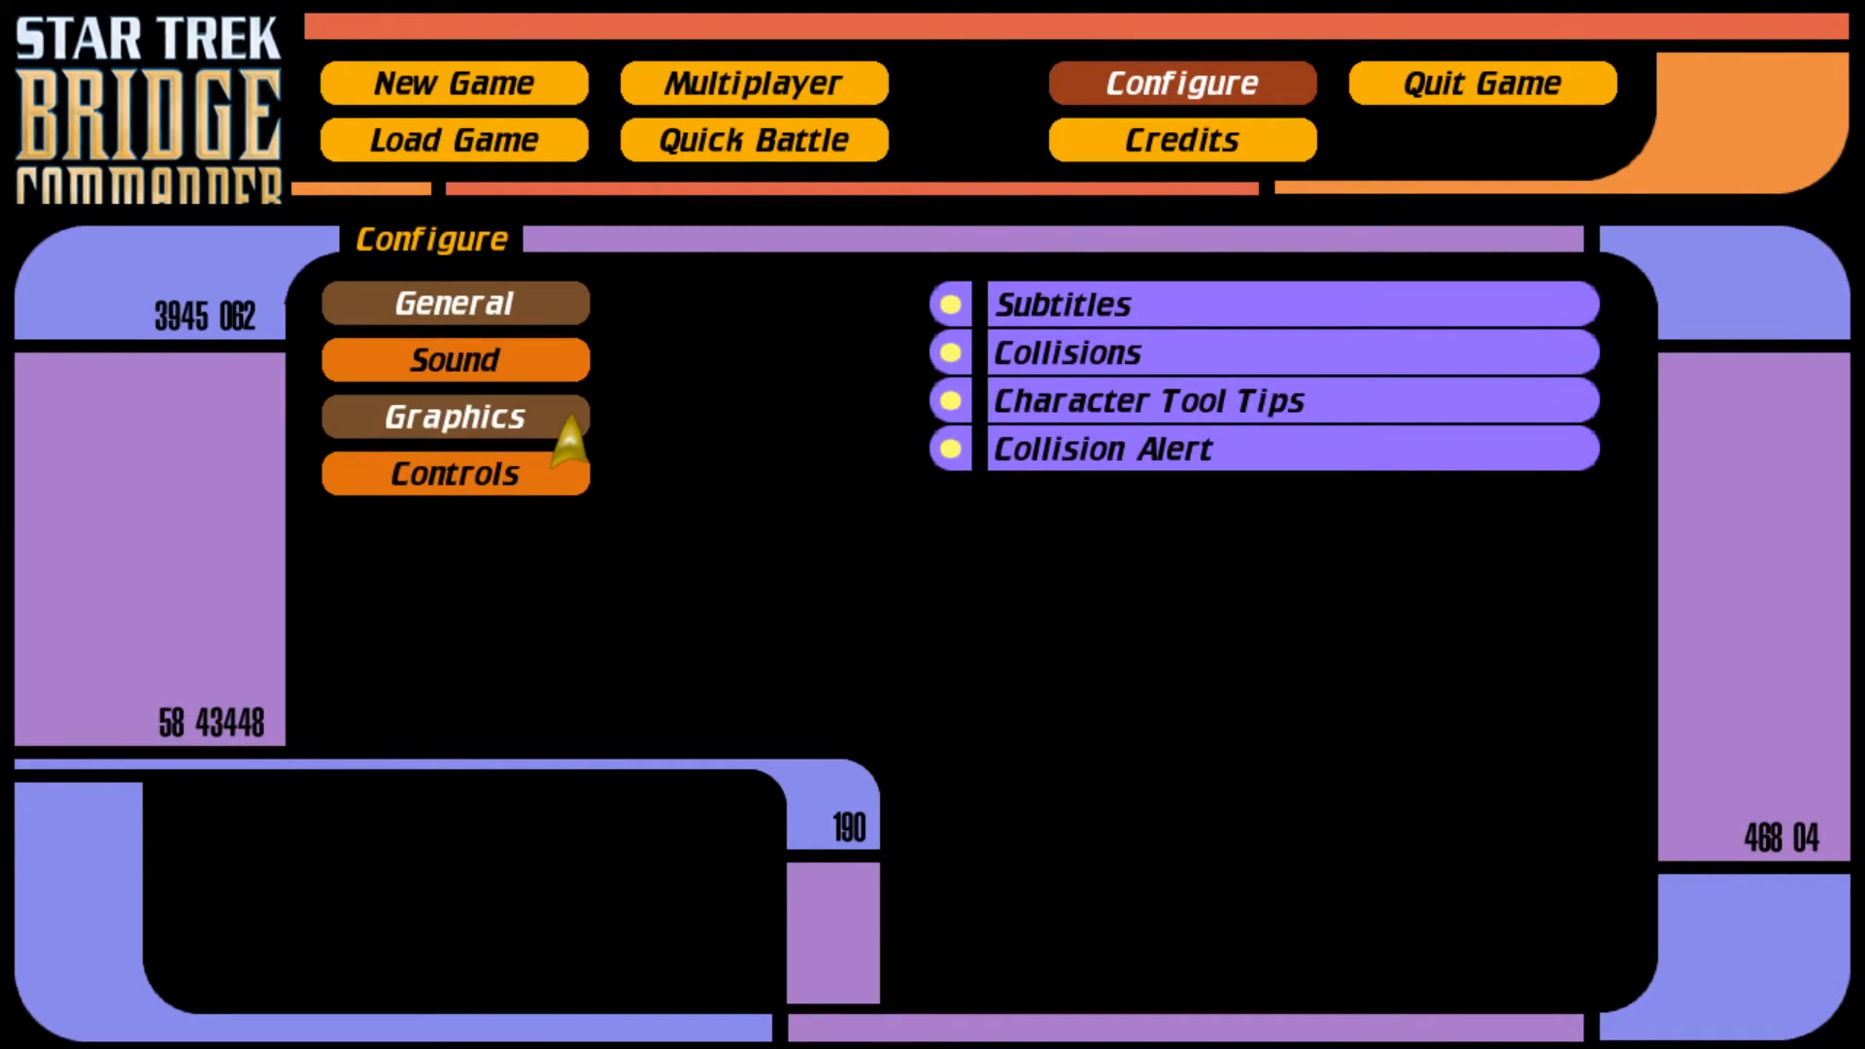
pyautogui.click(455, 415)
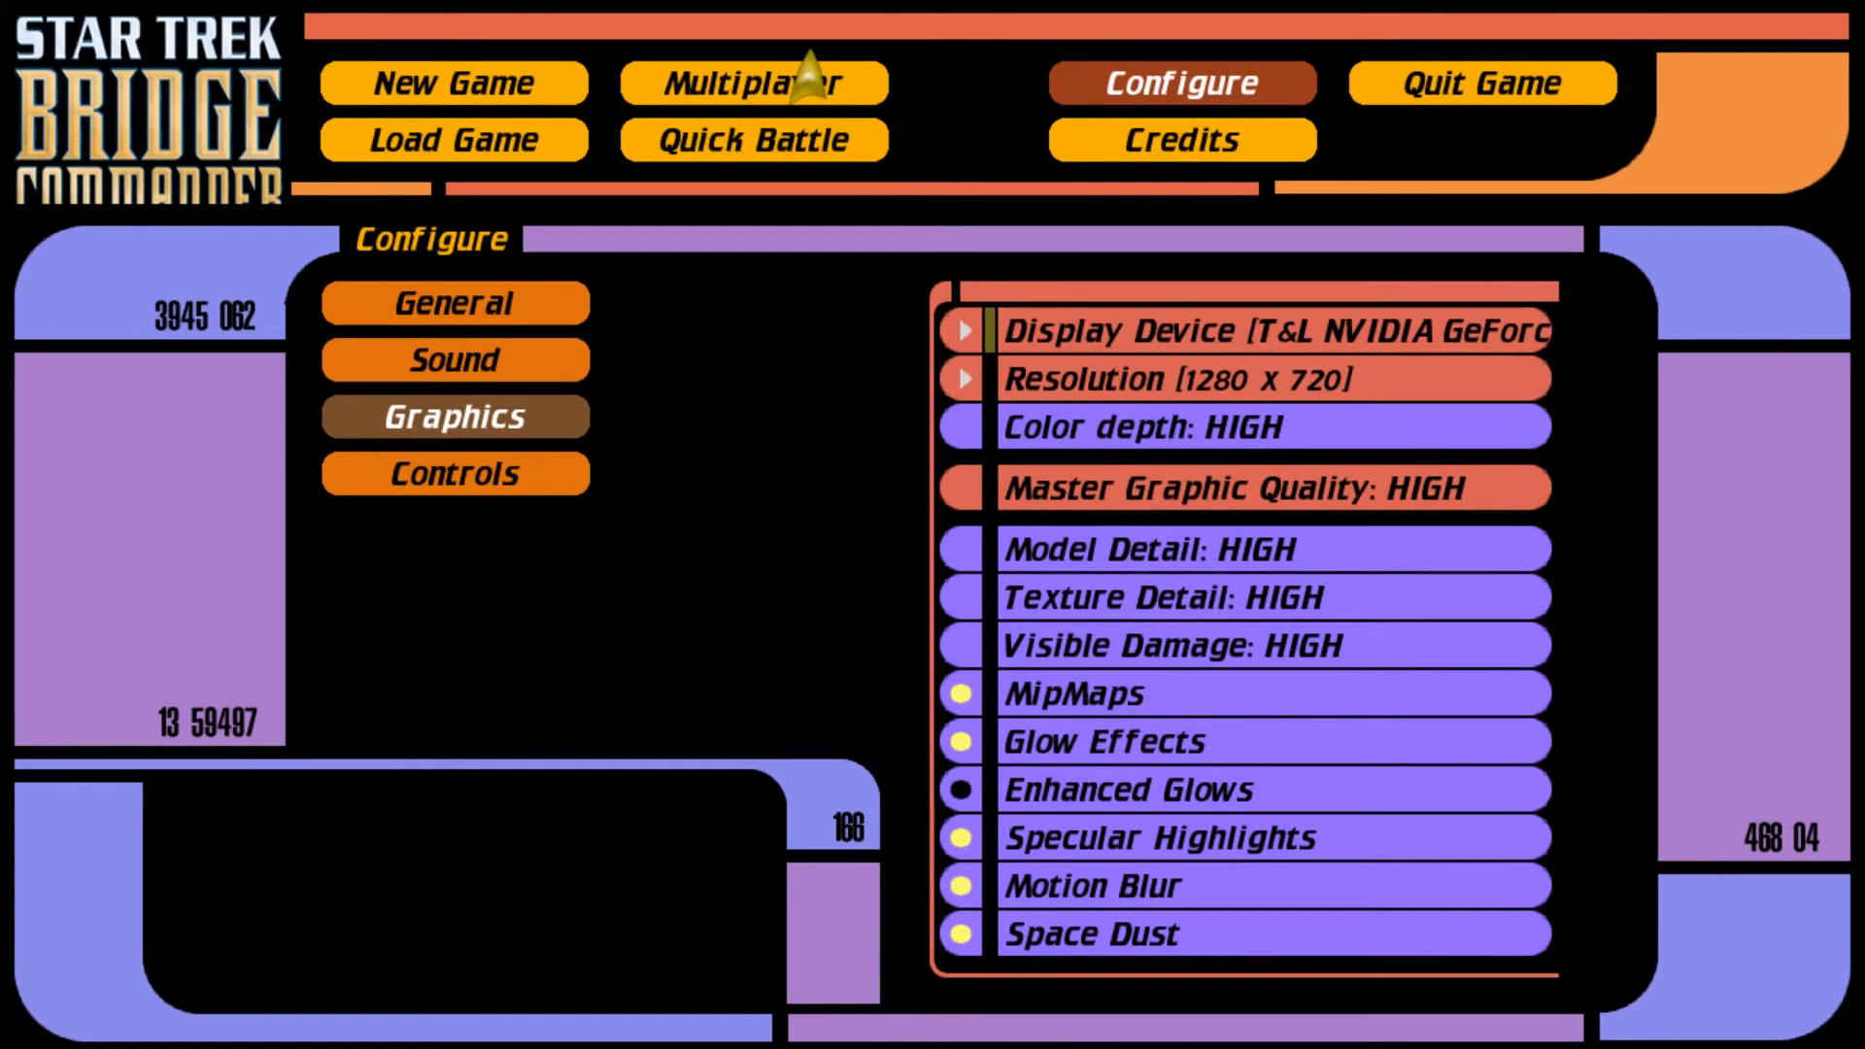
pyautogui.moveTo(1437, 346)
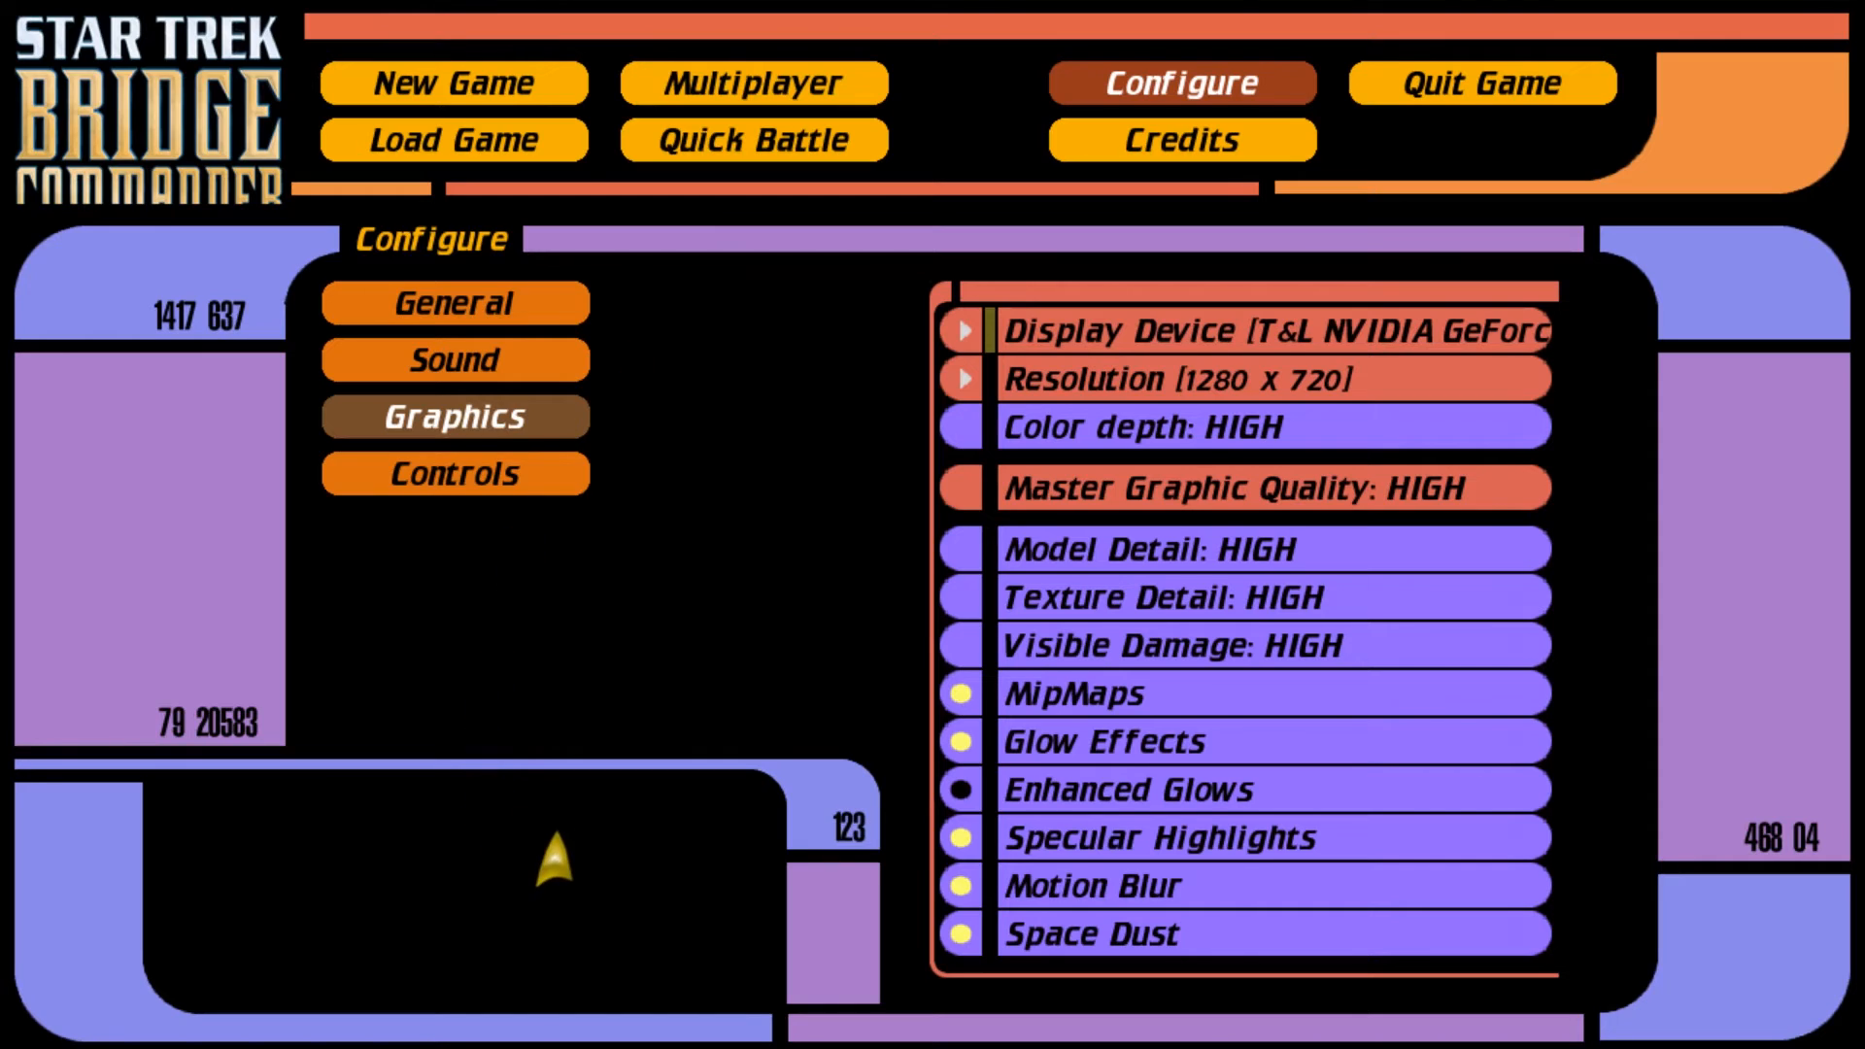
pyautogui.moveTo(419, 148)
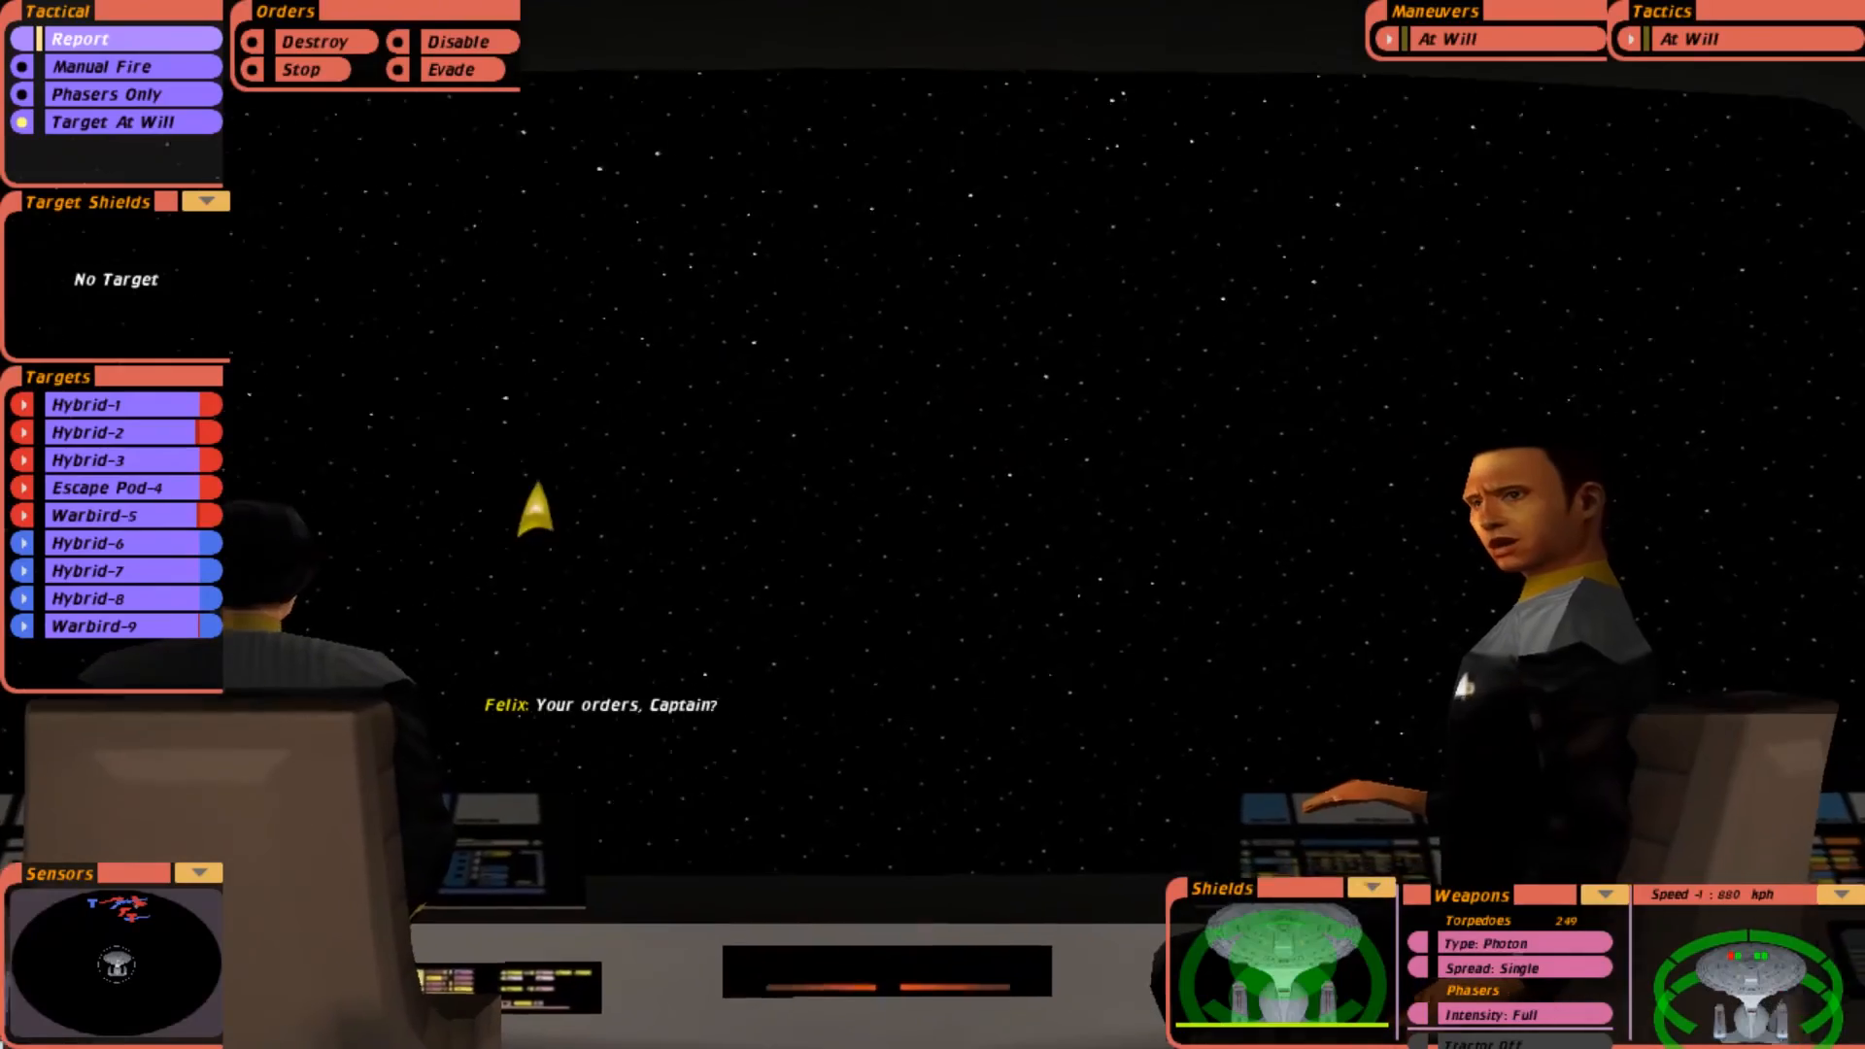
# Target the enemy ship Hybrid-1 from the Targets list during the mission
pyautogui.click(81, 404)
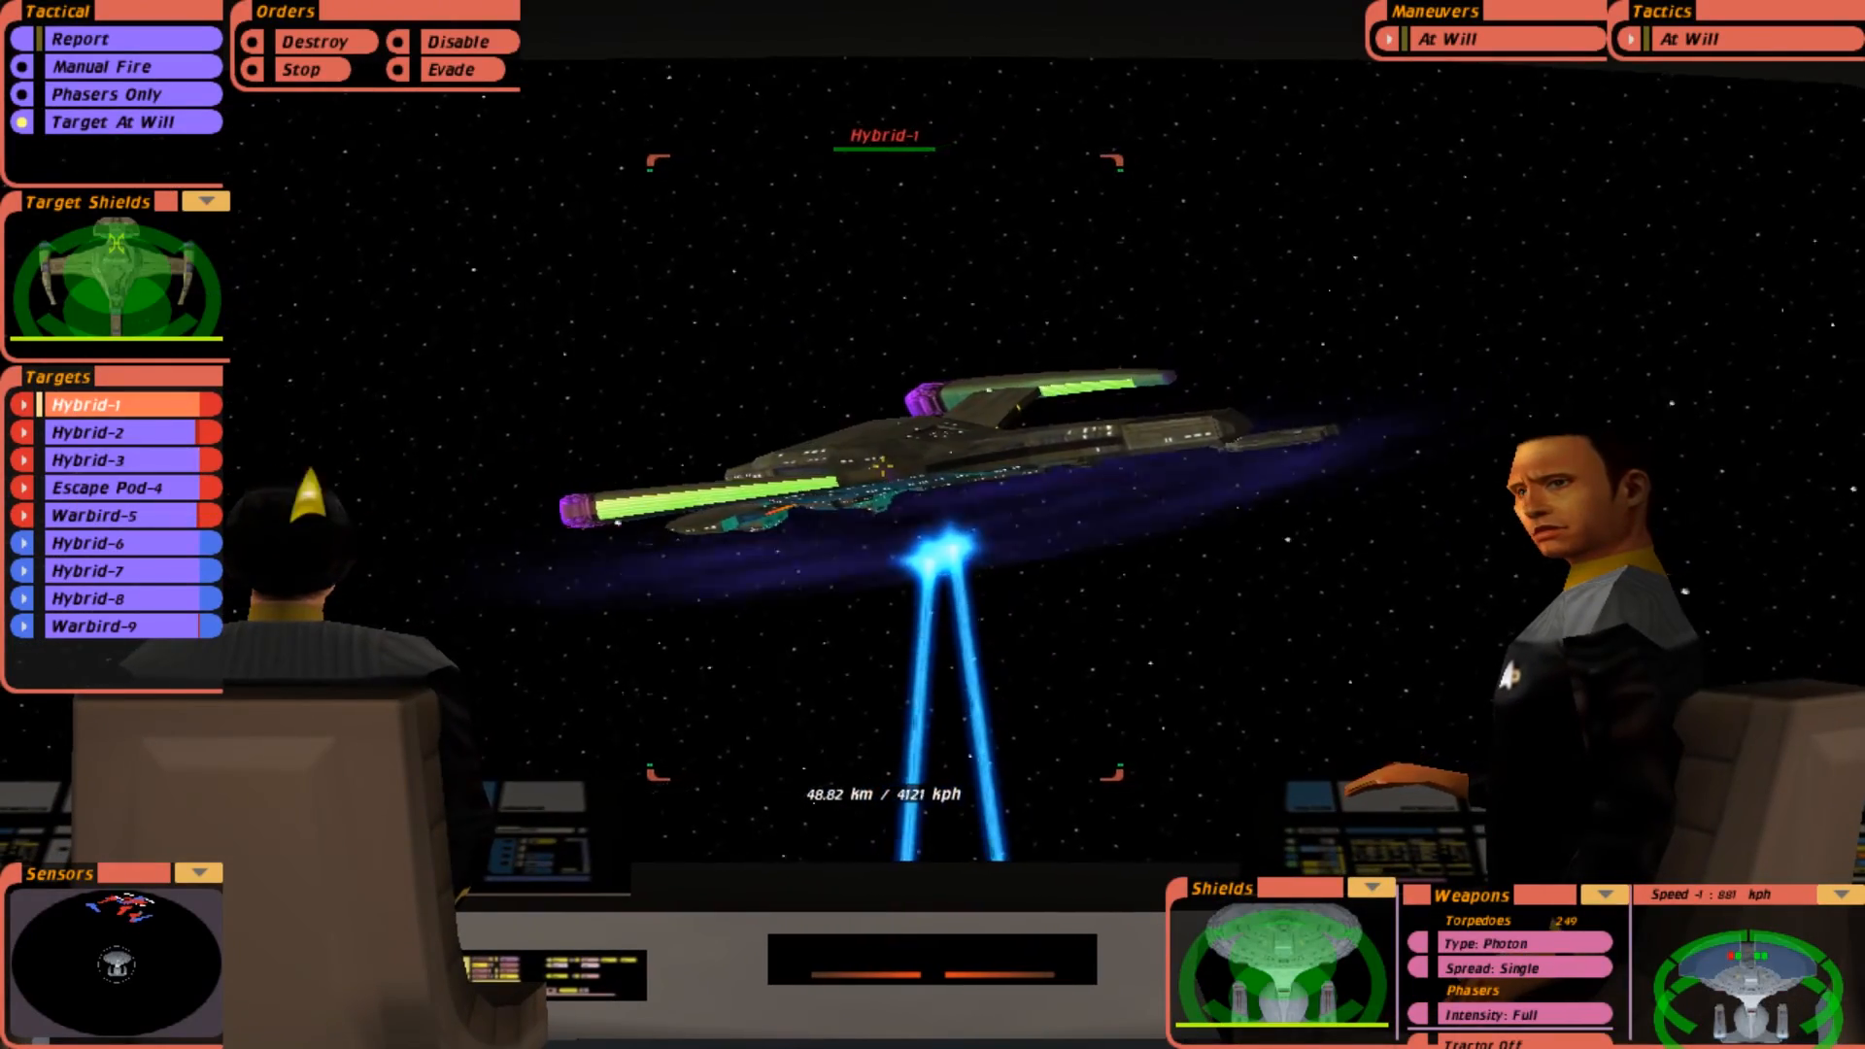